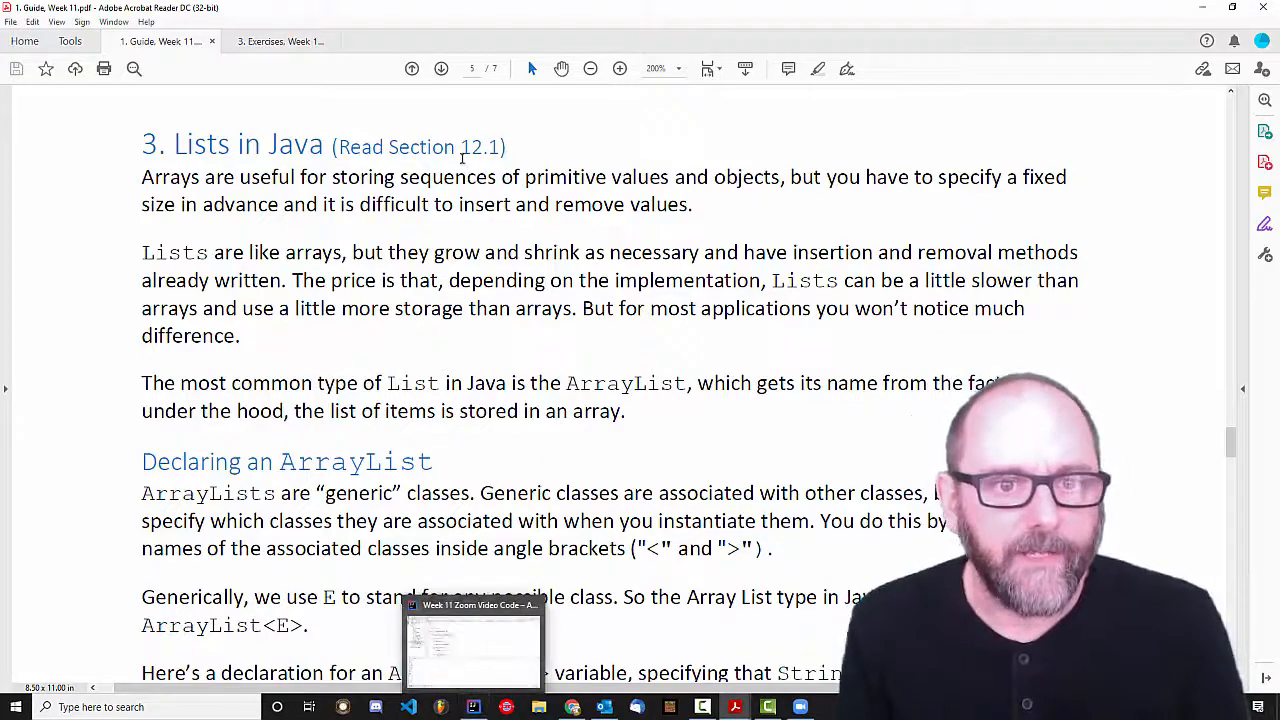
# Switch from the Week 11 guide in Acrobat Reader back to the IntelliJ IDEA project.
pyautogui.click(472, 645)
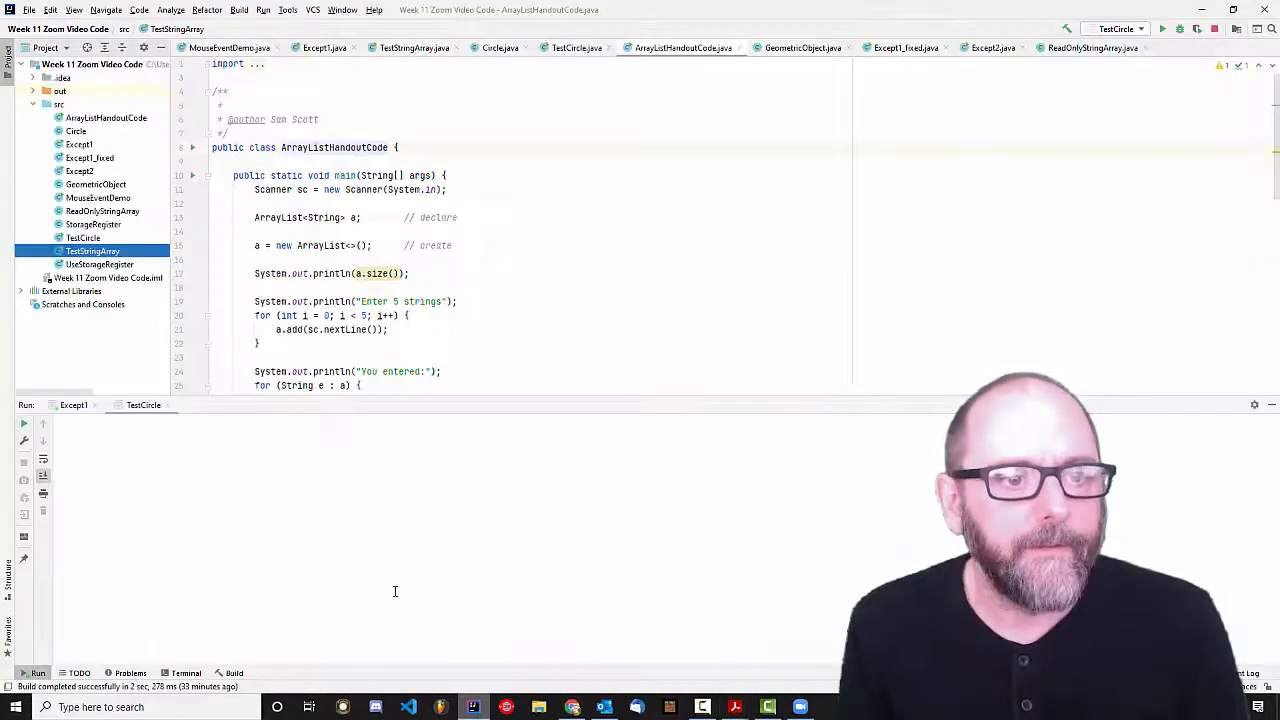
# Create the ArrayListExamples Java class in src and insert a main method via 'ps'.
pyautogui.rightClick(58, 104)
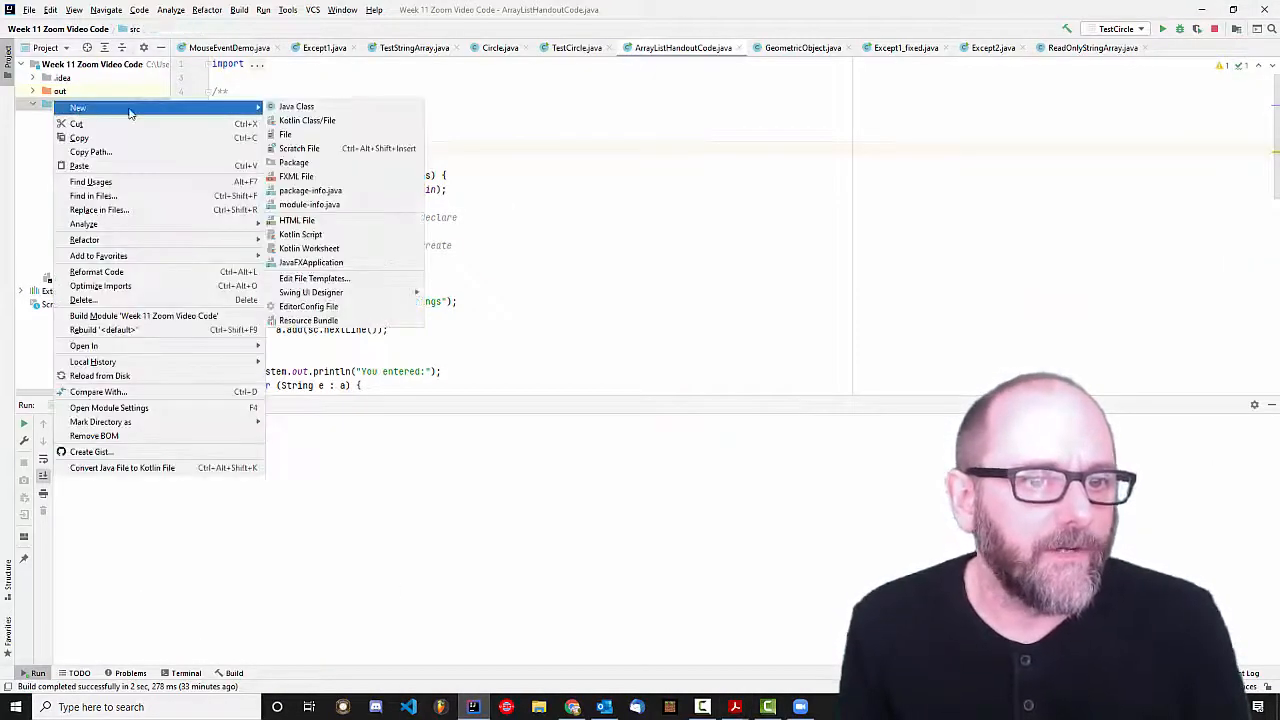
pyautogui.click(296, 106)
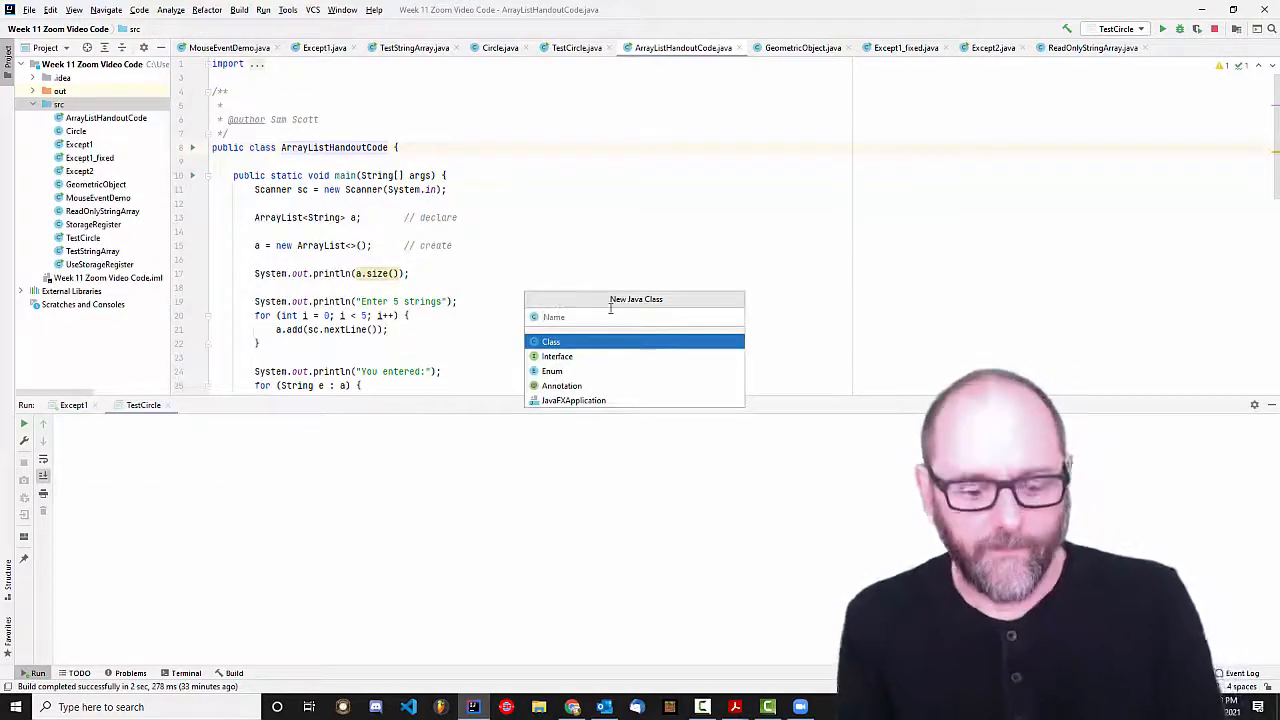
pyautogui.write('ArrayList')
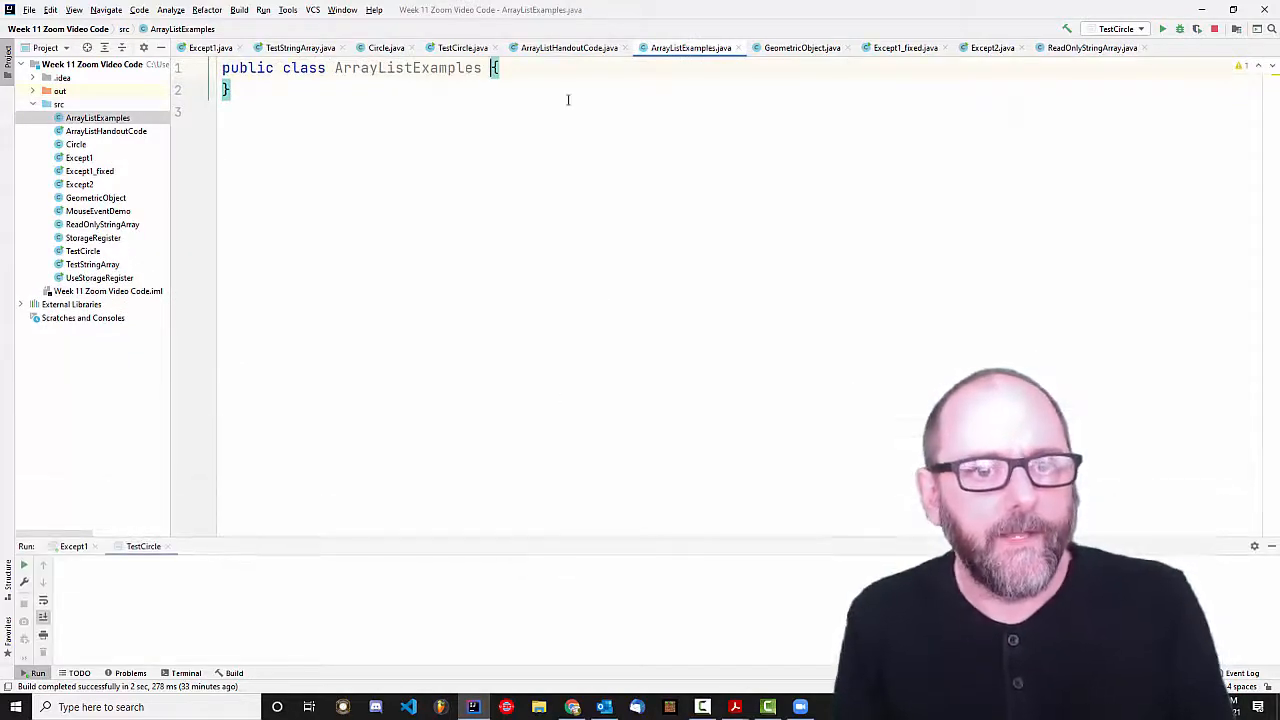
pyautogui.write('ps')
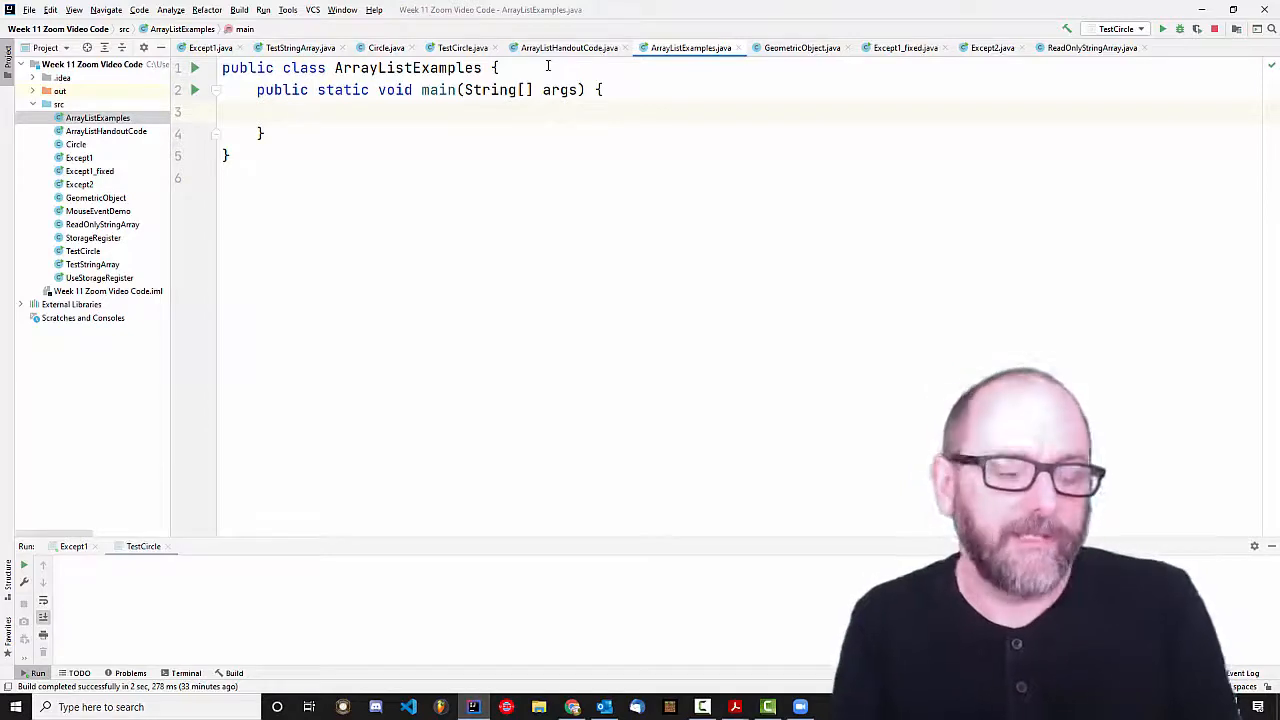
# Declare ArrayList<Circle> circleList = new ArrayList<>() in main, importing java.util.ArrayList.
pyautogui.write('Array')
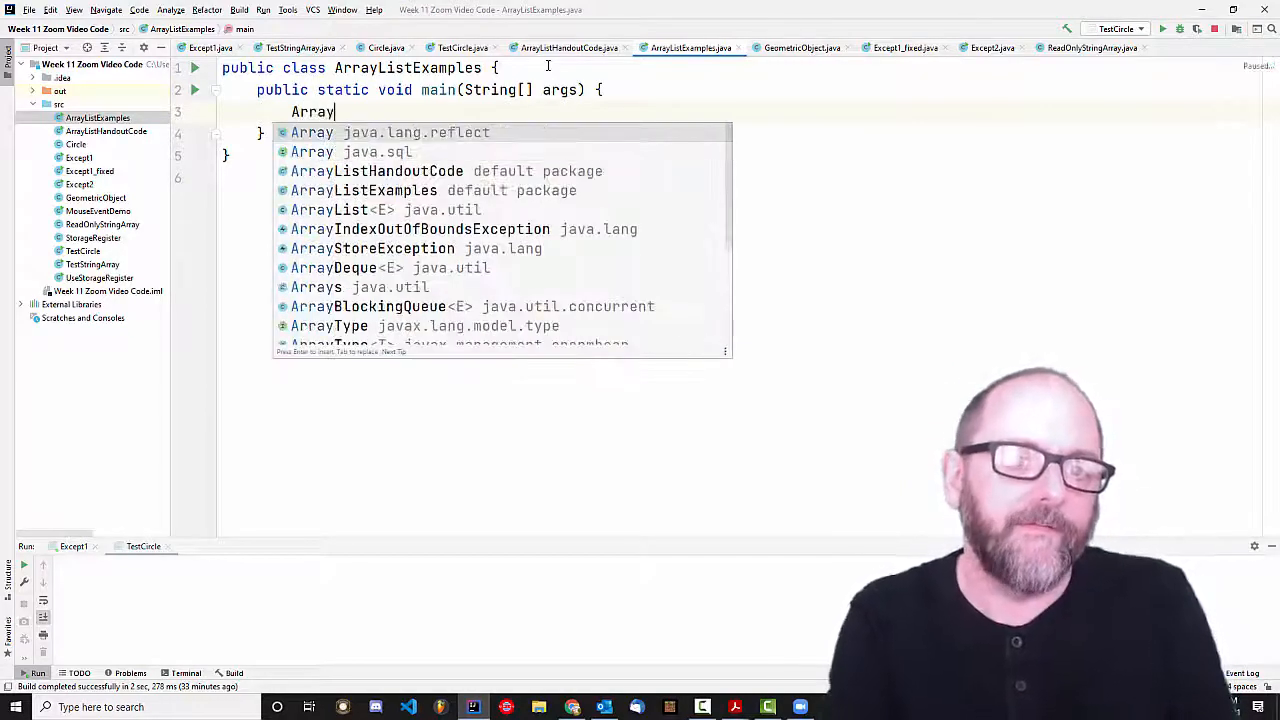
pyautogui.write('List')
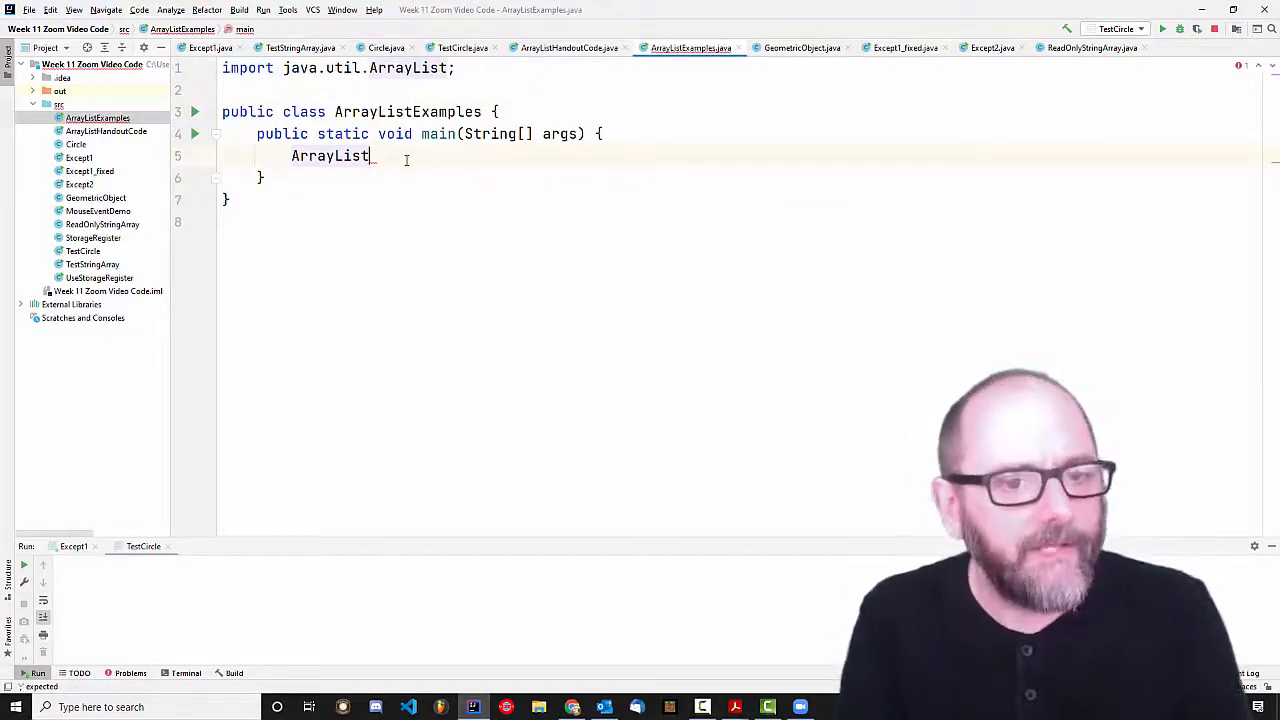
pyautogui.write('<>')
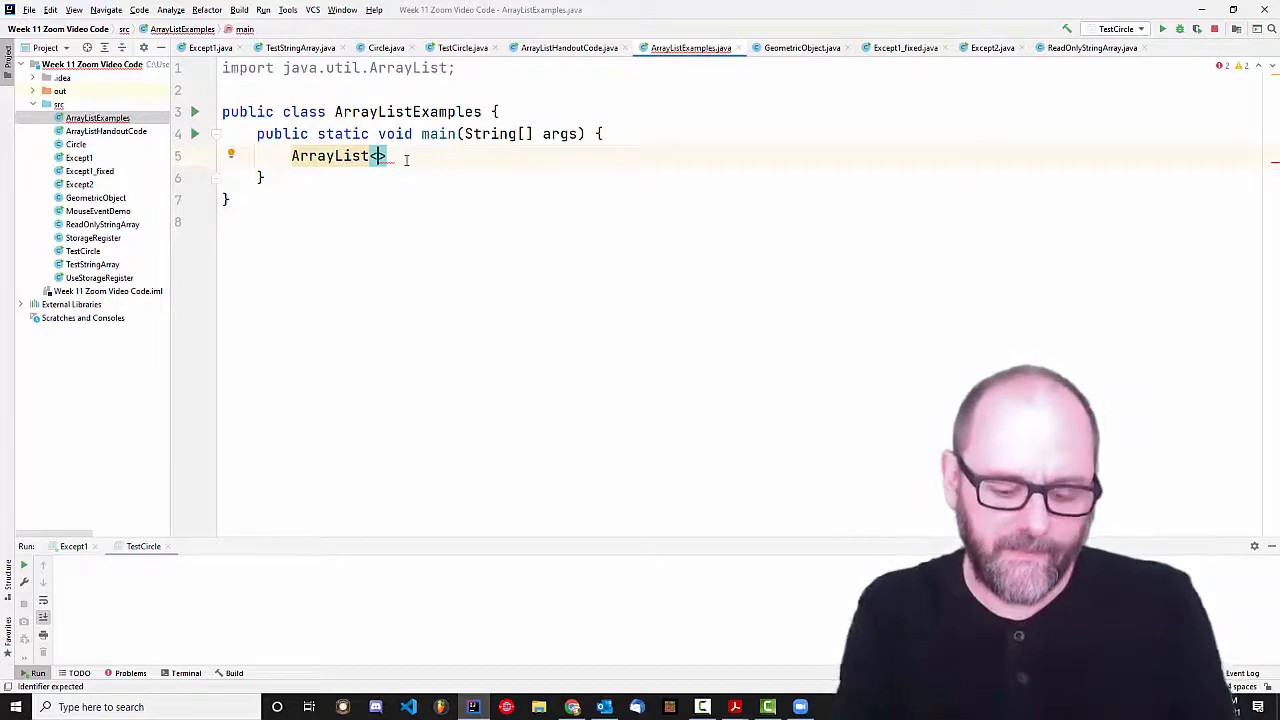
pyautogui.write('String')
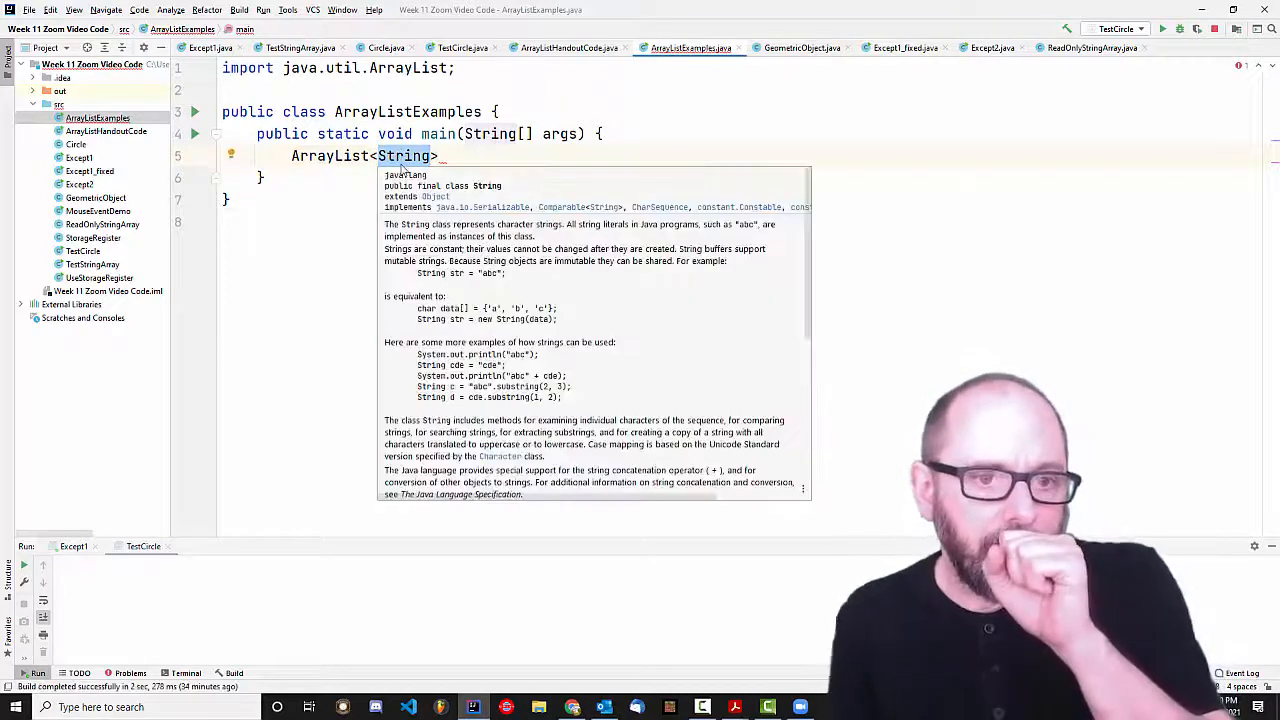
pyautogui.press('Escape')
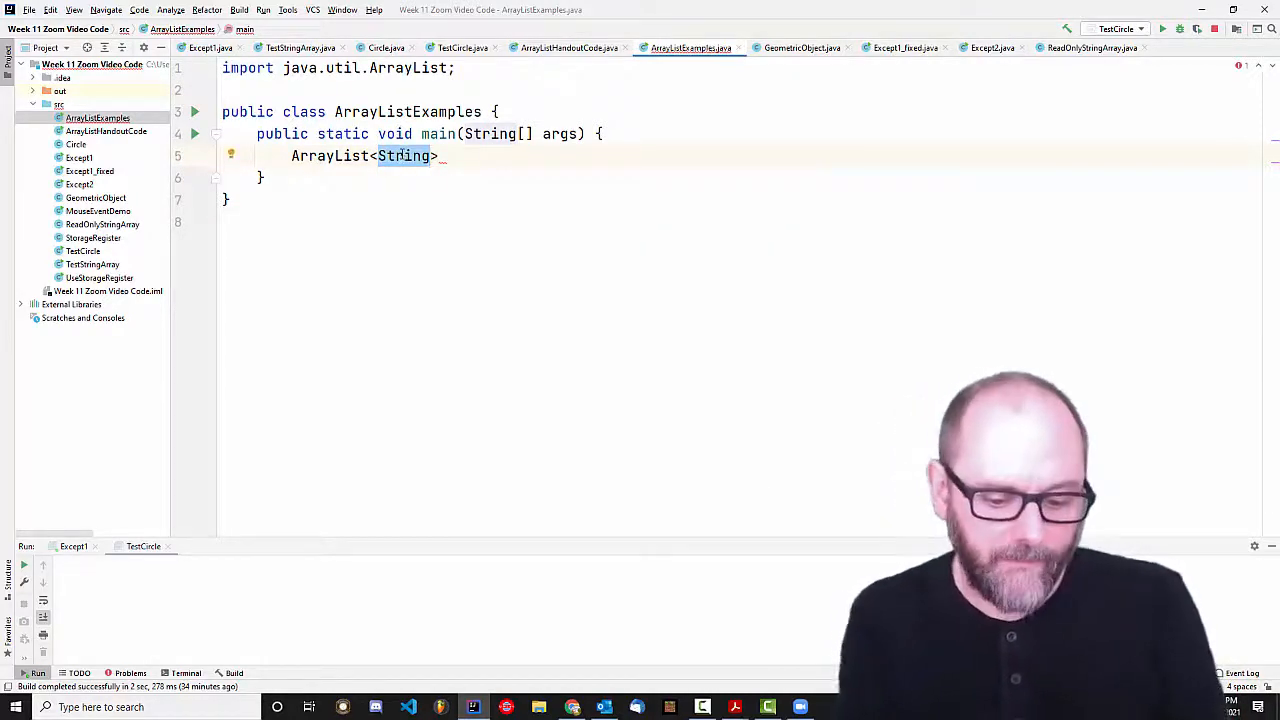
pyautogui.write('Circle')
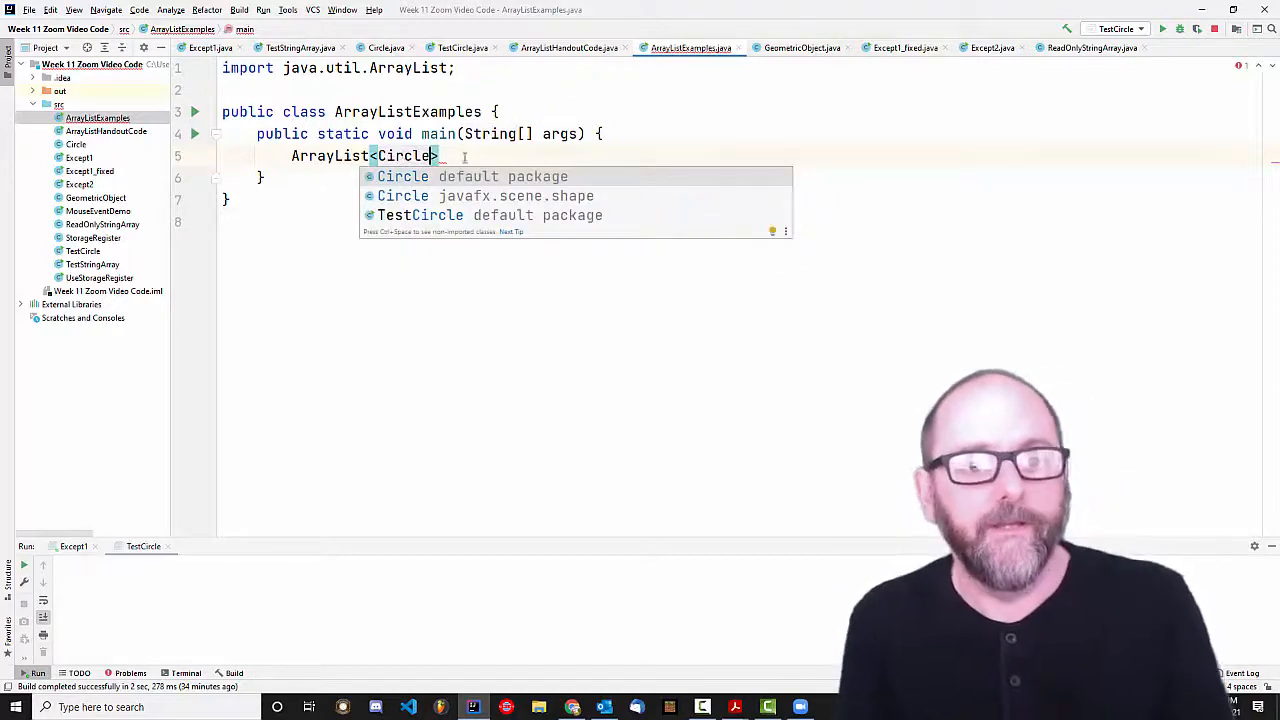
pyautogui.click(403, 176)
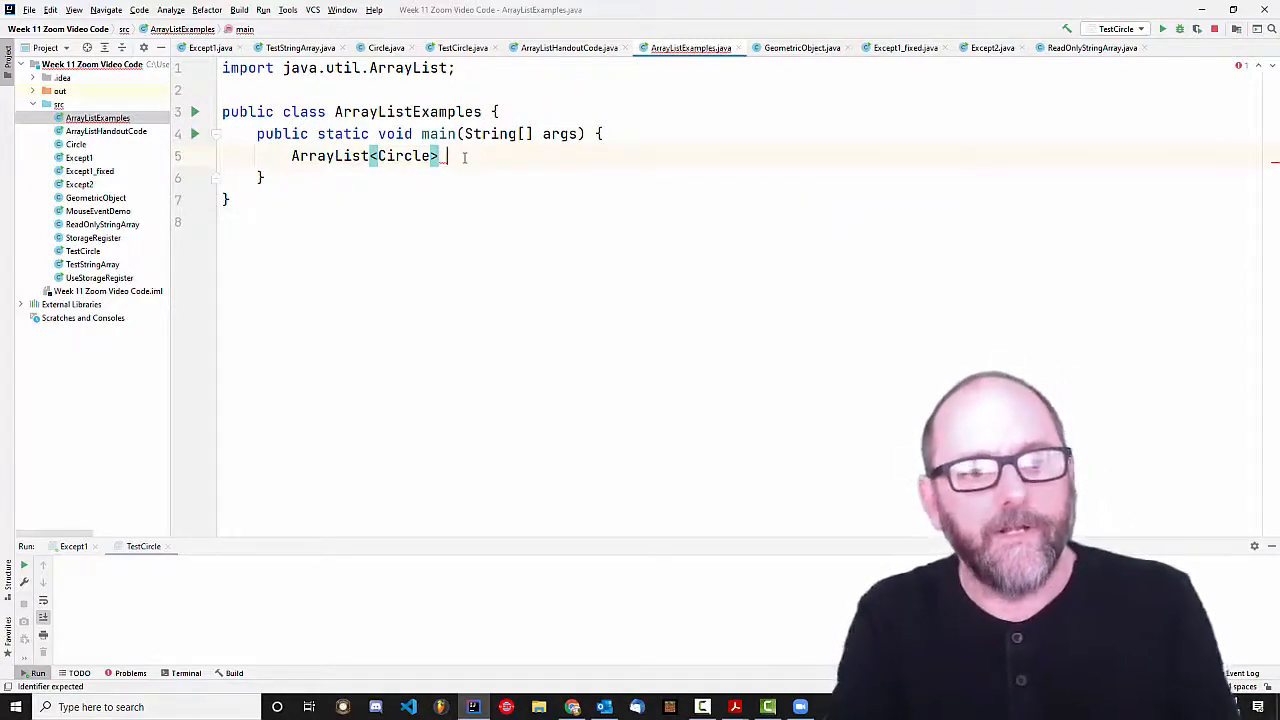
pyautogui.write('circleList;')
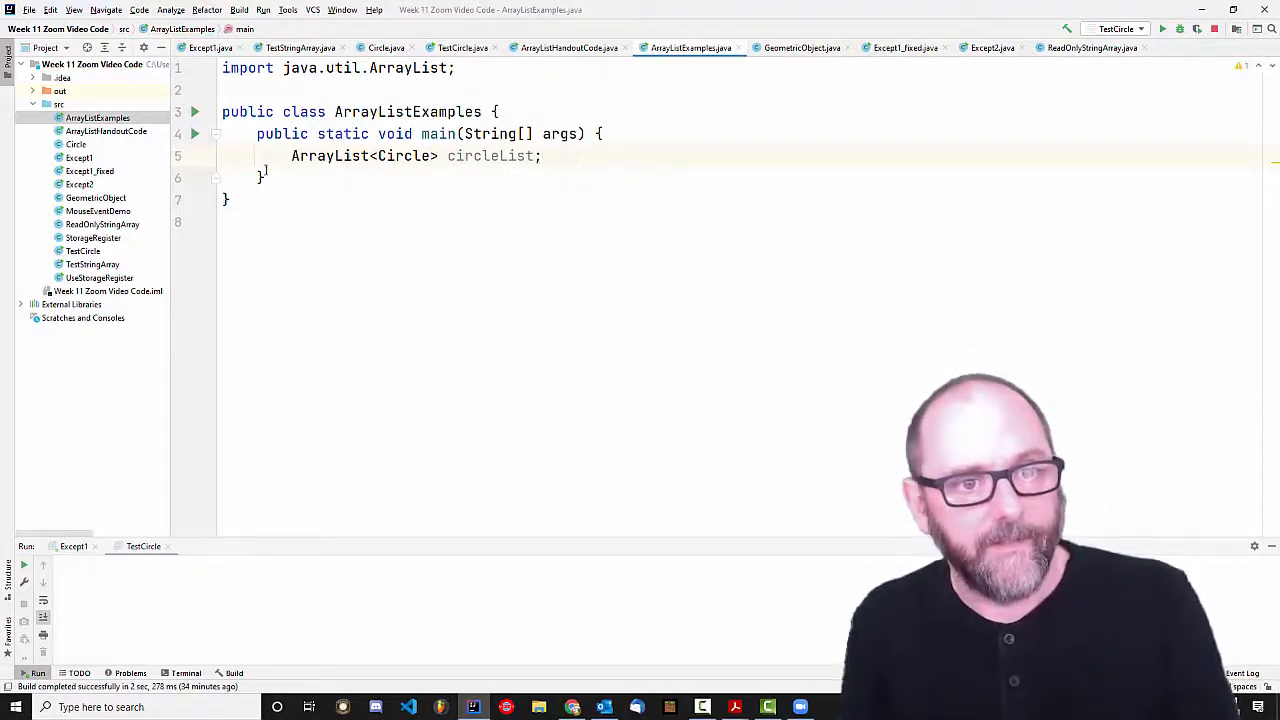
pyautogui.doubleClick(363, 155)
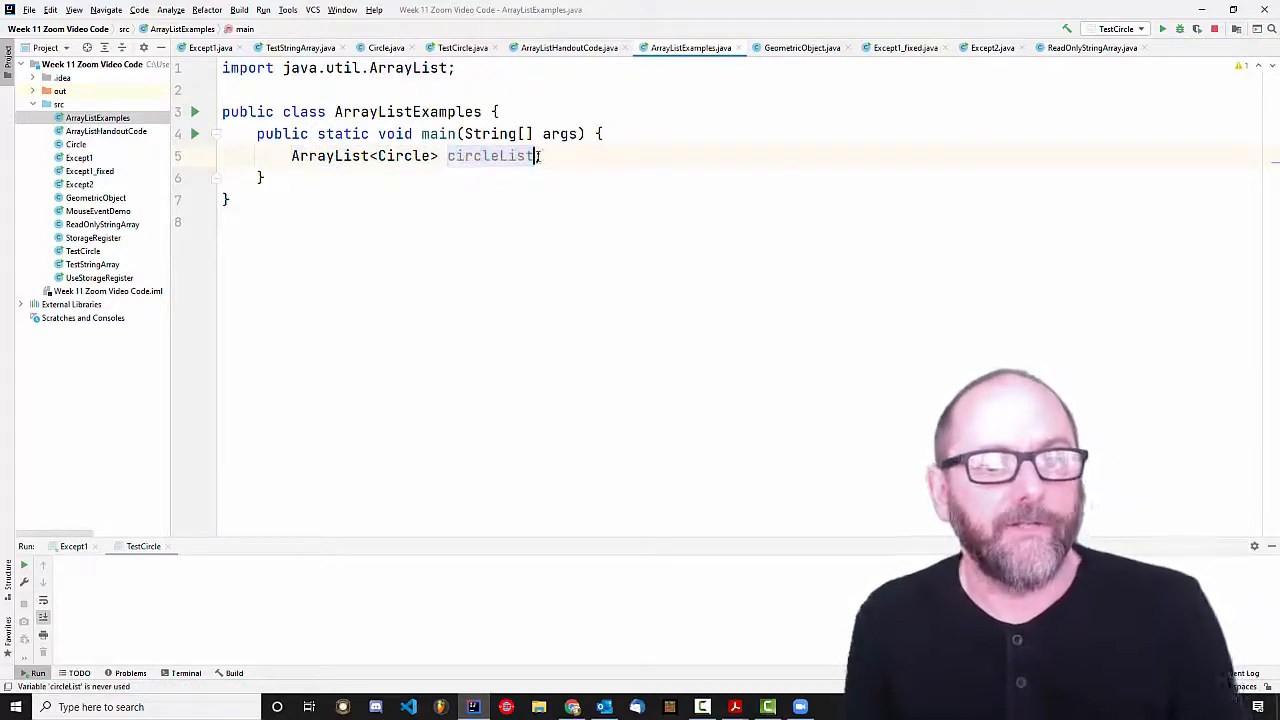
pyautogui.write('= new ArrayList<>();')
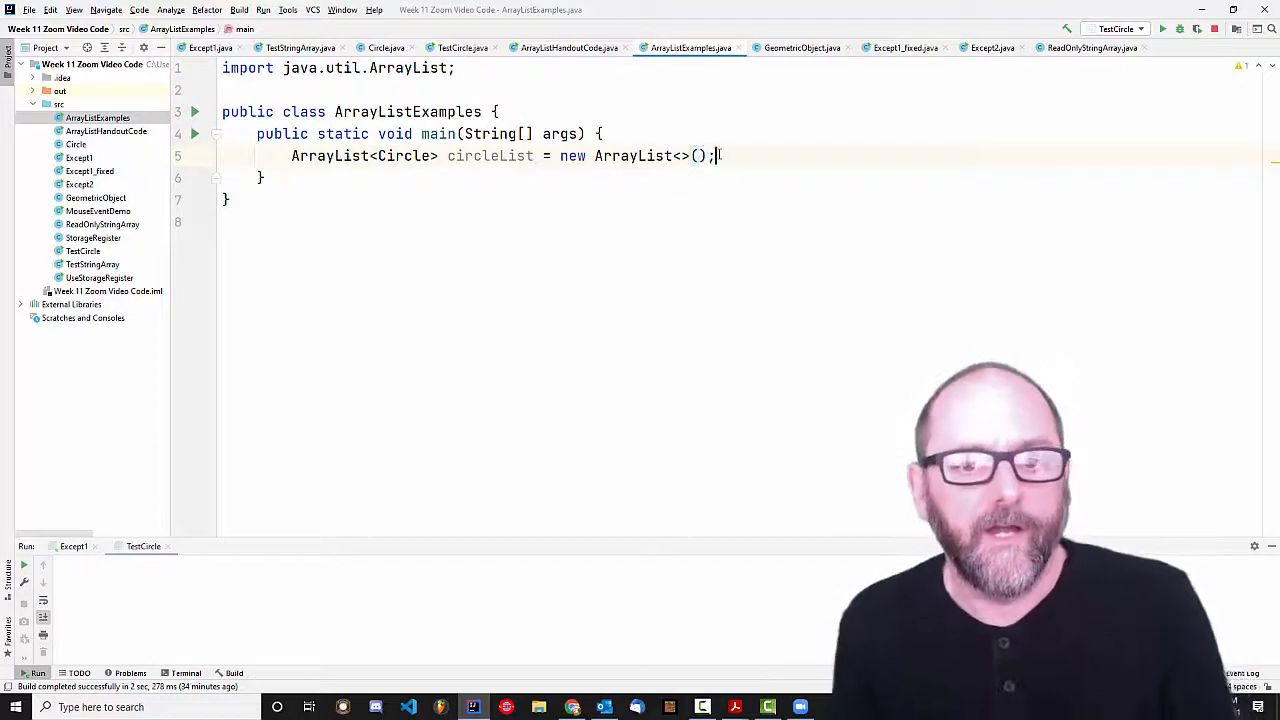
# Print circleList.size() with sout, run to get 0, and start a Circle declaration line.
pyautogui.press('Enter')
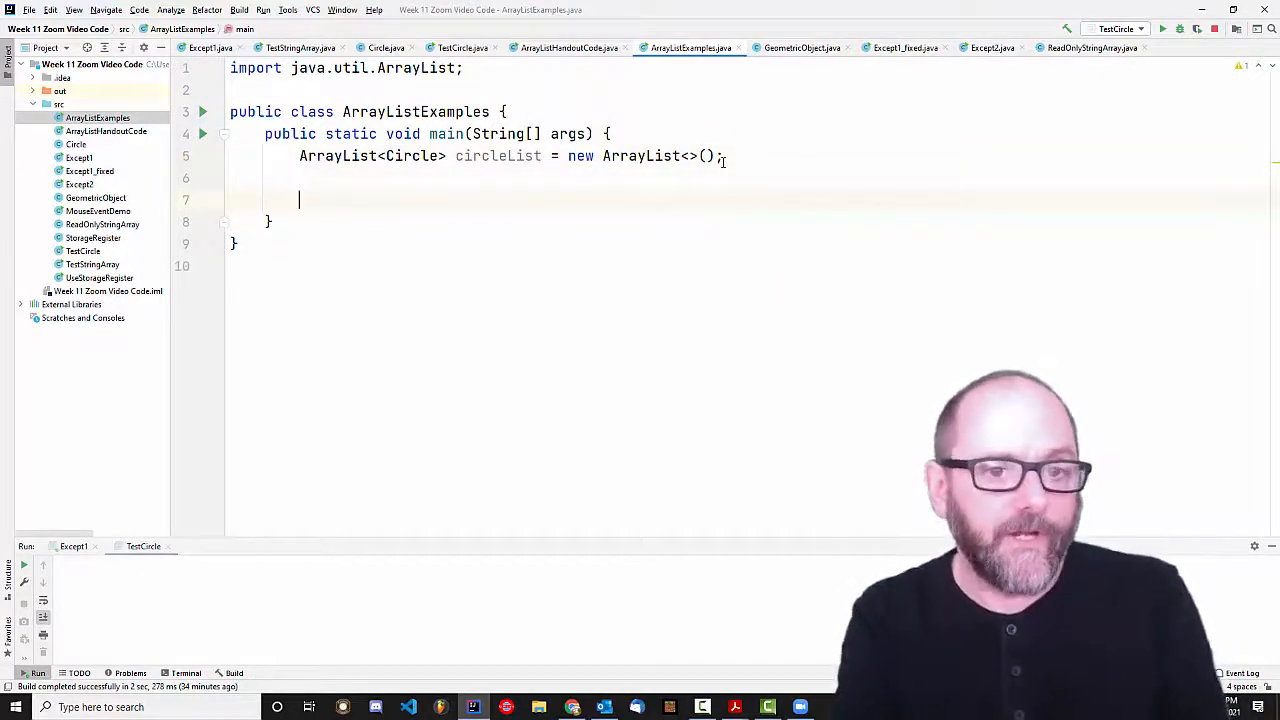
pyautogui.write('so')
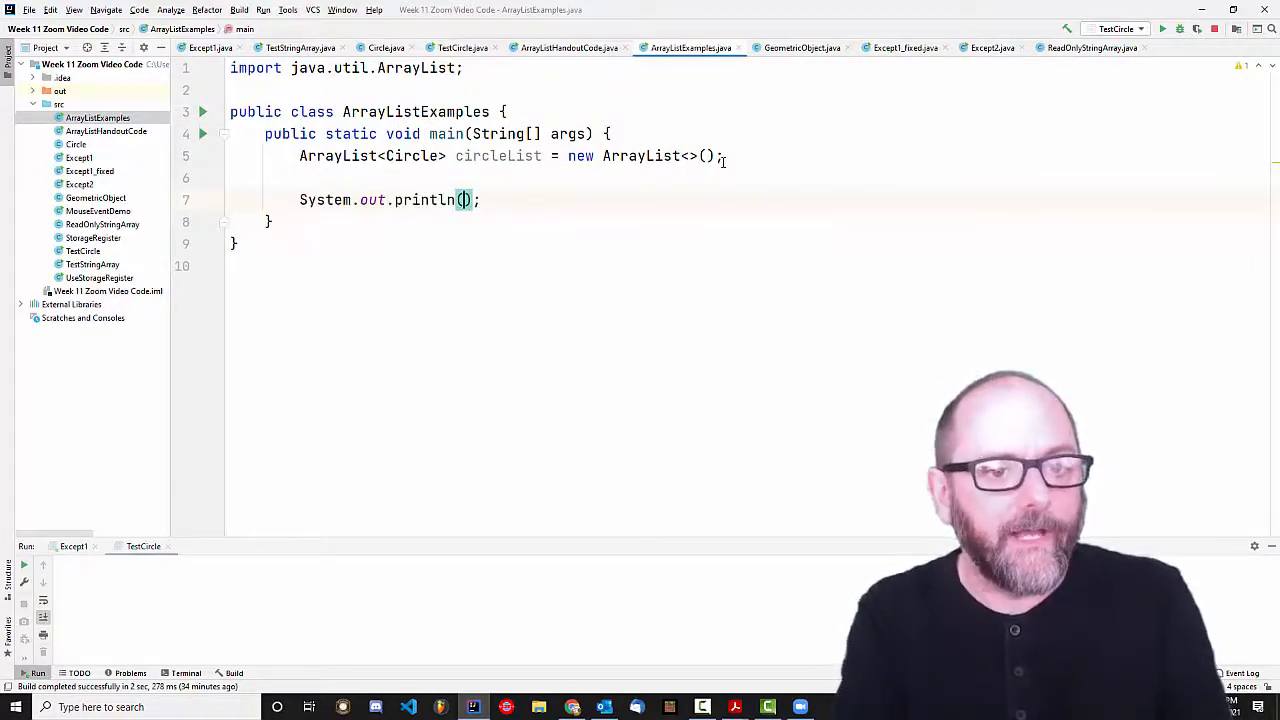
pyautogui.write('circleLi')
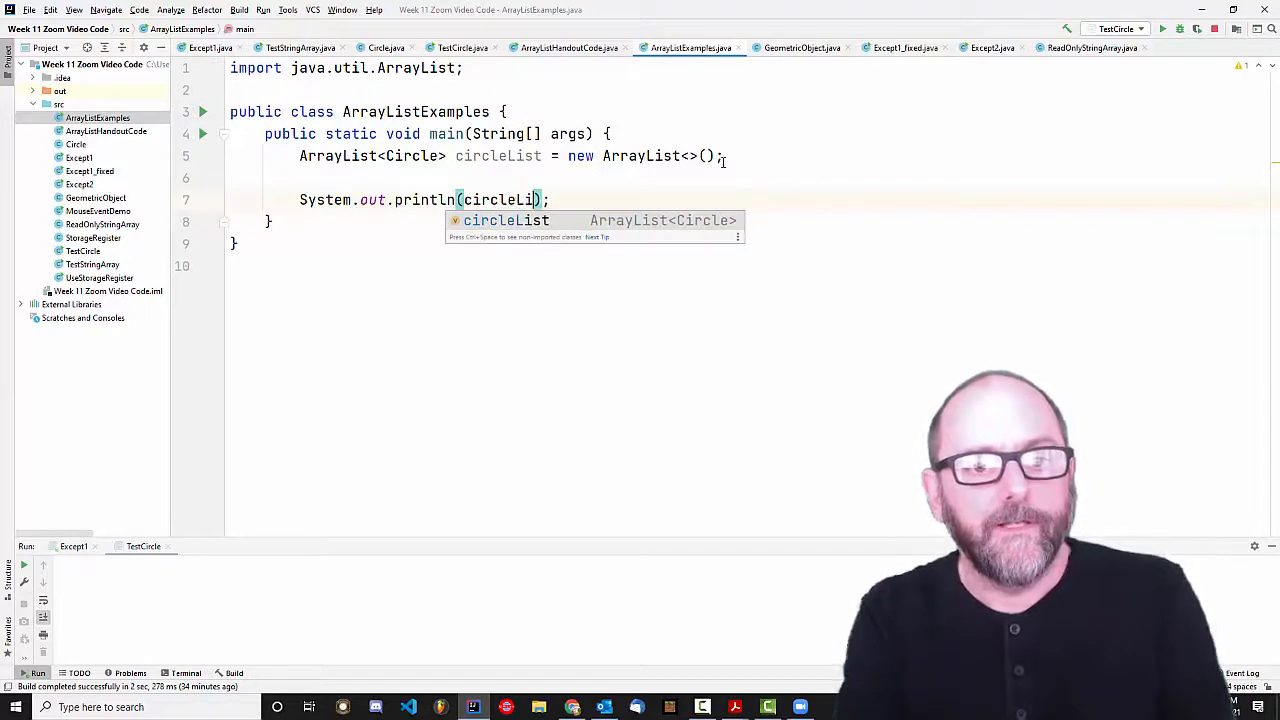
pyautogui.write('.size(')
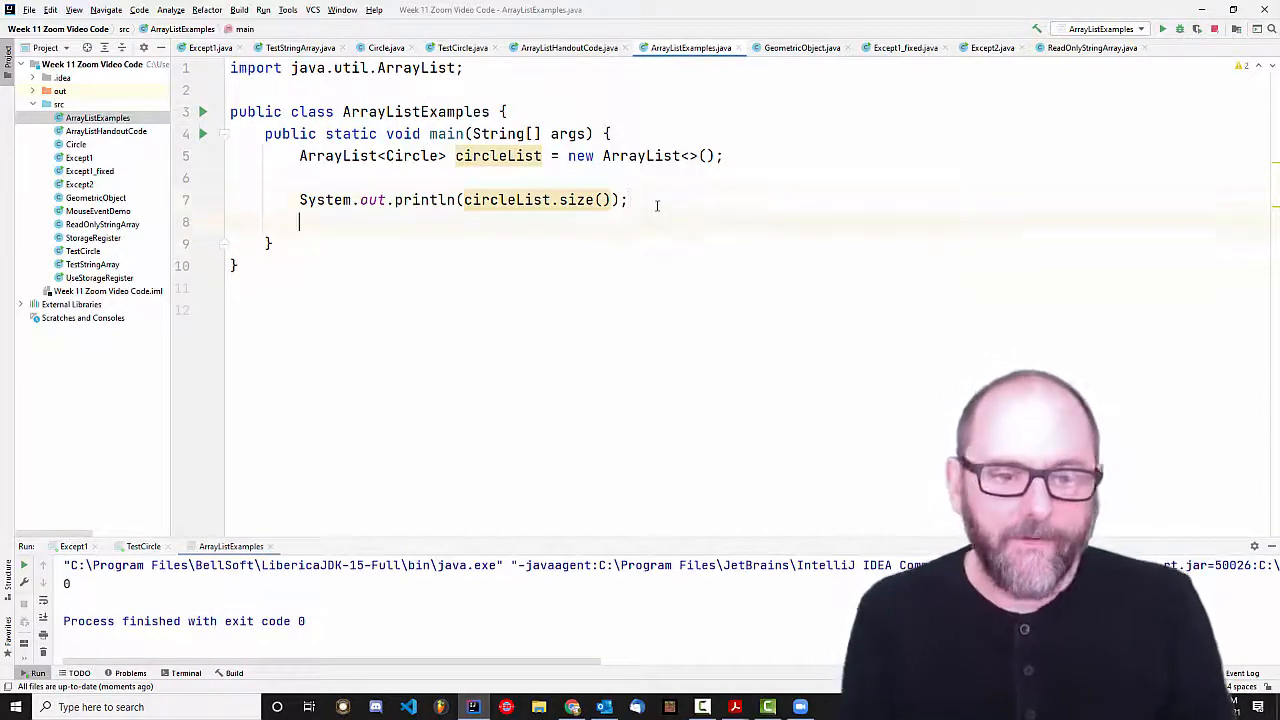
pyautogui.press('enter')
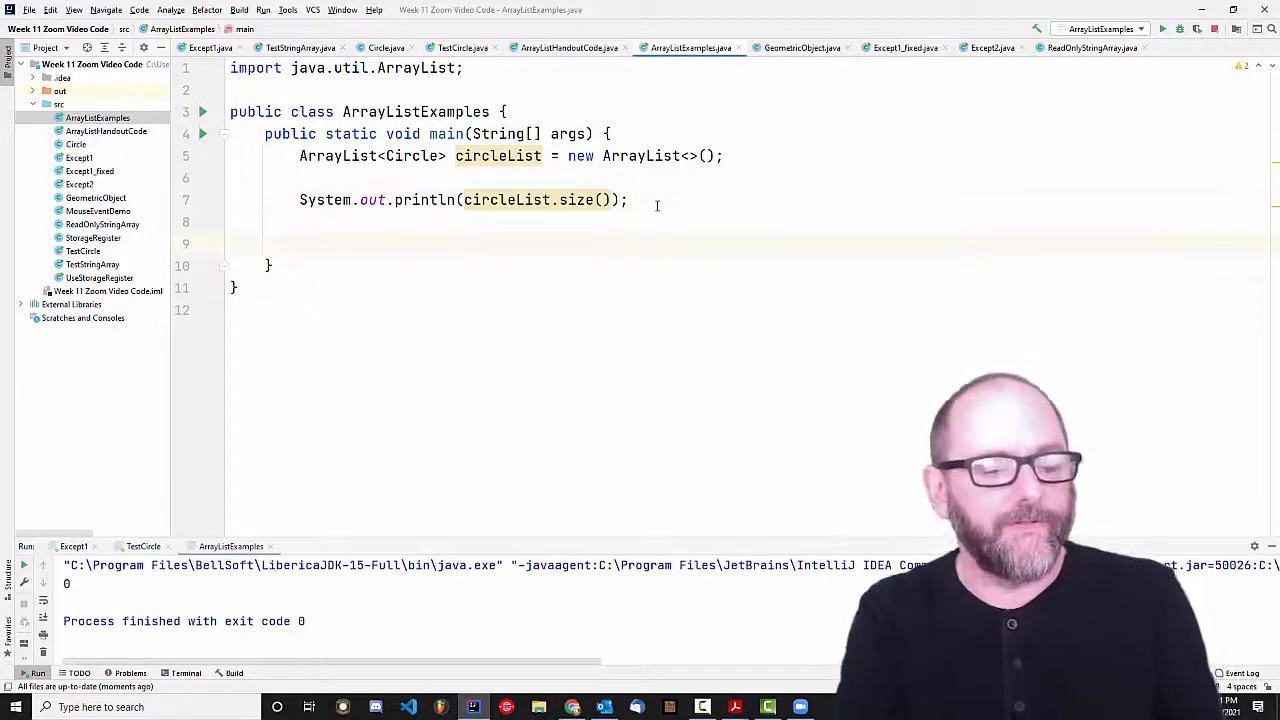
pyautogui.write('Circle c = new Circle();')
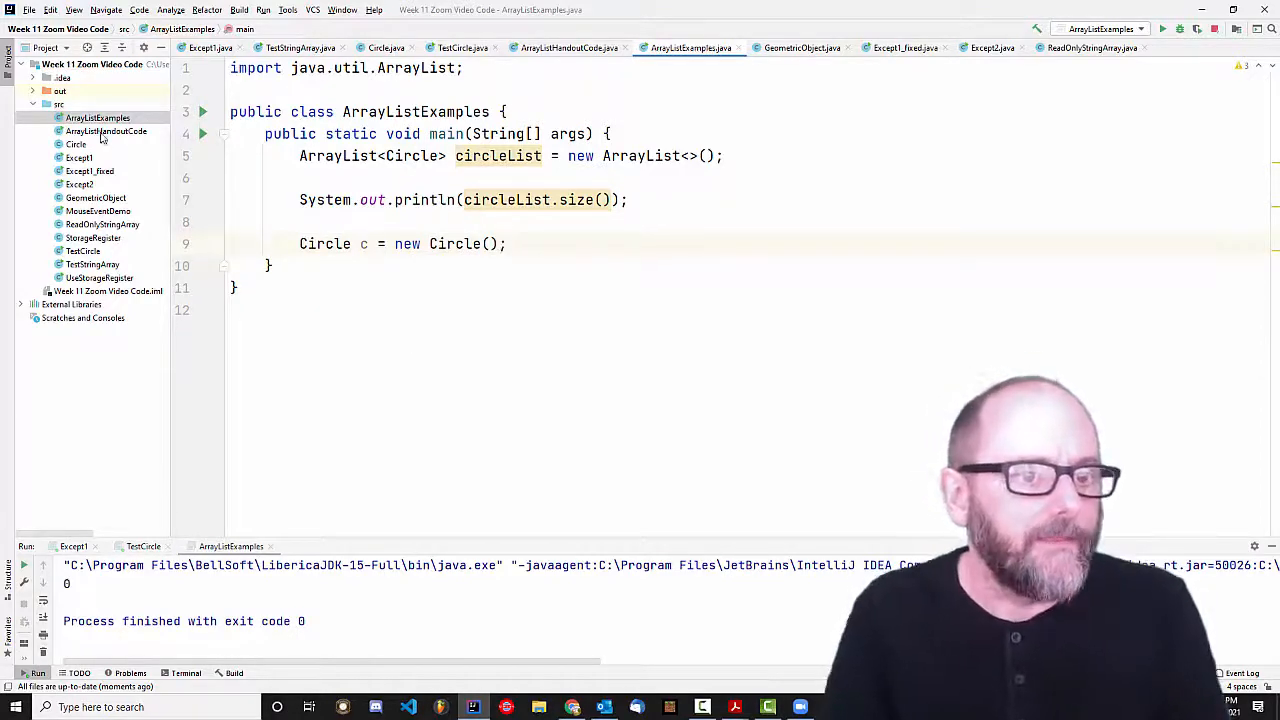
# Check the Circle class source, where radius defaults to 50, then return to ArrayListExamples.
pyautogui.click(76, 144)
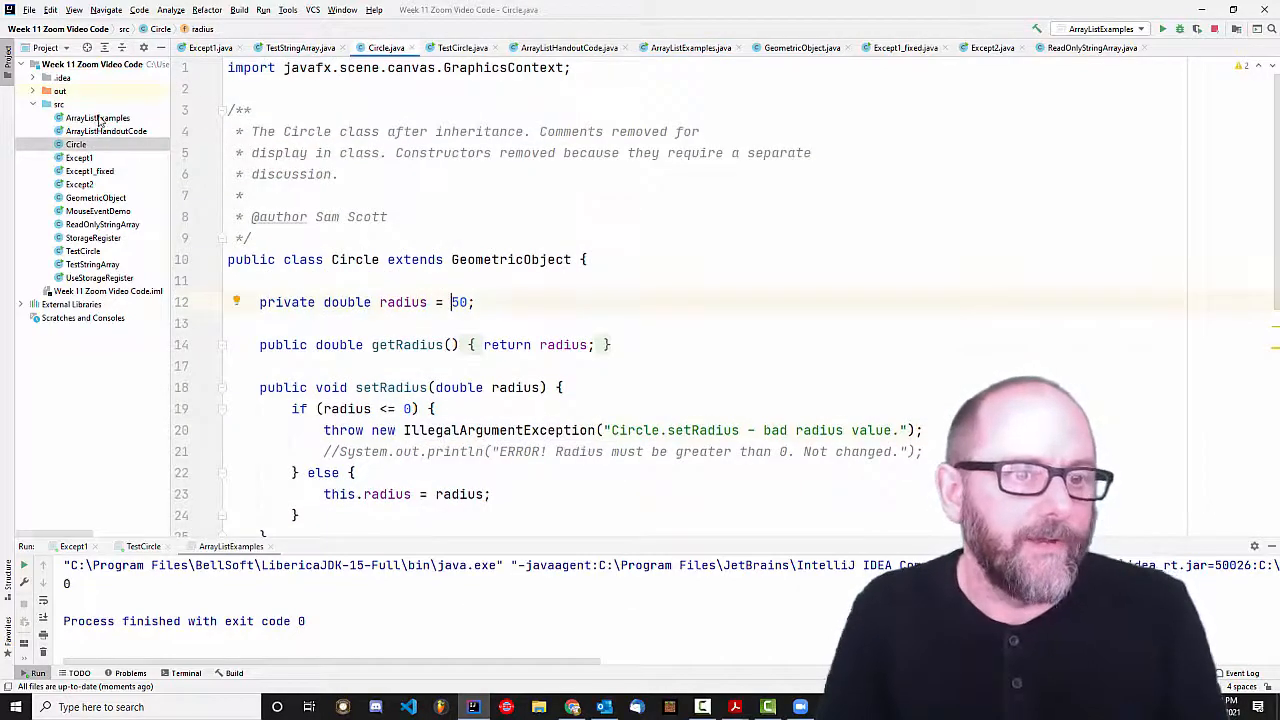
pyautogui.click(97, 118)
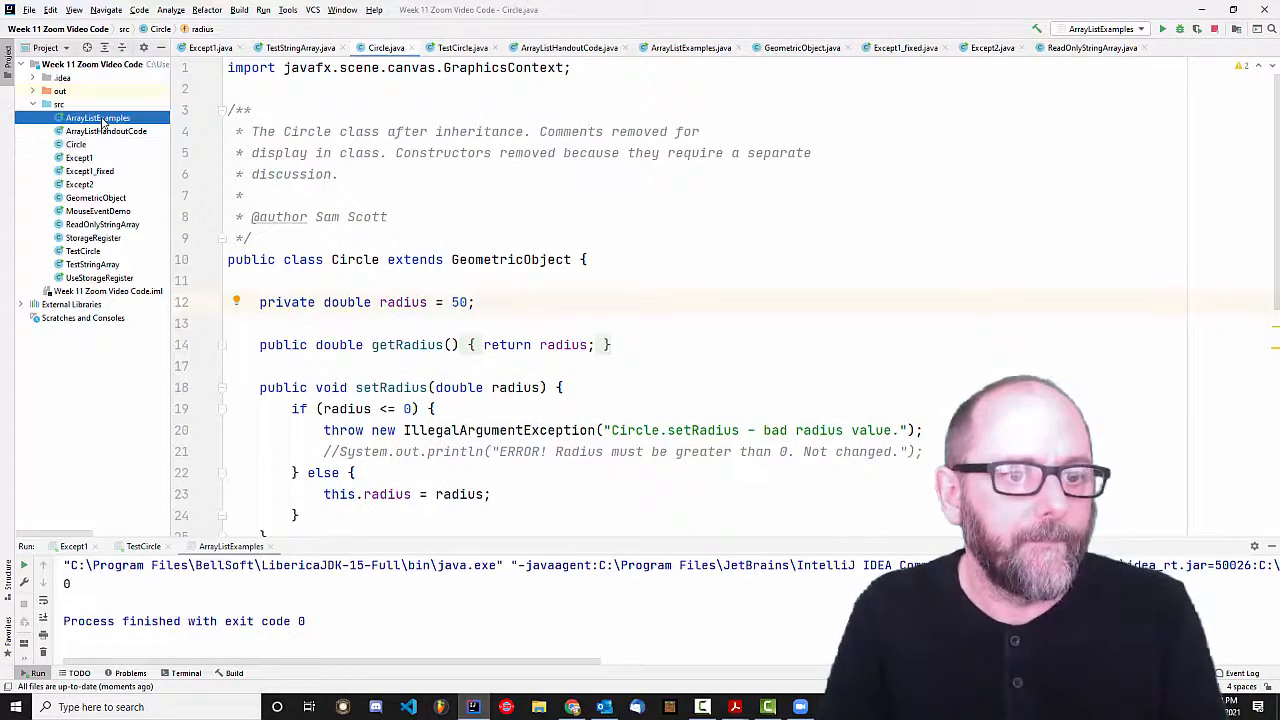
pyautogui.click(97, 118)
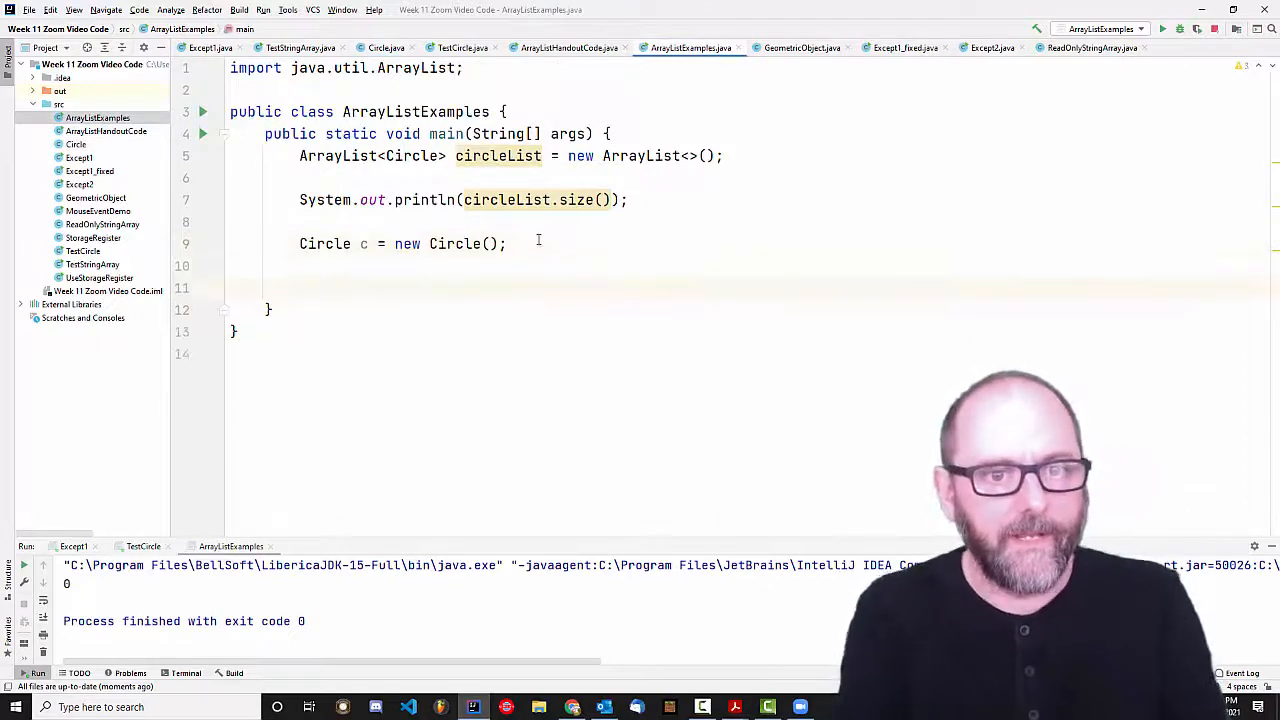
# Add c and an anonymous new Circle() to circleList.
pyautogui.write('circleList.')
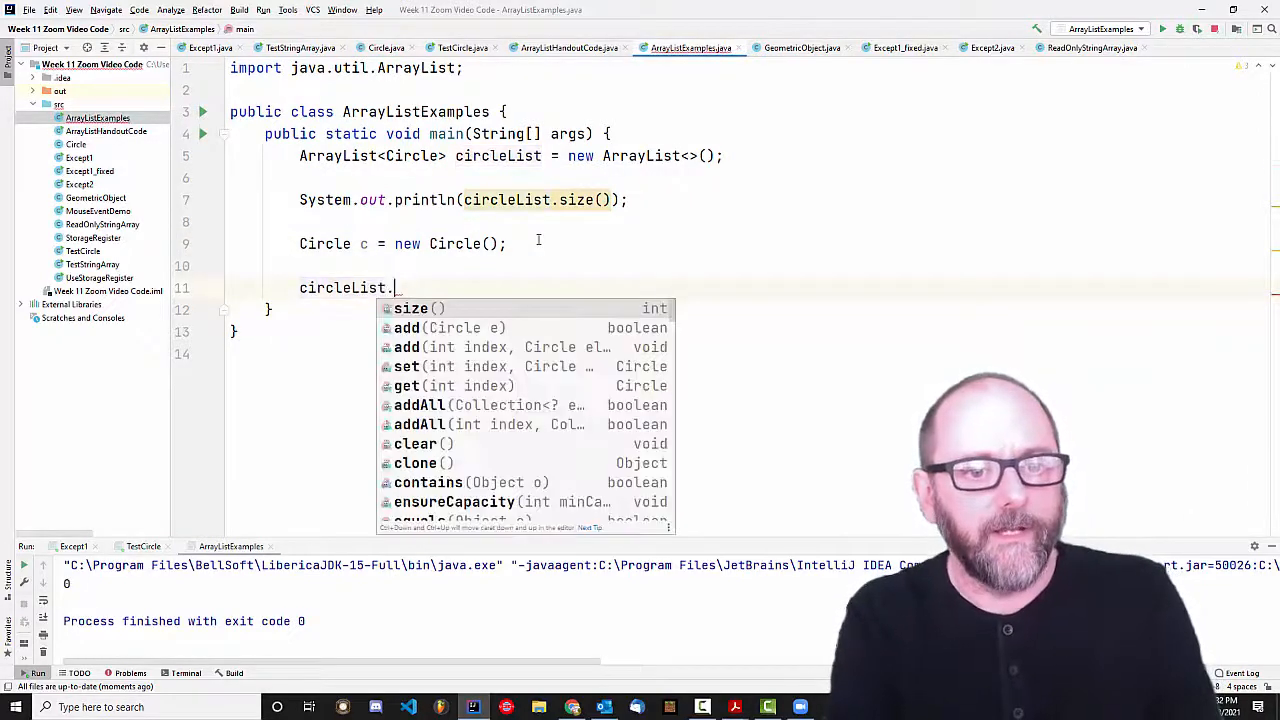
pyautogui.write('add(c);')
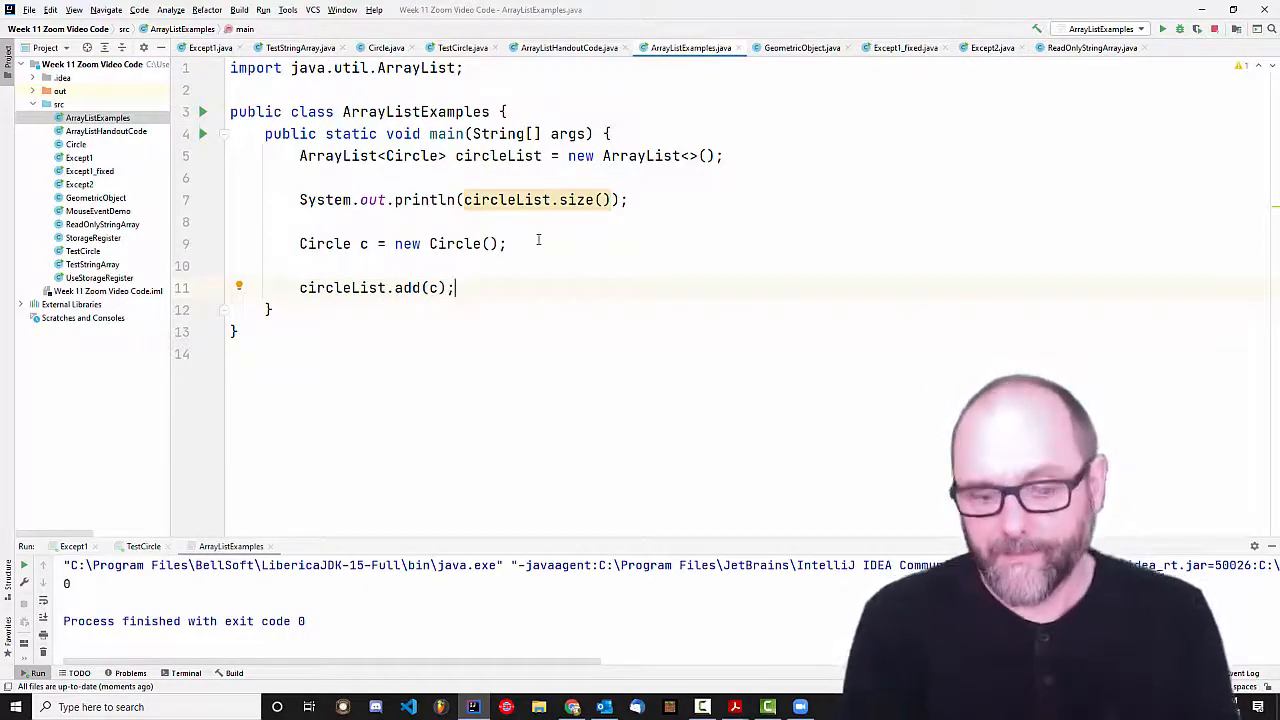
pyautogui.write('circle')
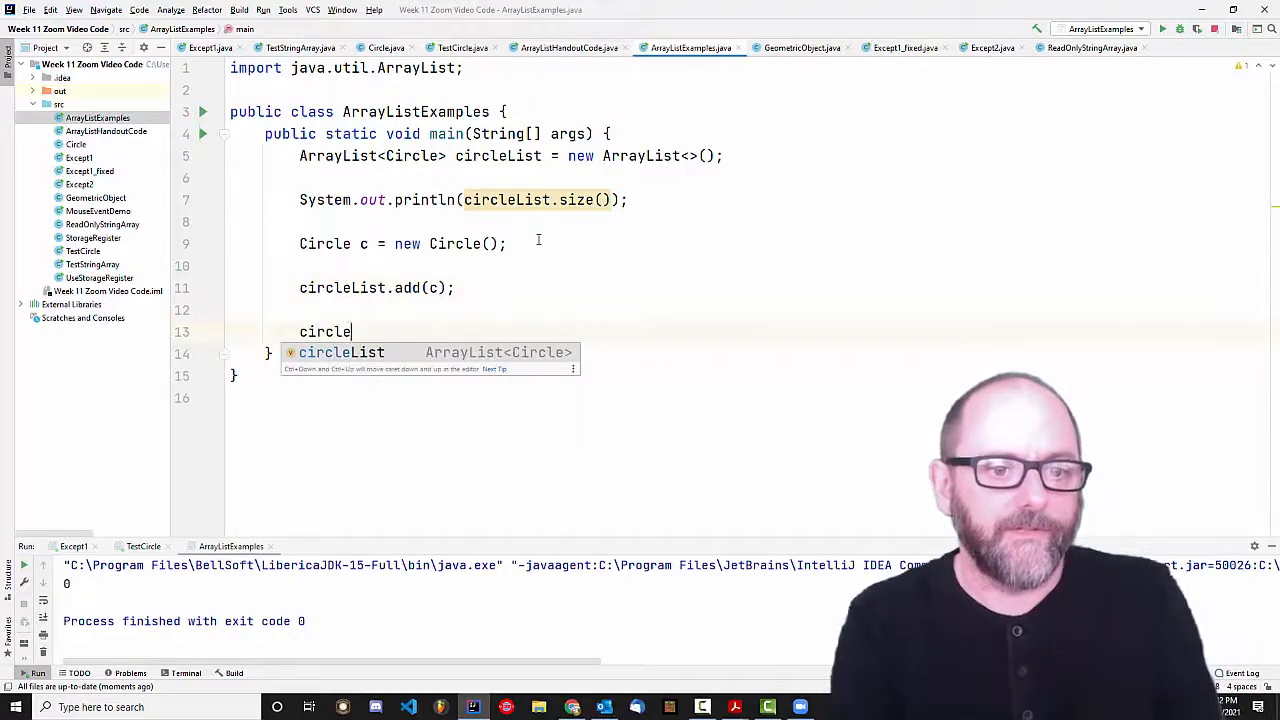
pyautogui.write('List.add(')
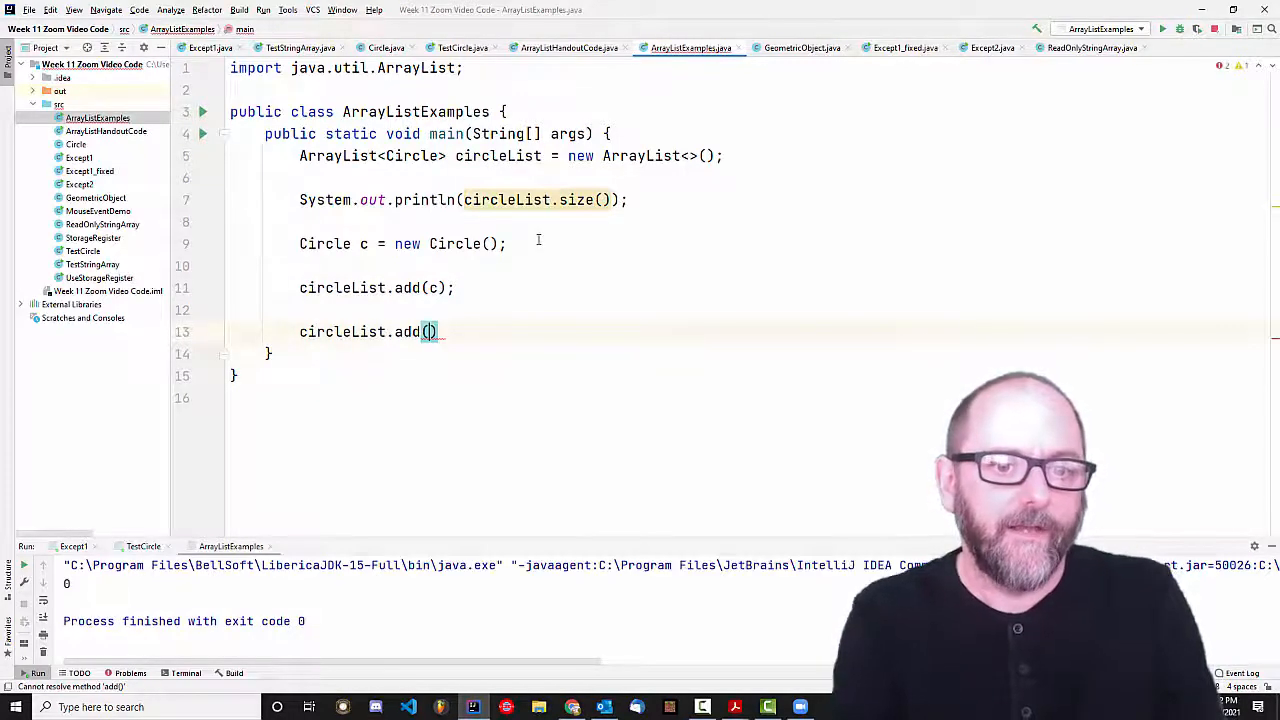
pyautogui.write('new Circle()')
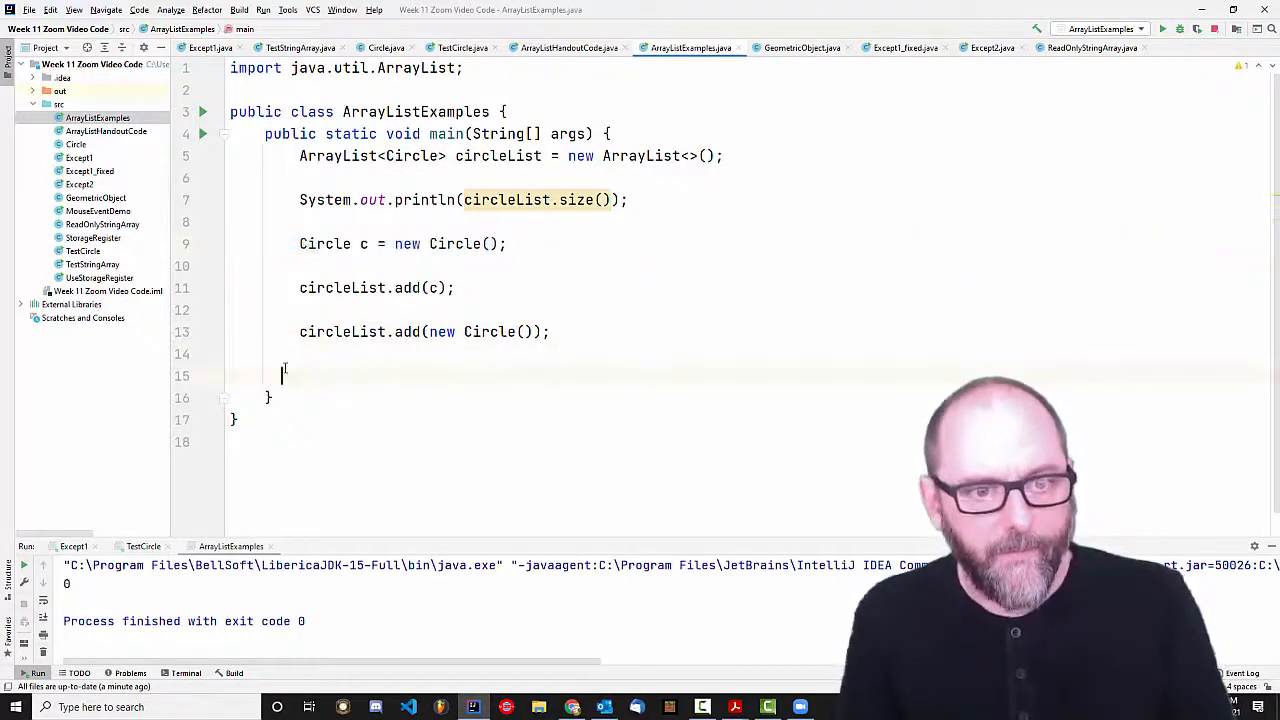
# Reassign c to a new Circle with radius 100 and add it to circleList.
pyautogui.write('Circle c = new Circle();')
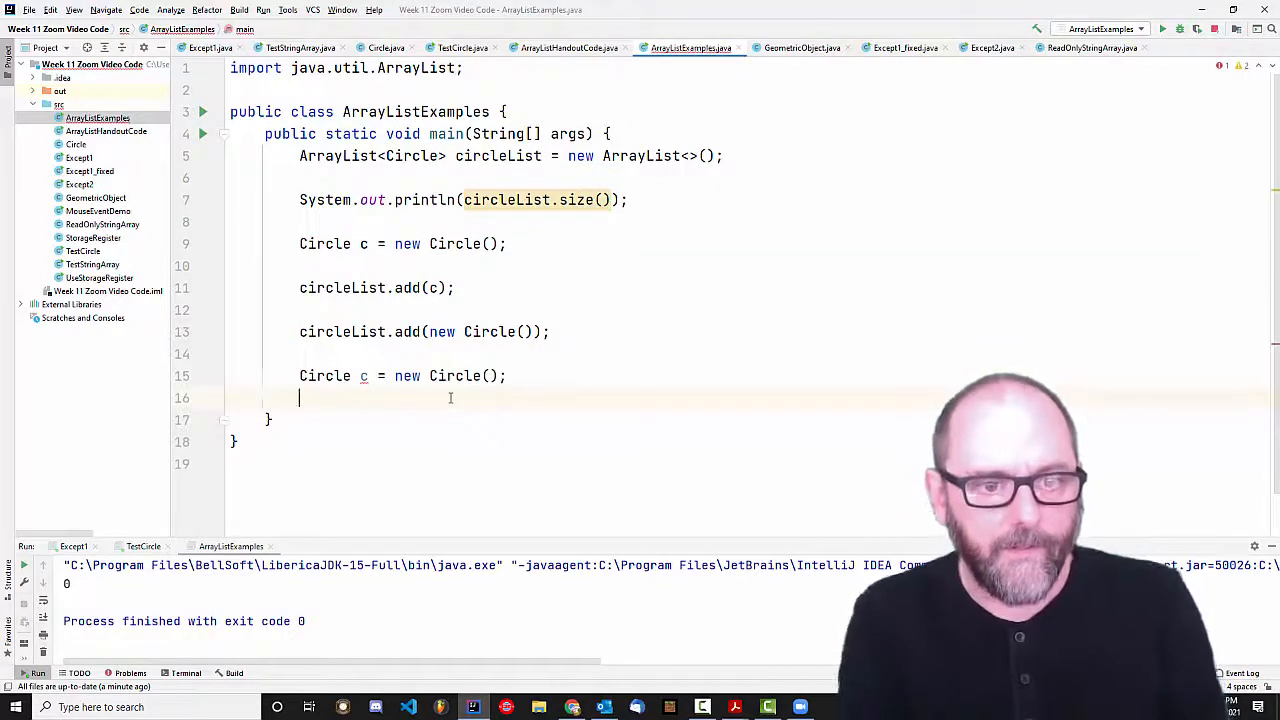
pyautogui.write('c.setRadius(100);')
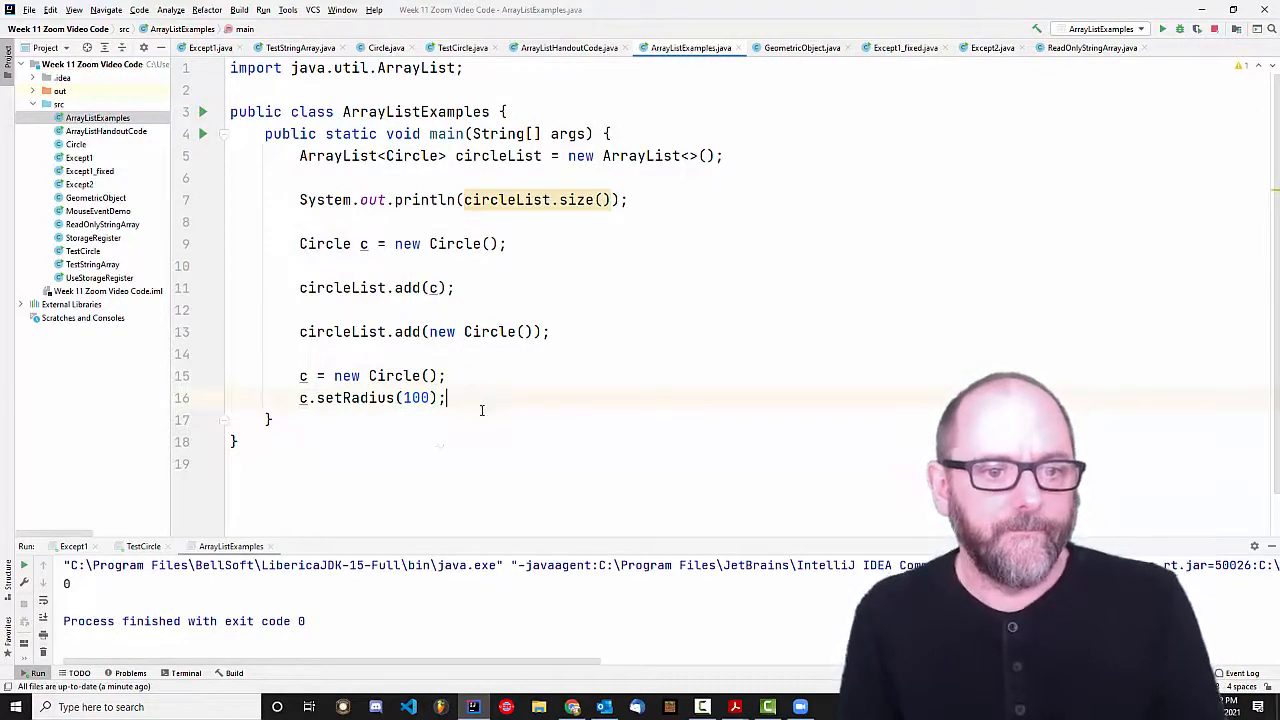
pyautogui.write('circleList.add(')
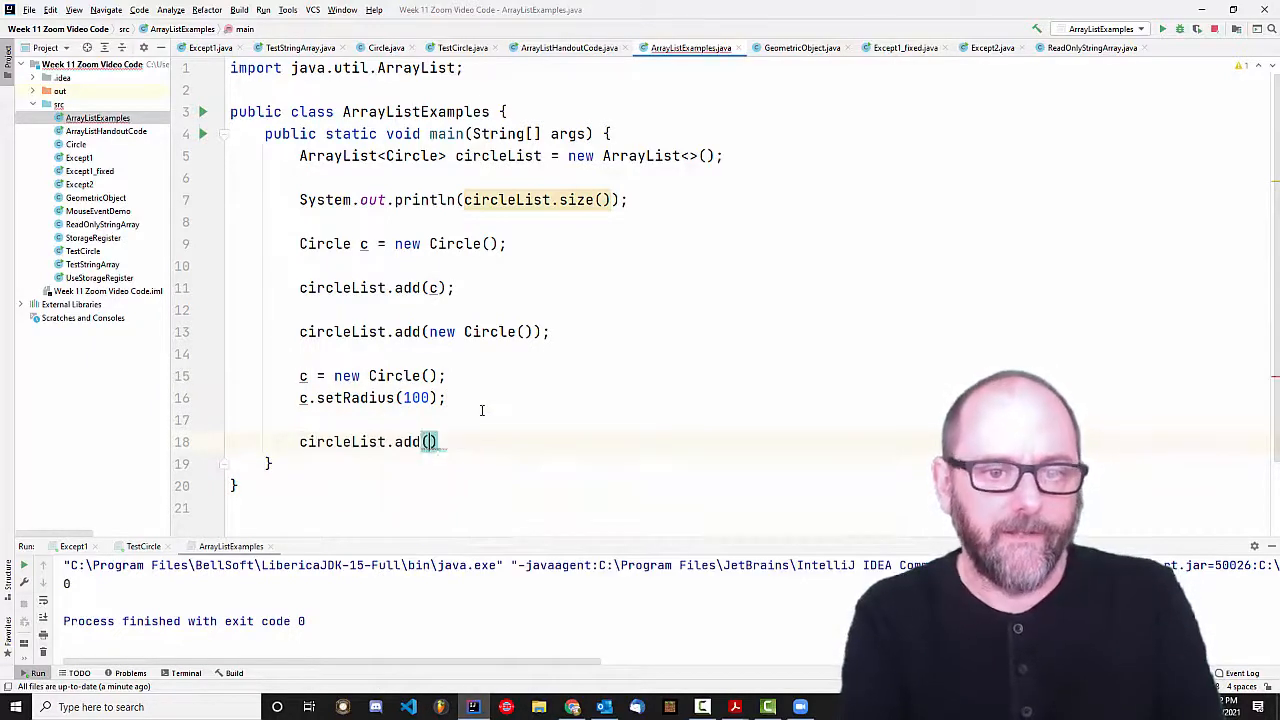
pyautogui.write('c);')
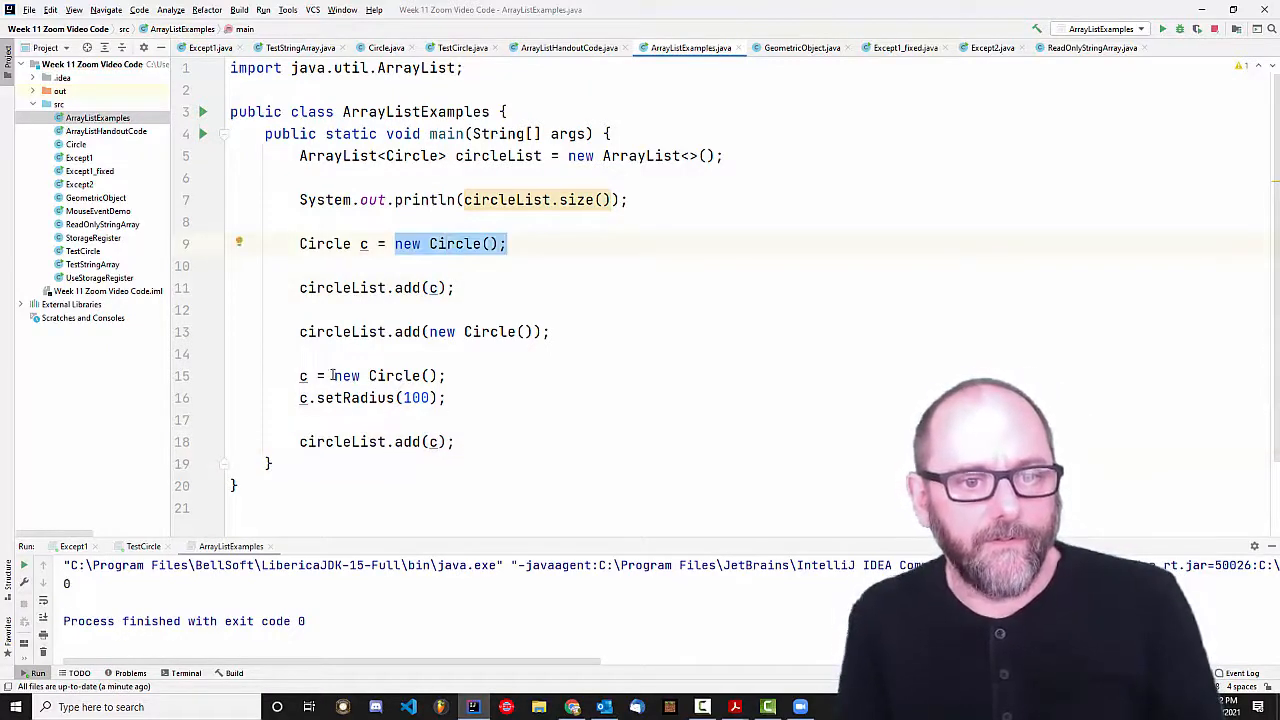
pyautogui.click(456, 442)
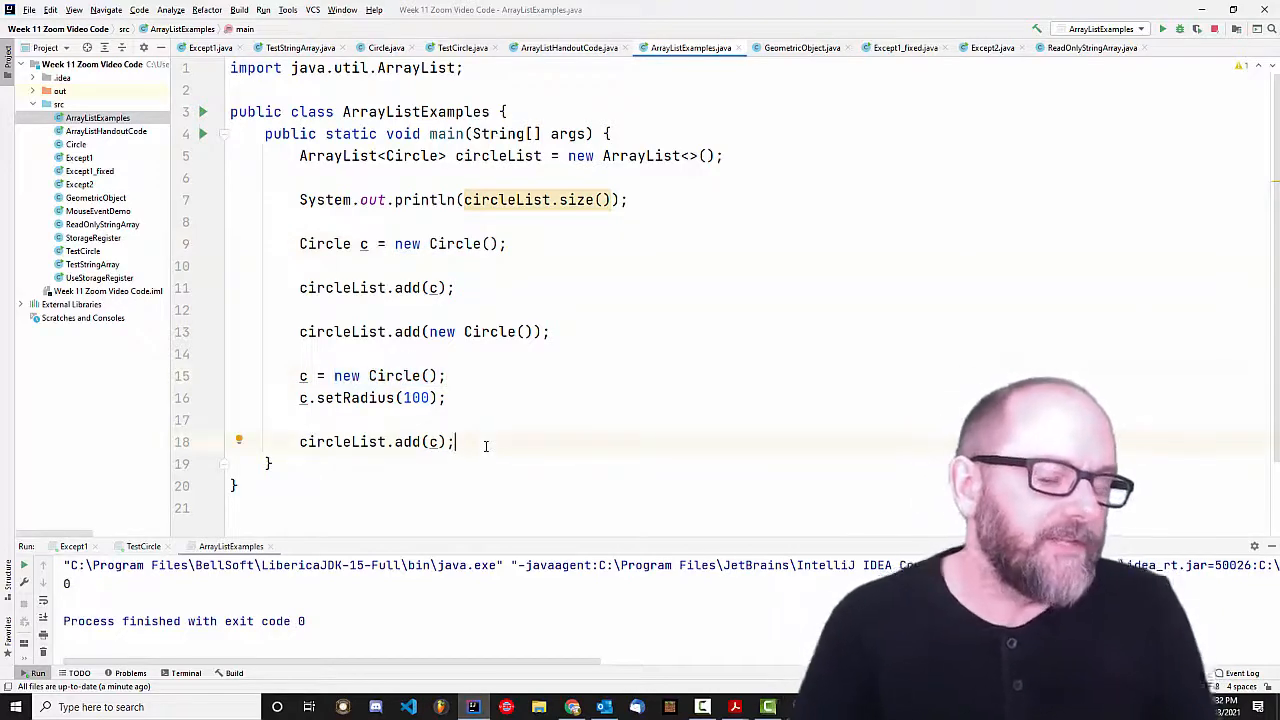
# Print circleList.size() again after the additions and run, showing 0 then 3.
pyautogui.write('sou')
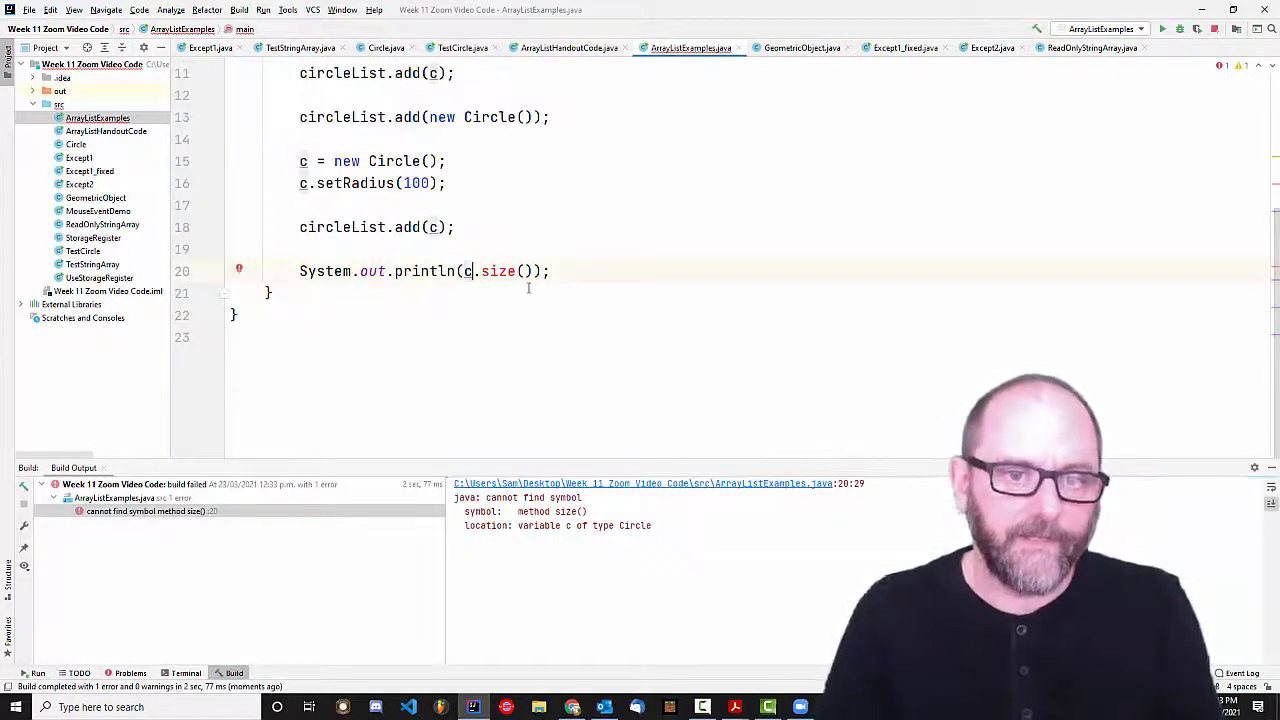
pyautogui.write('circleList')
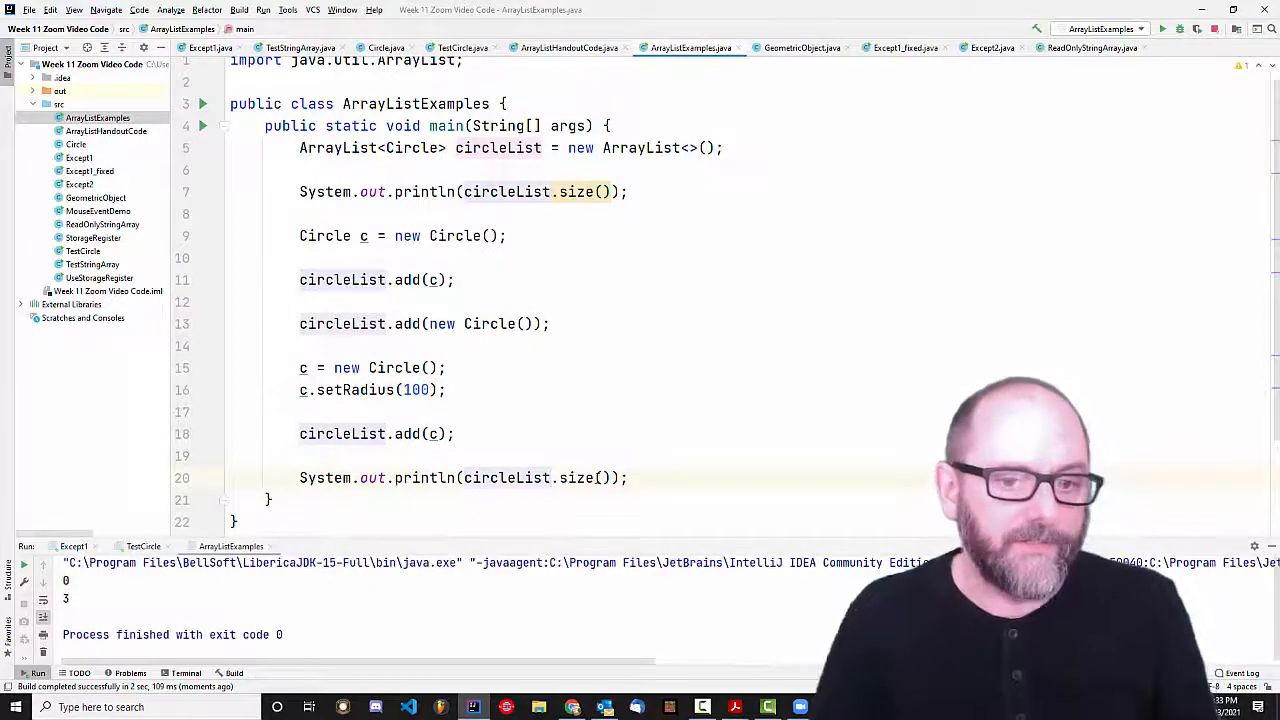
pyautogui.click(630, 477)
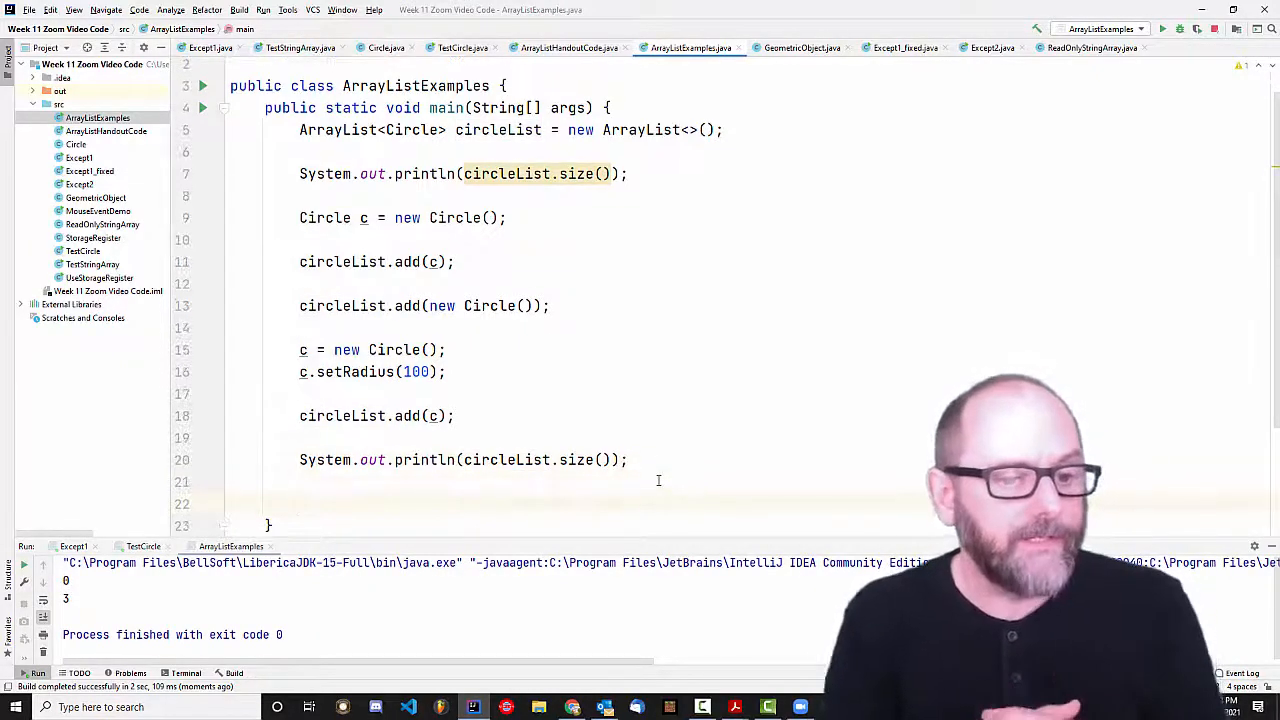
# Write the loop header for (int i=0; i<circleList.size(); i++).
pyautogui.write('f')
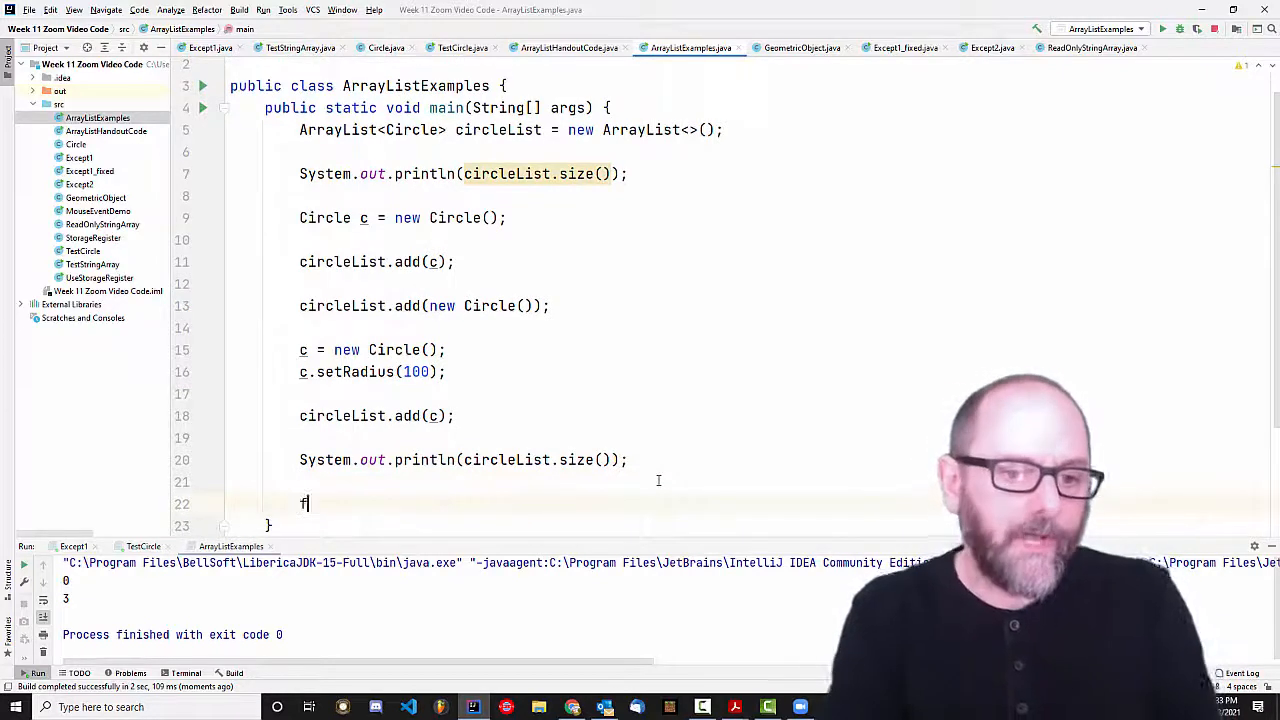
pyautogui.write('or (i')
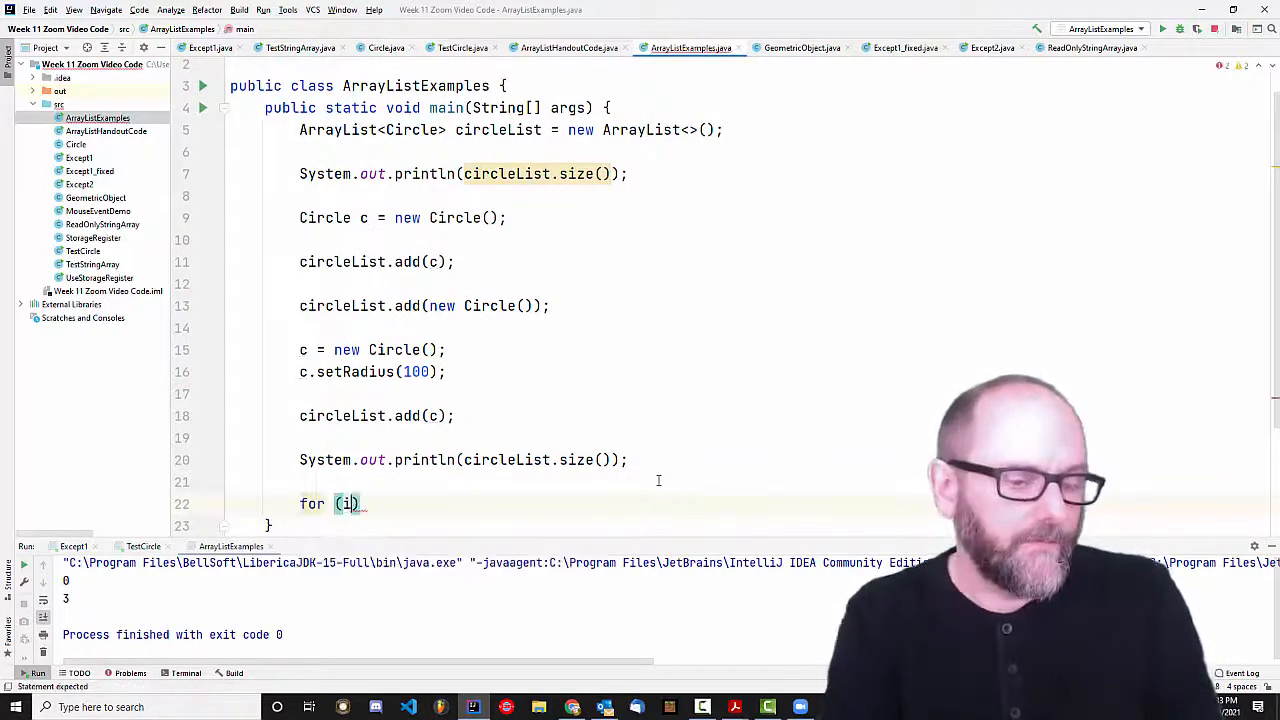
pyautogui.write('nt i;')
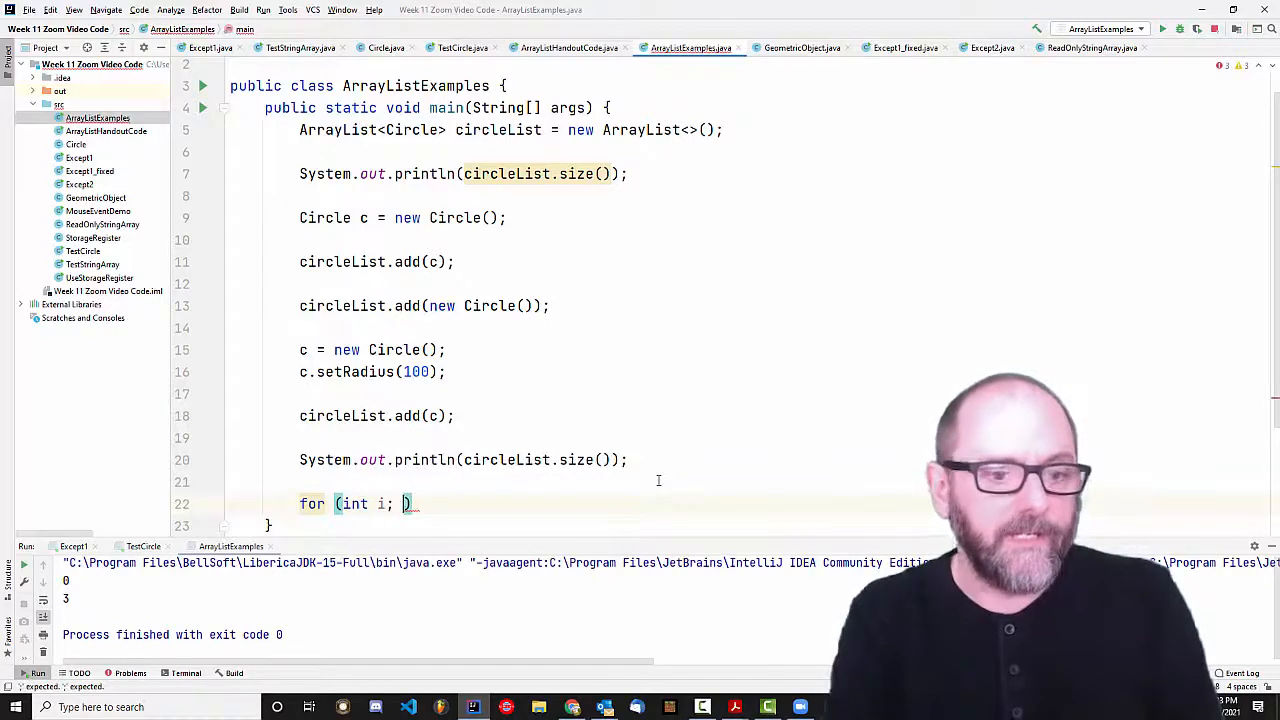
pyautogui.write('i<')
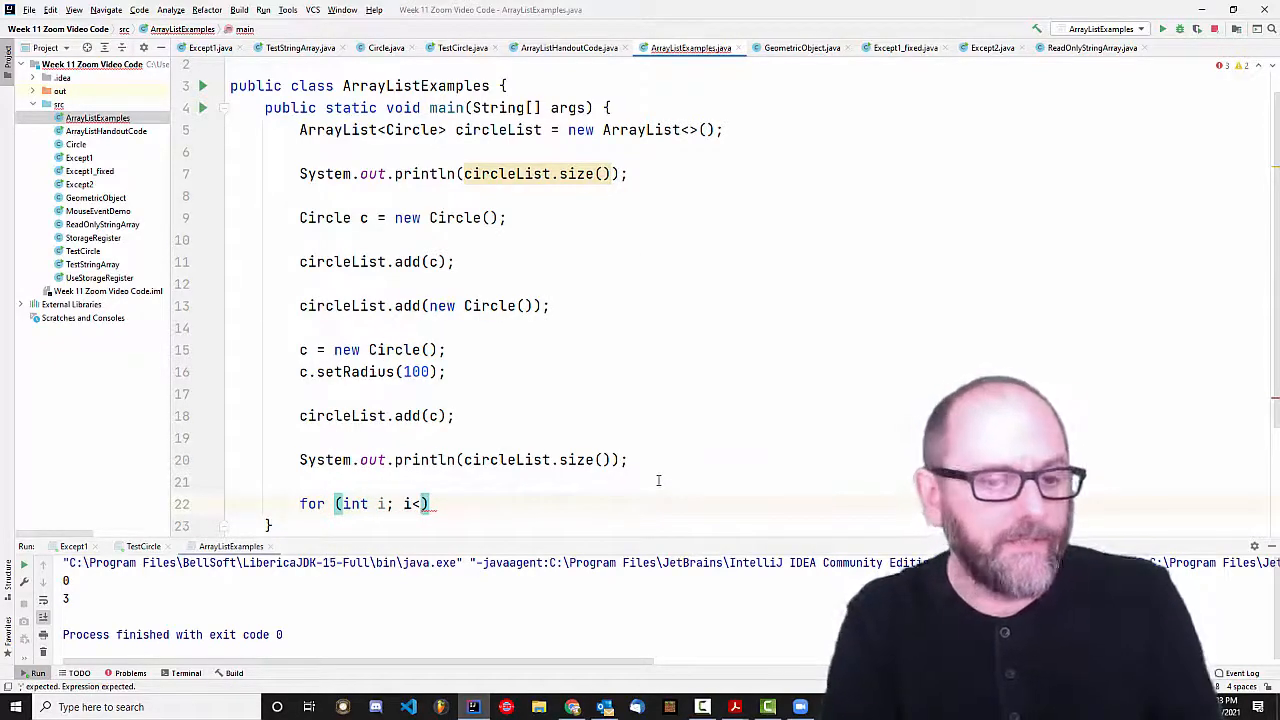
pyautogui.write('=0')
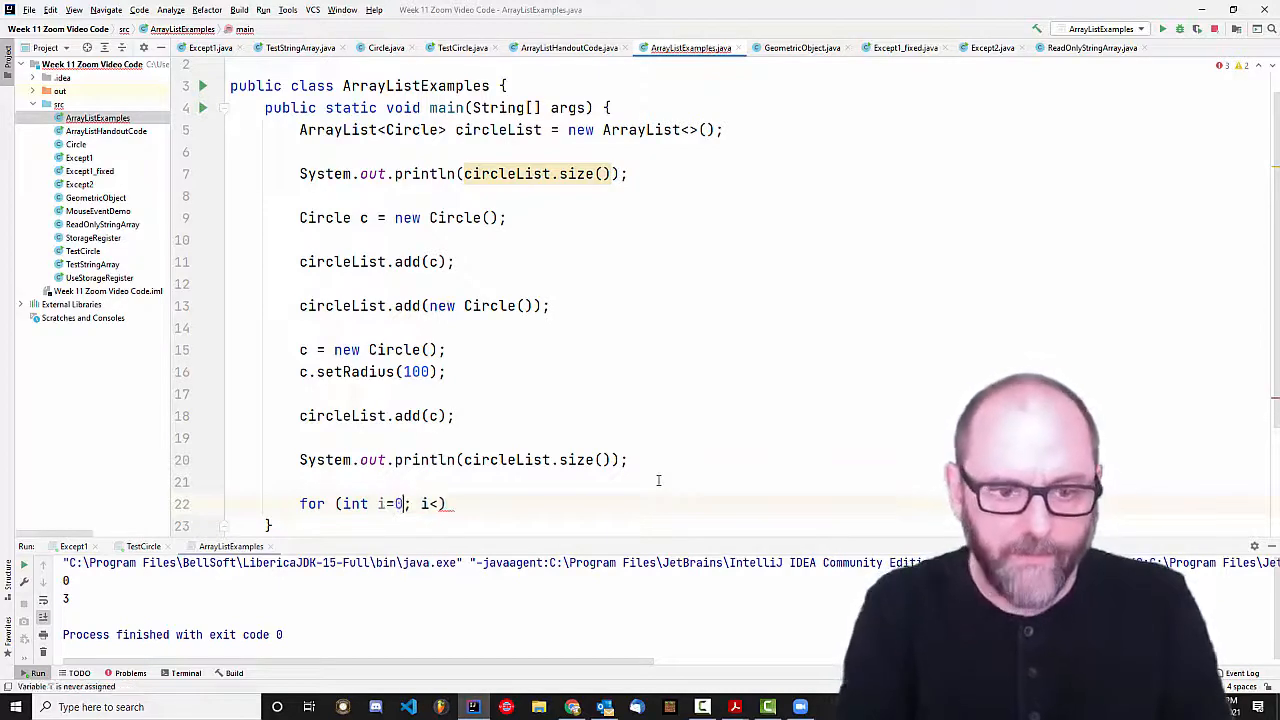
pyautogui.write('circleList.size(')
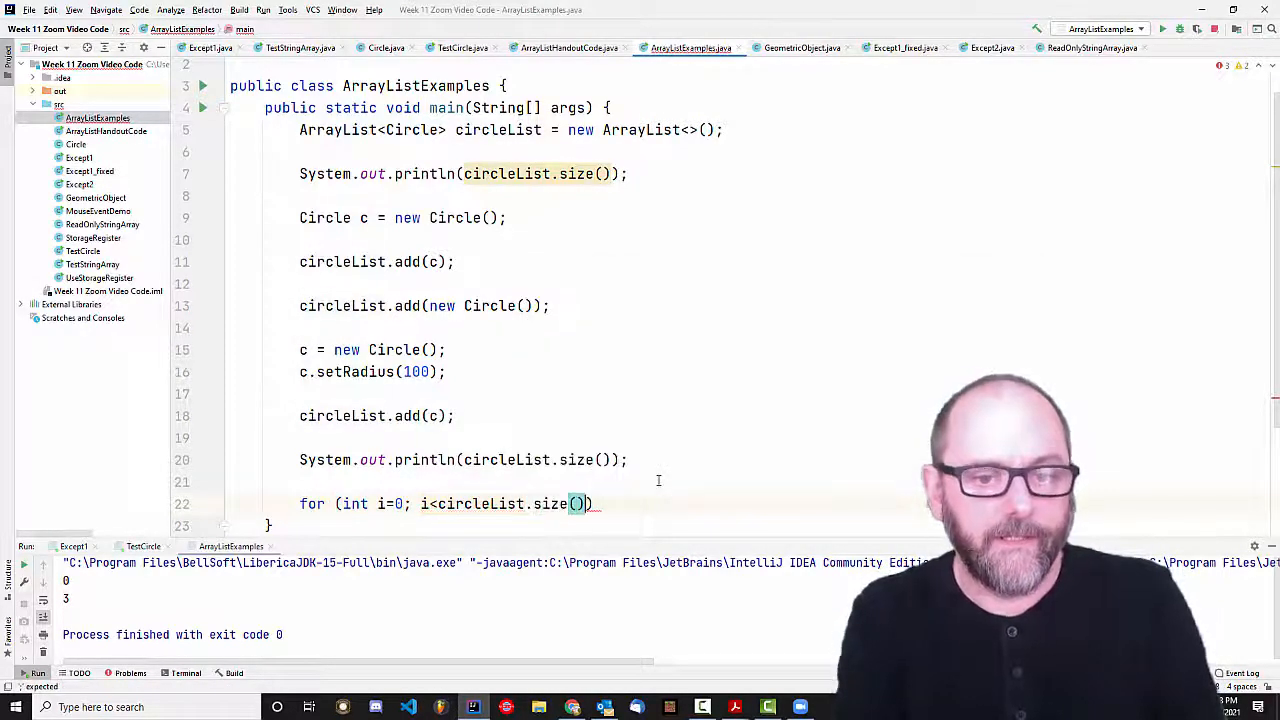
pyautogui.write('i++')
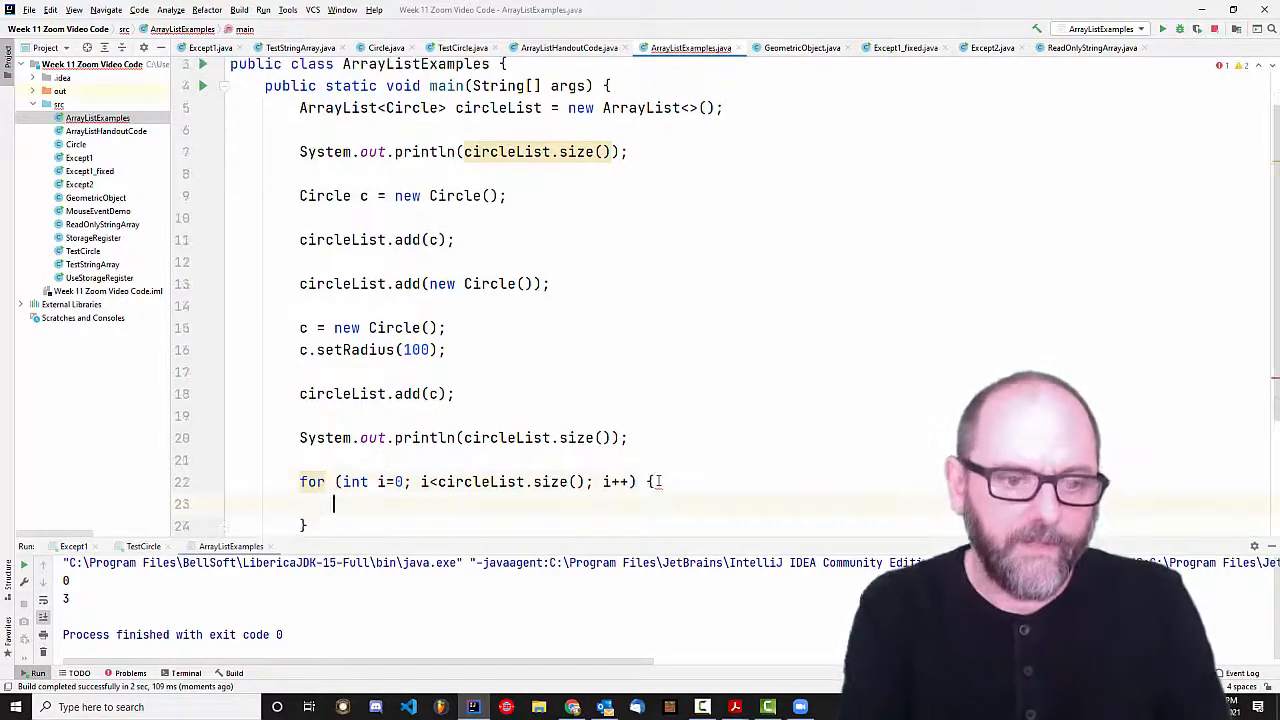
# Print circleList.get(i) inside the loop, fixing the array-style index, and run.
pyautogui.write('so')
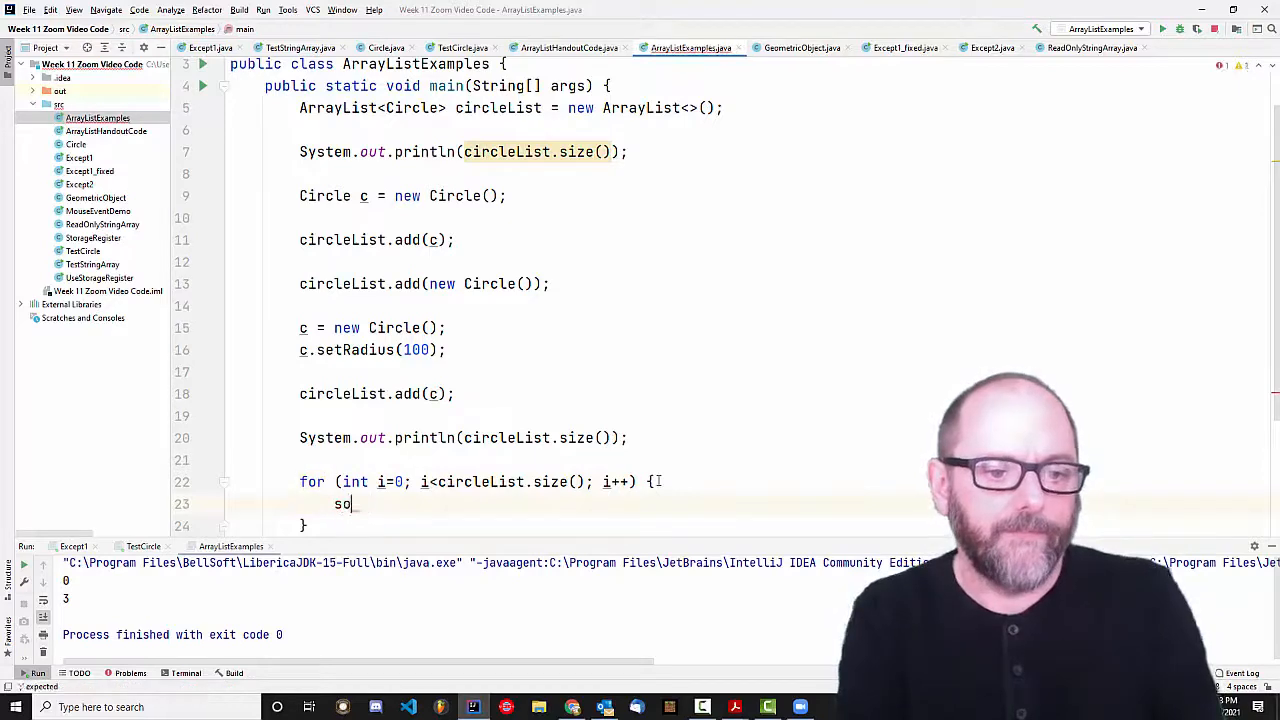
pyautogui.write('System.out.println(cir);')
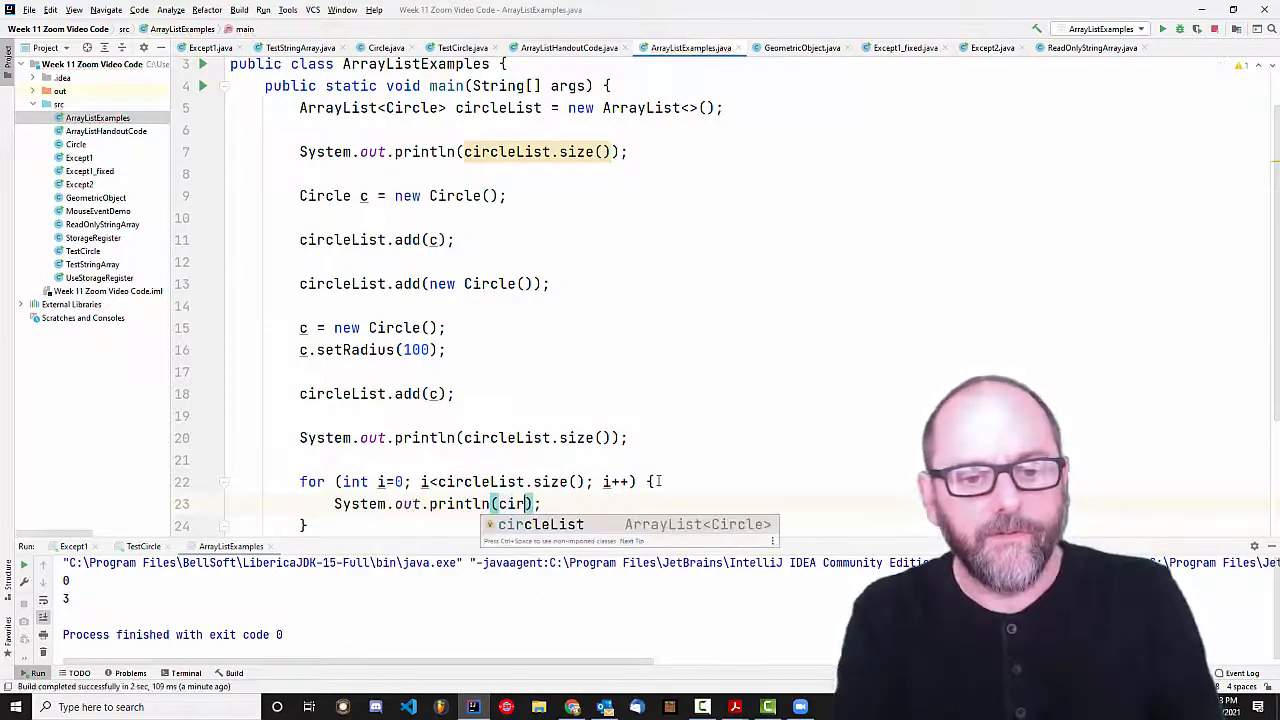
pyautogui.write('.')
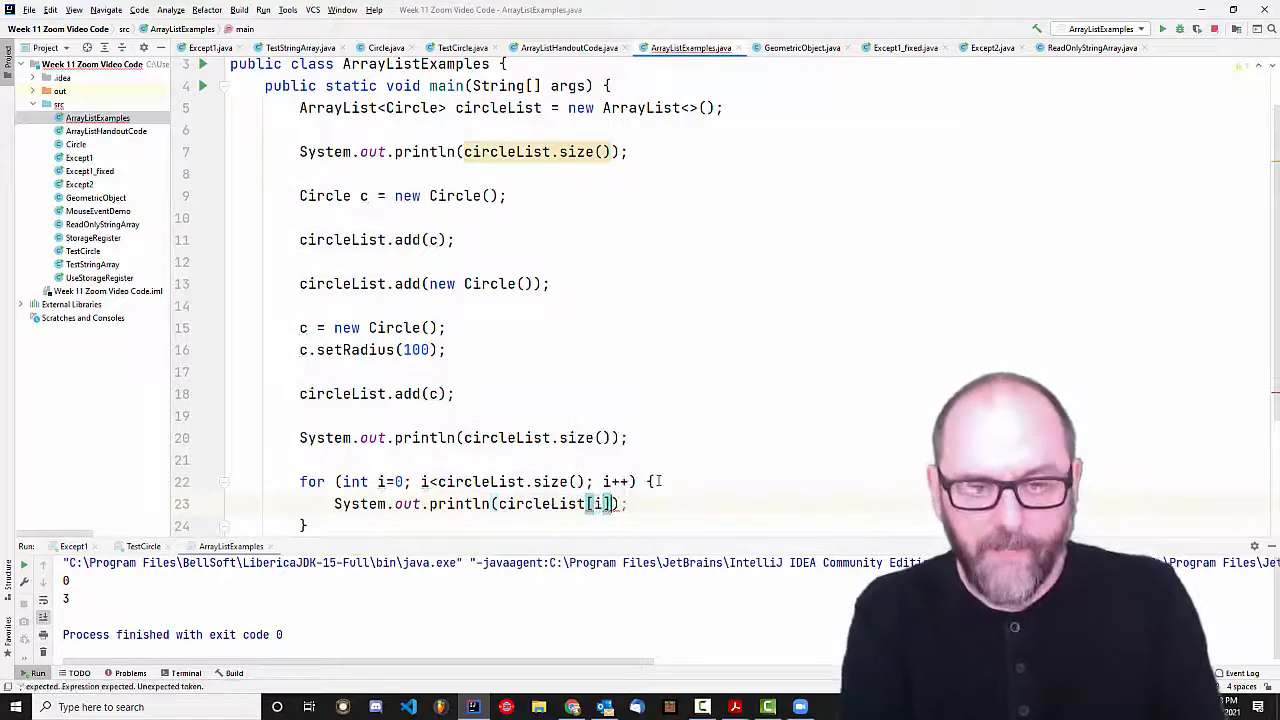
pyautogui.press('Backspace')
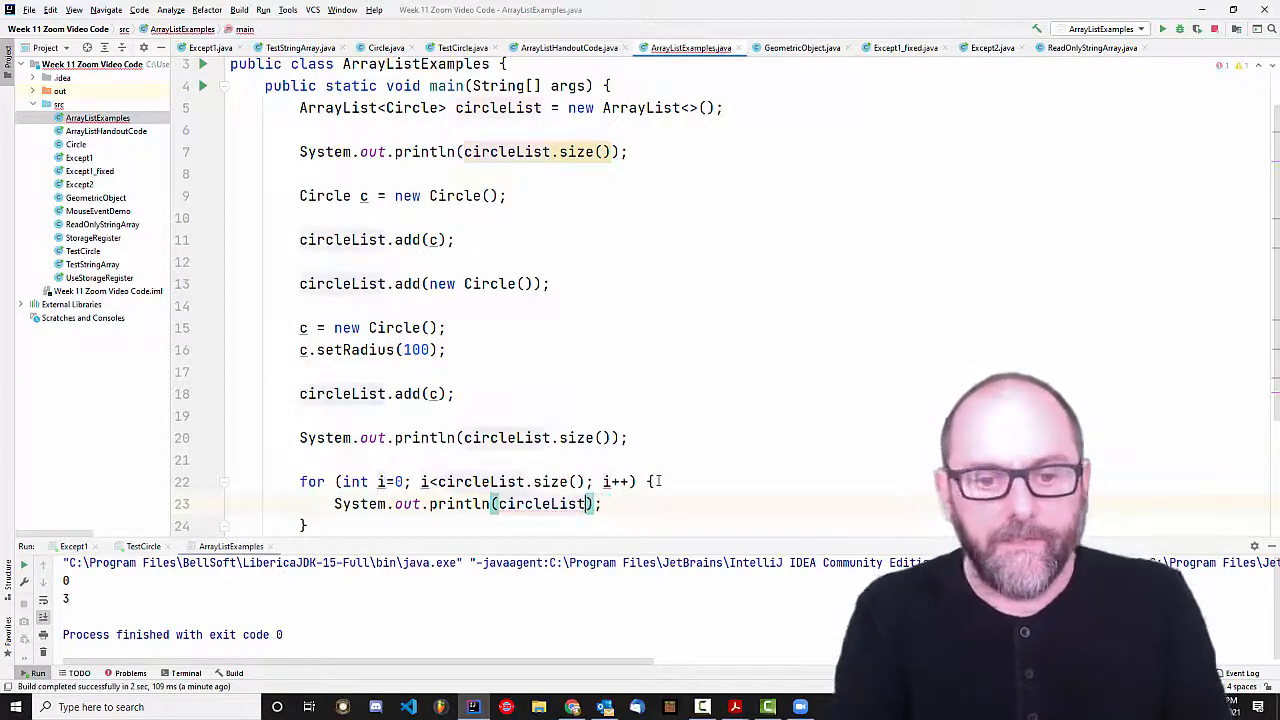
pyautogui.write('get(i')
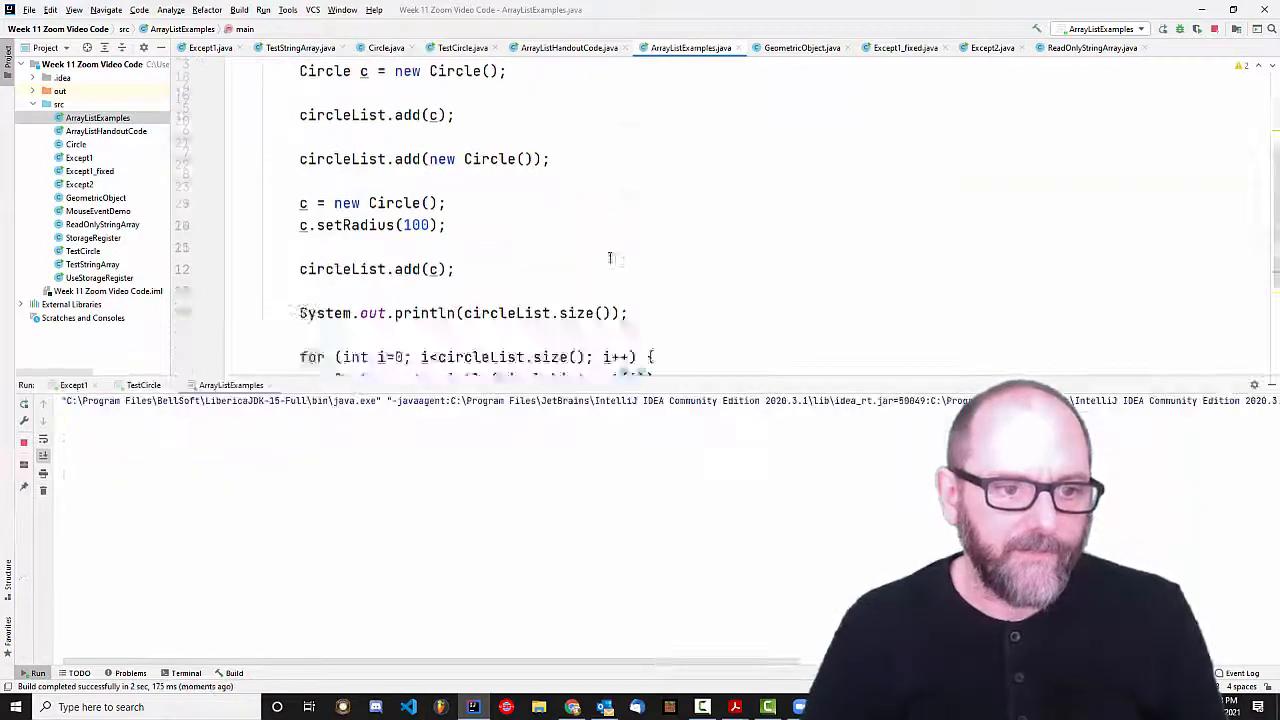
# Review output listing three circles with radii 50, 50 and 100; add a line after the loop.
pyautogui.click(1161, 29)
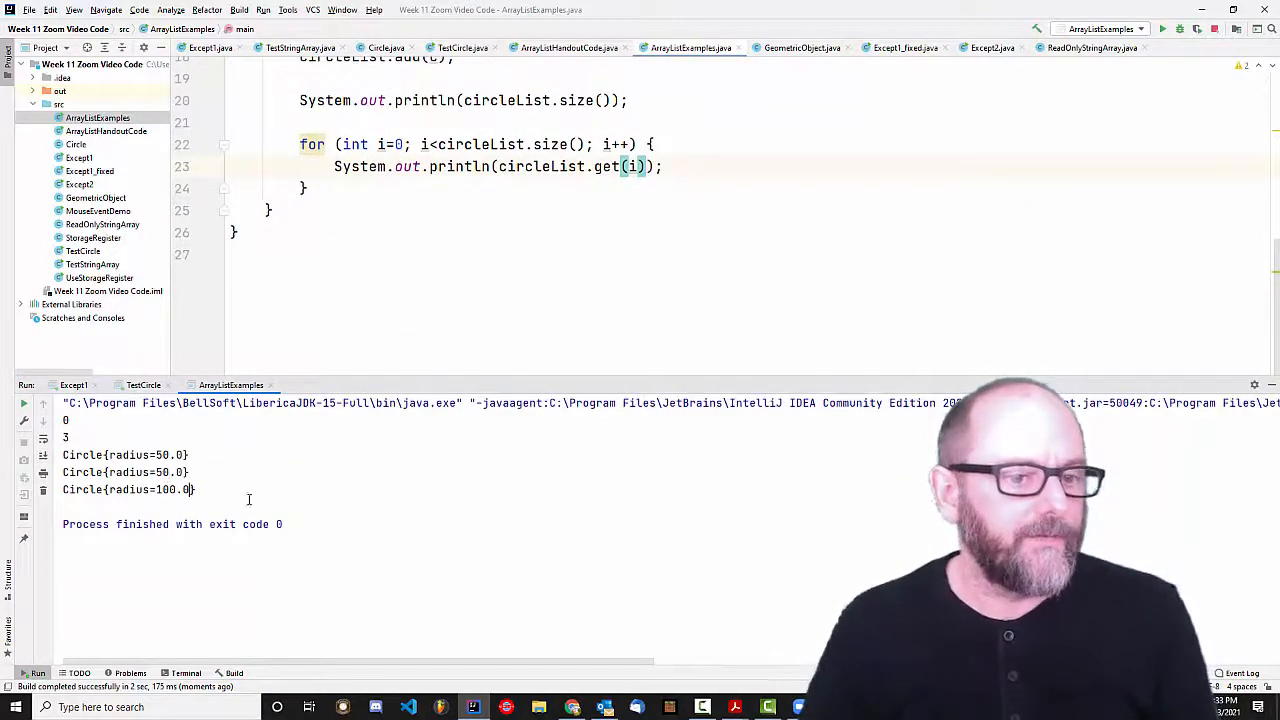
pyautogui.scroll(3)
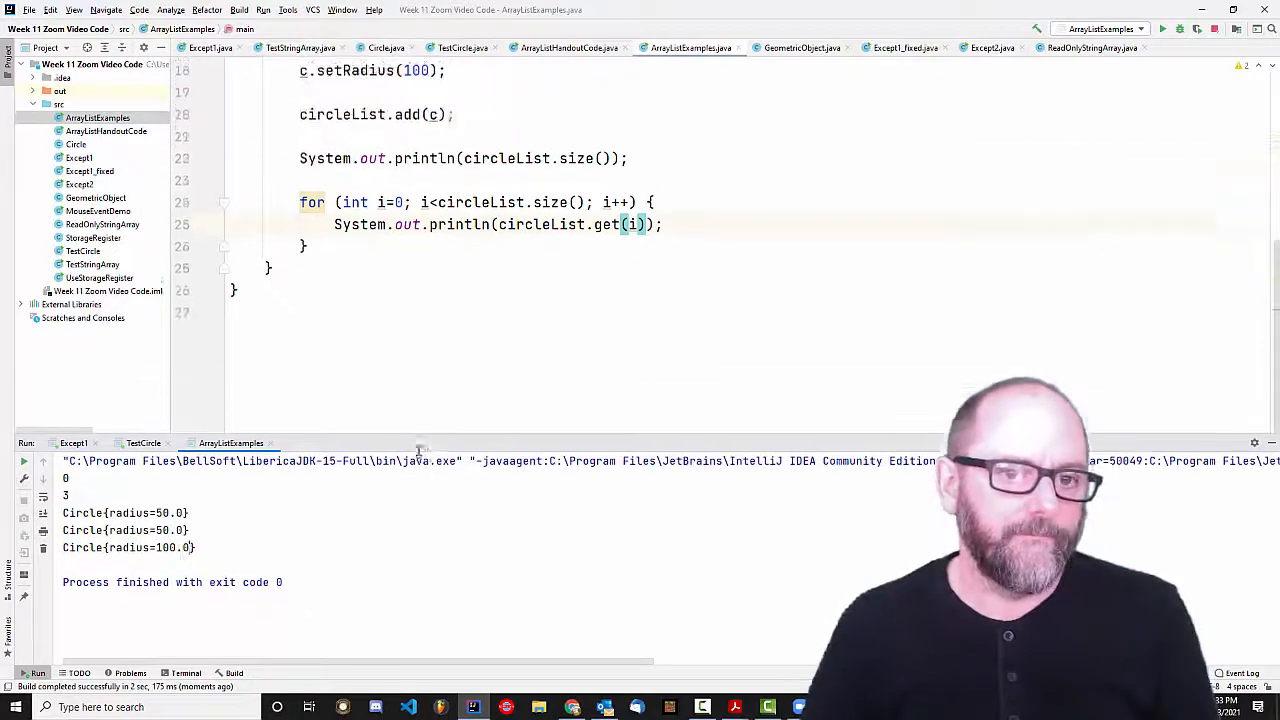
pyautogui.scroll(3)
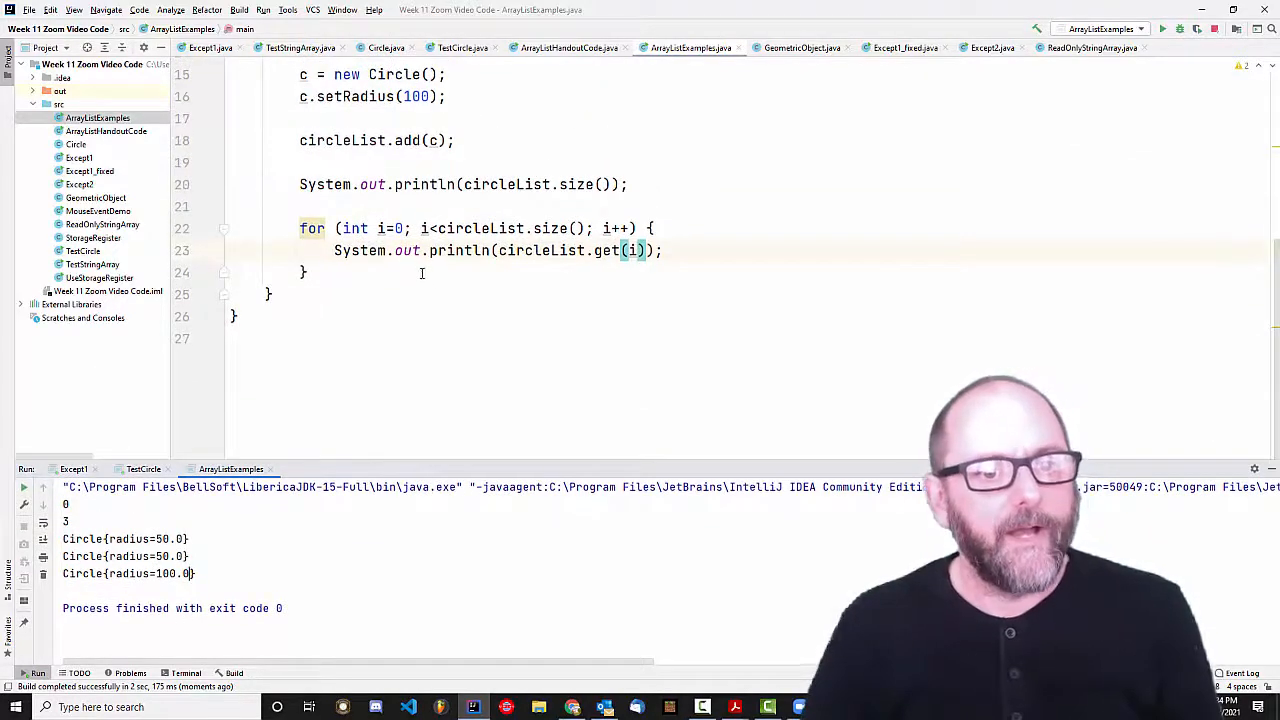
pyautogui.press('enter')
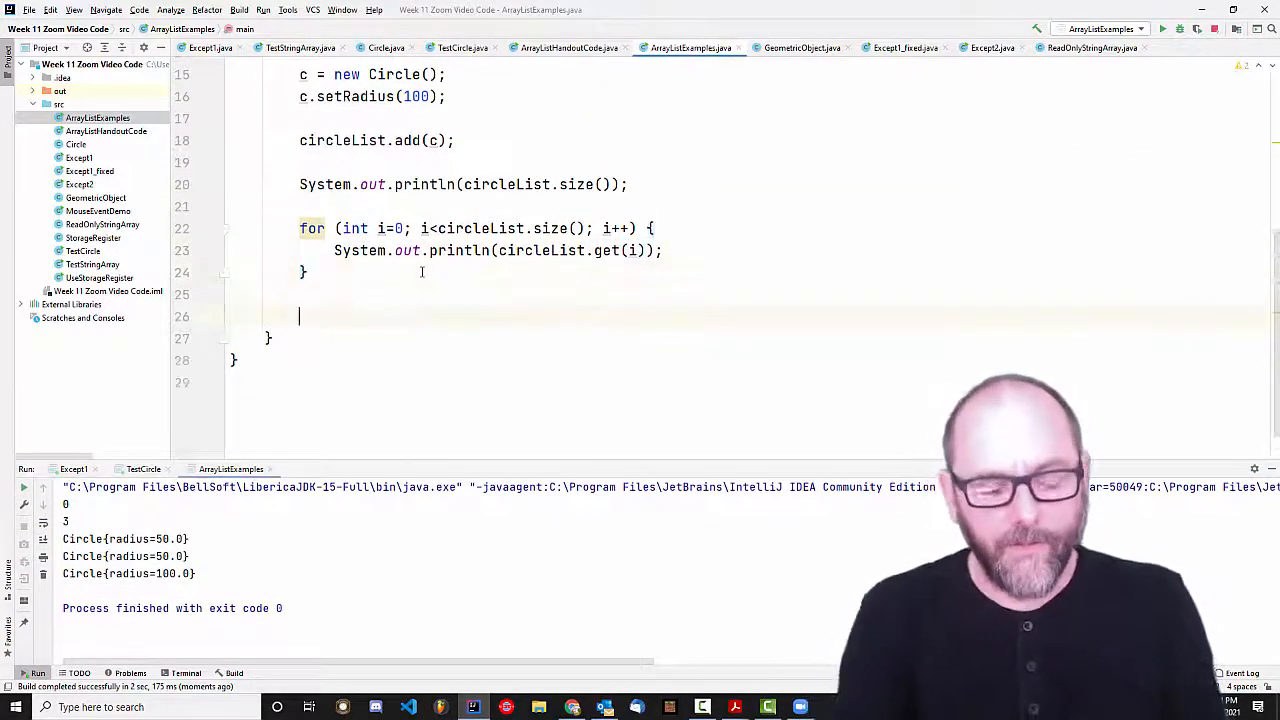
# Add a for-each loop printing each Circle in circleList after a blank println, and rerun.
pyautogui.write('for (')
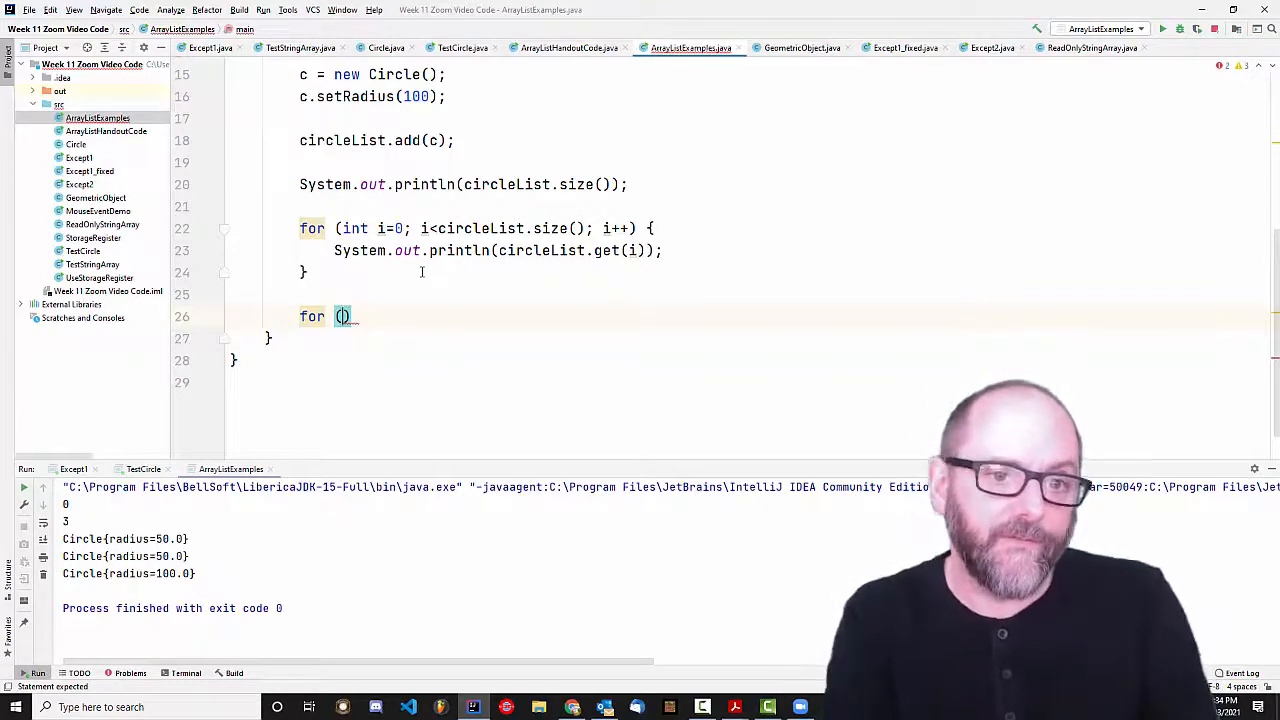
pyautogui.write('Circle')
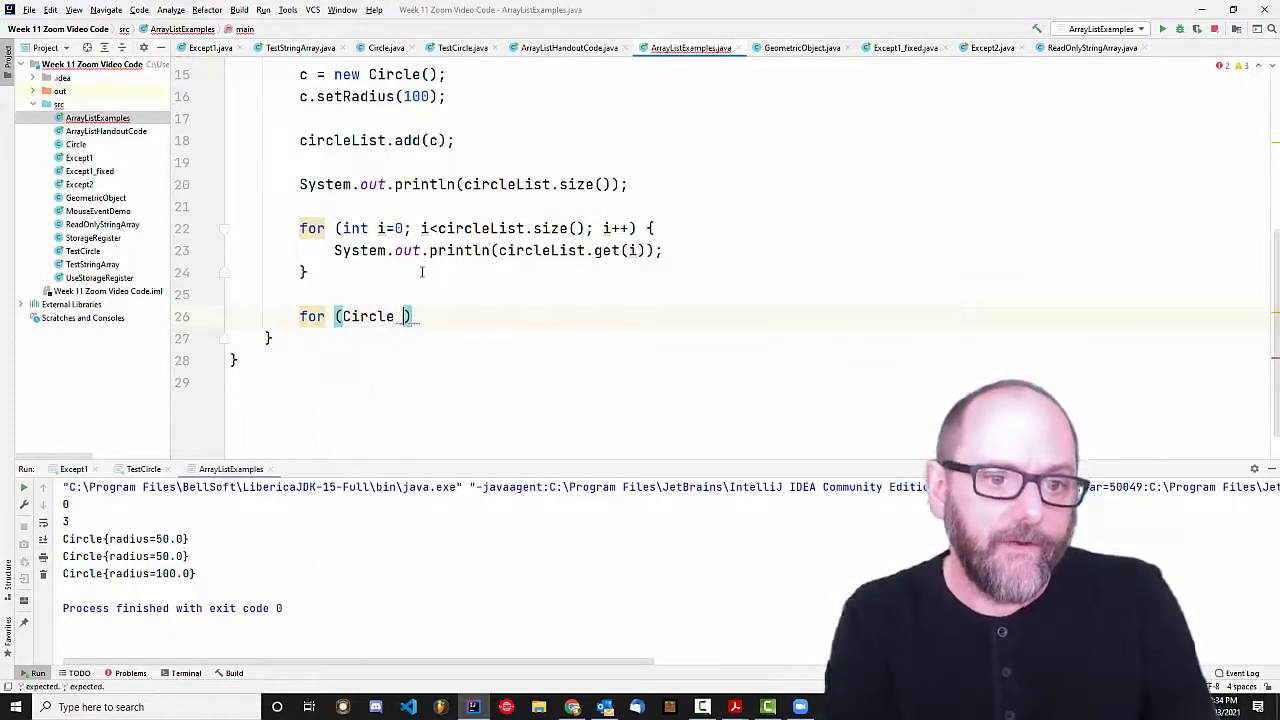
pyautogui.write('circle:')
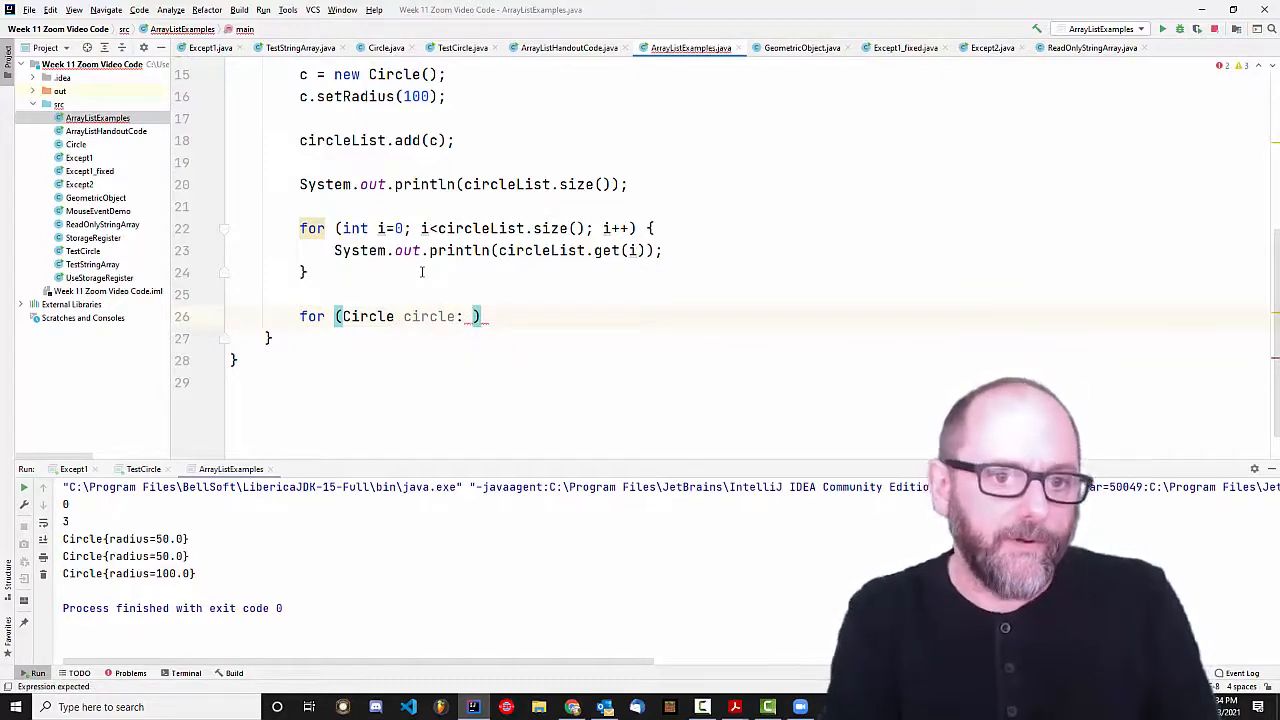
pyautogui.write('circleList')
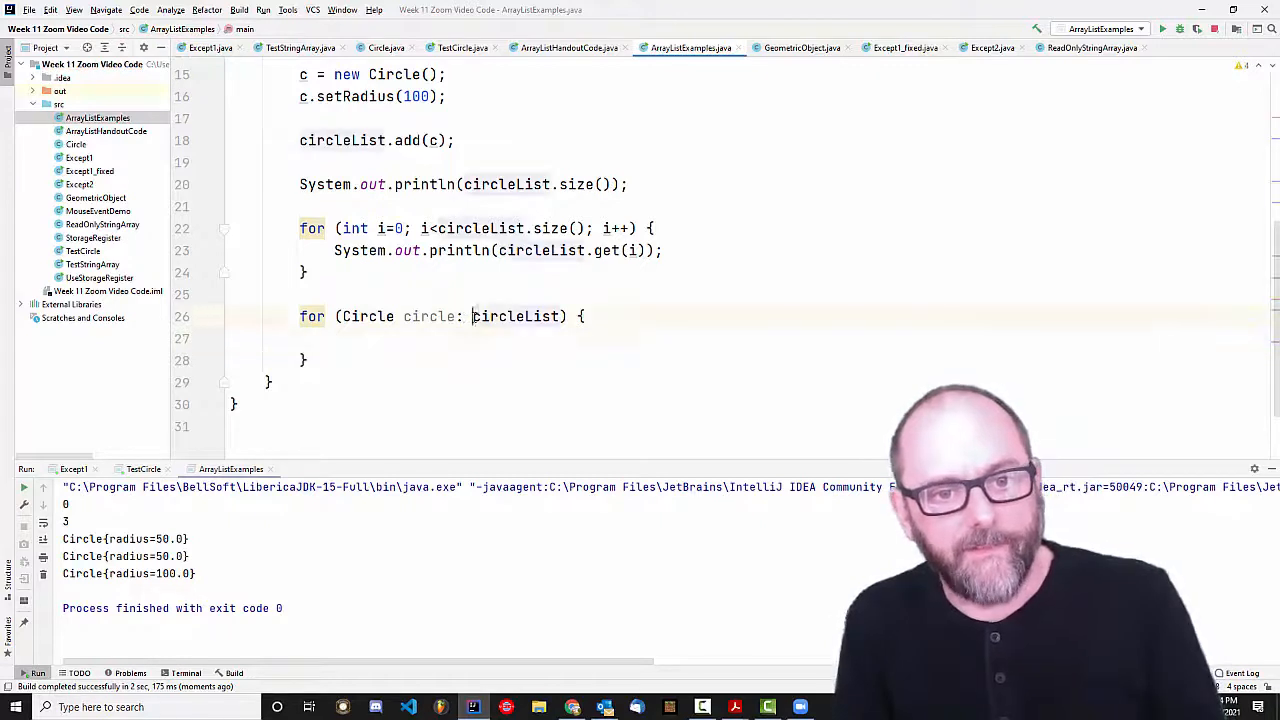
pyautogui.doubleClick(516, 316)
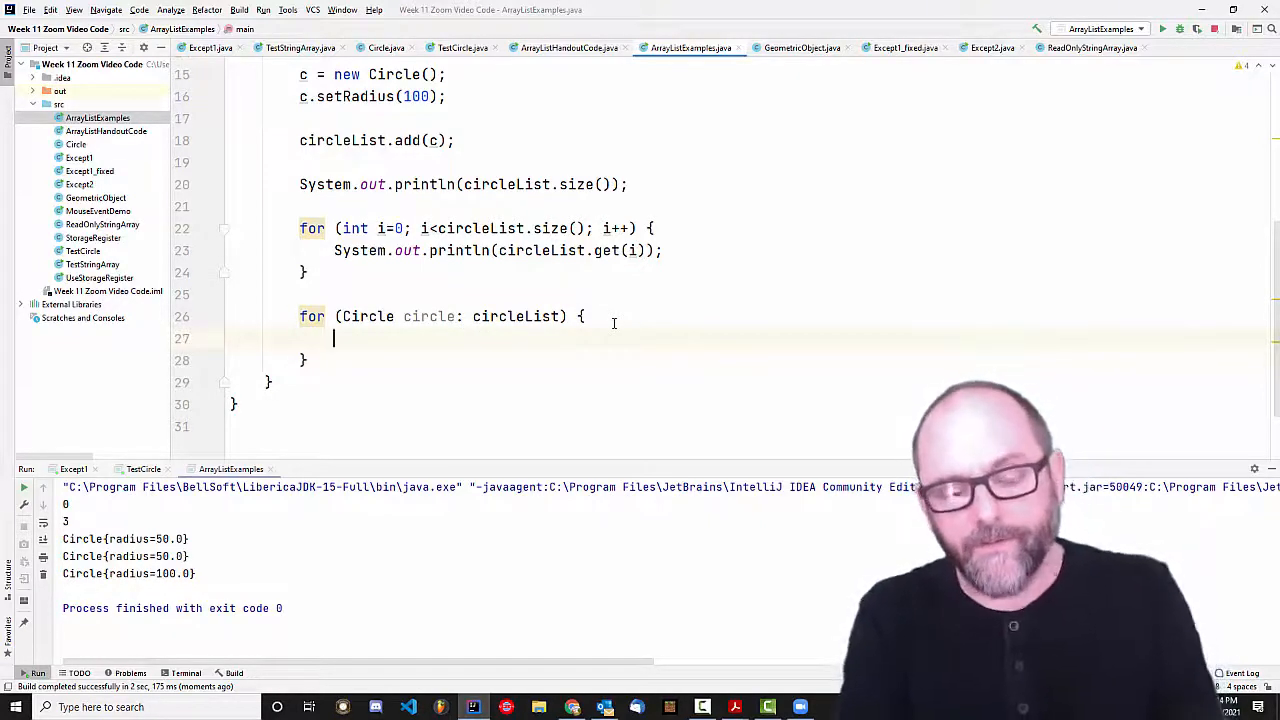
pyautogui.write('System.out.println(circle);')
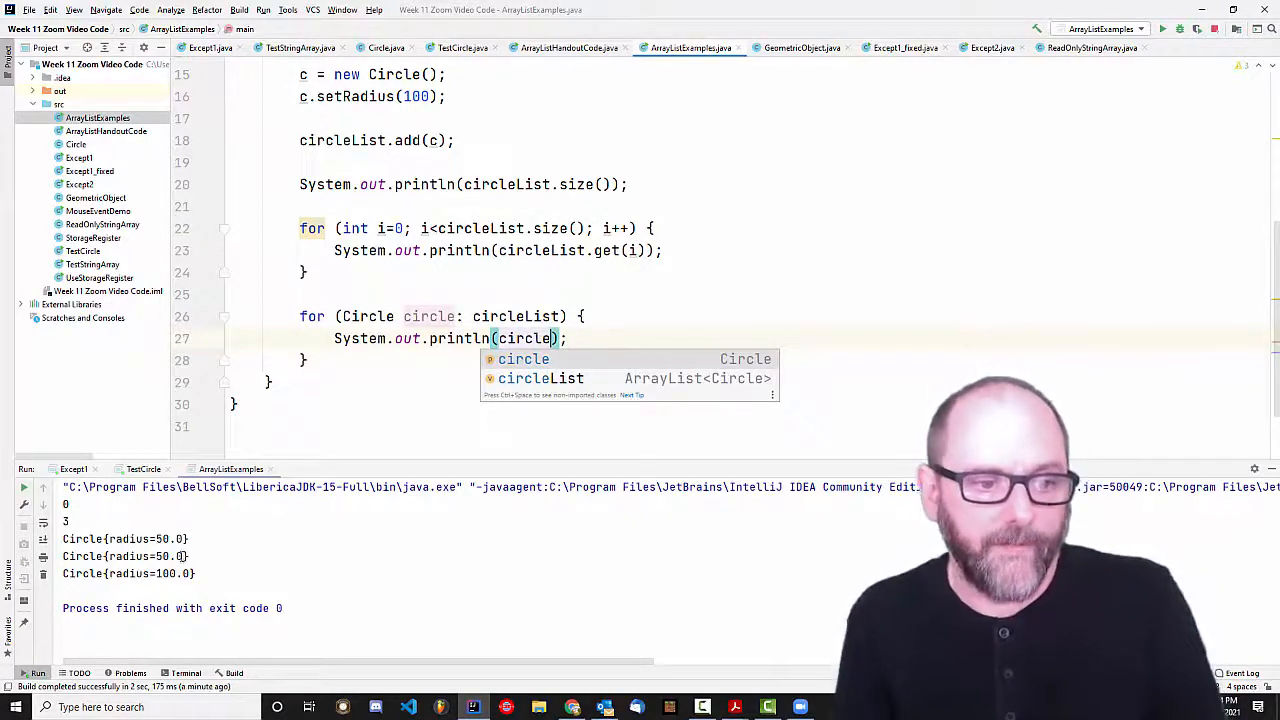
pyautogui.write('sout')
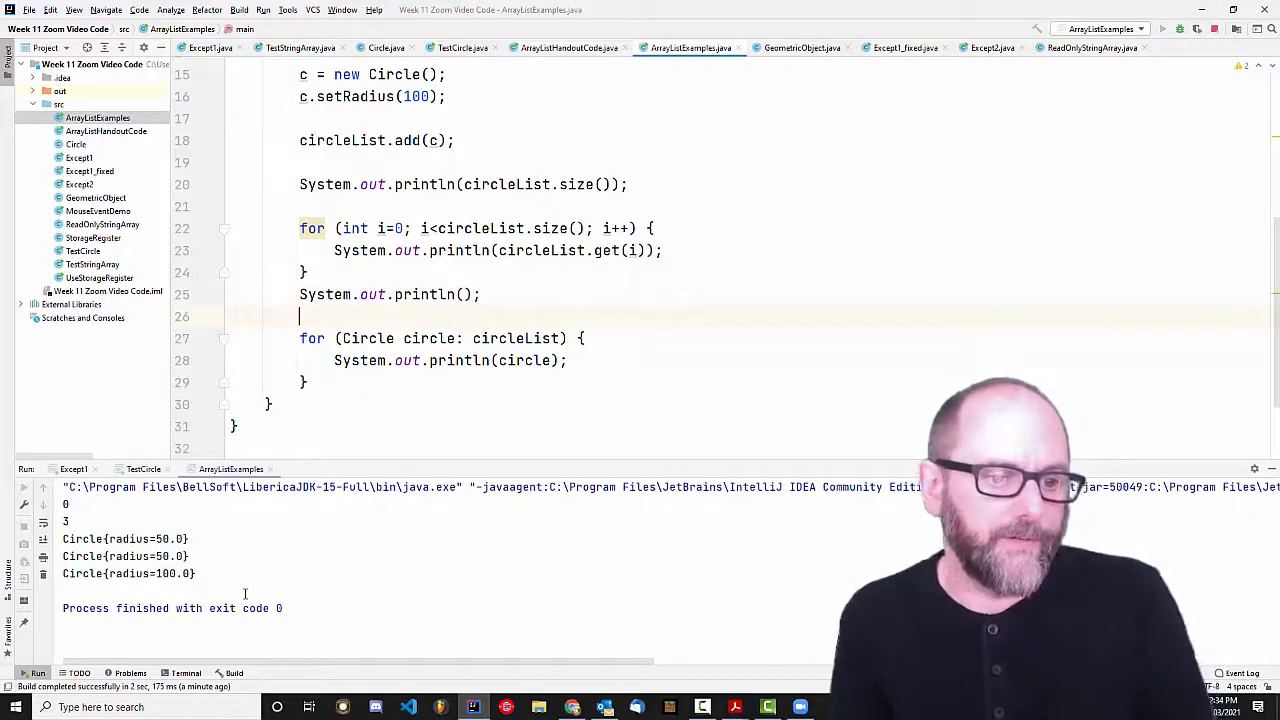
pyautogui.click(1162, 28)
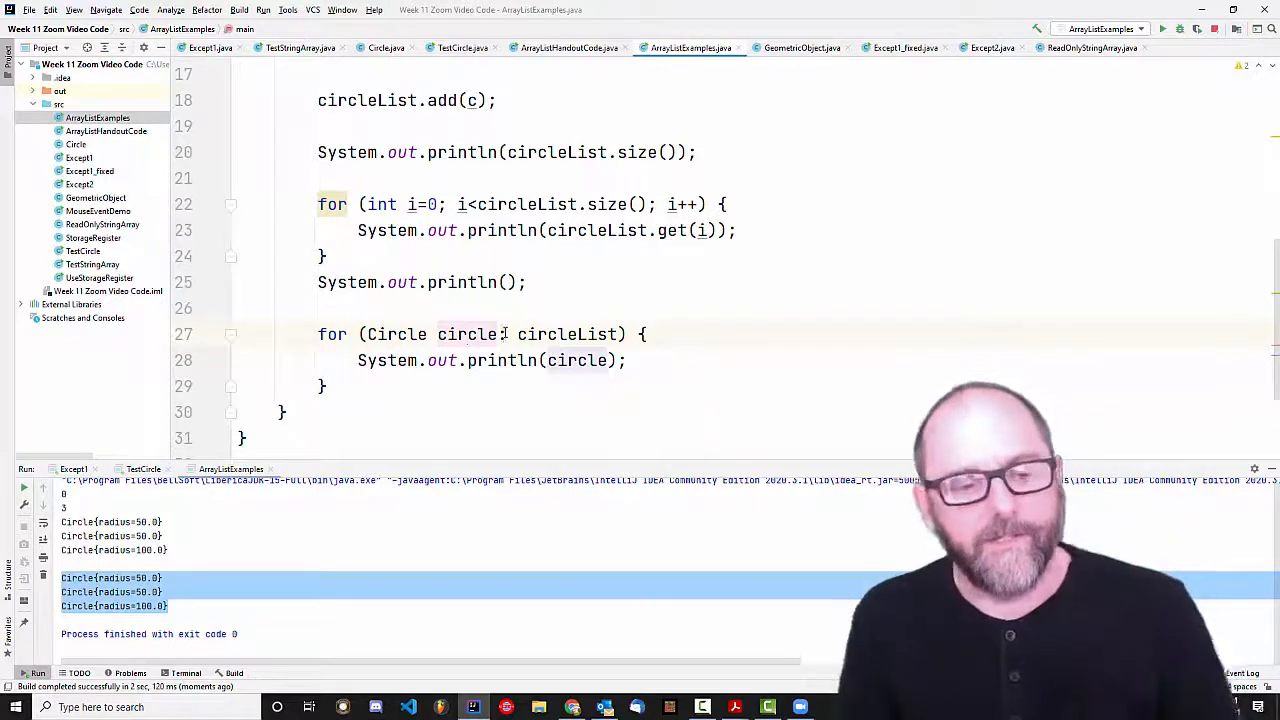
# Change the last call to circleList.add(1, c) so the radius-100 circle sits between the two 50s.
pyautogui.scroll(3)
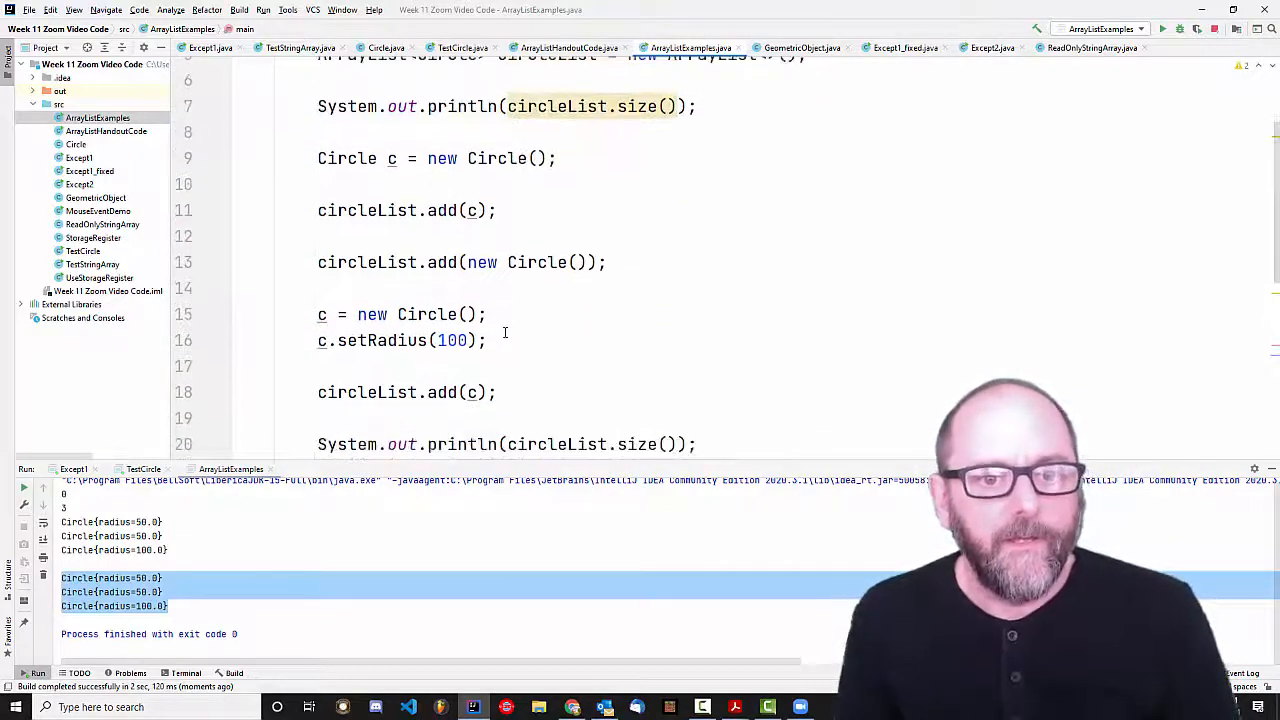
pyautogui.scroll(-3)
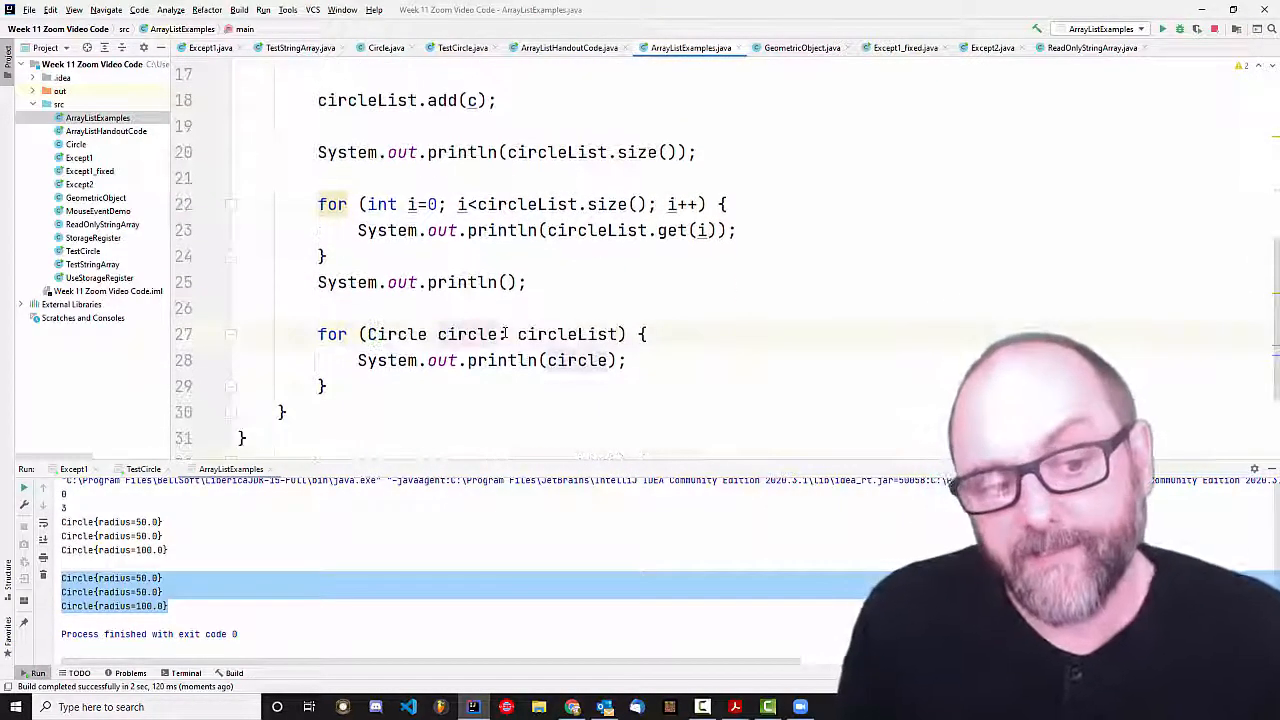
pyautogui.scroll(3)
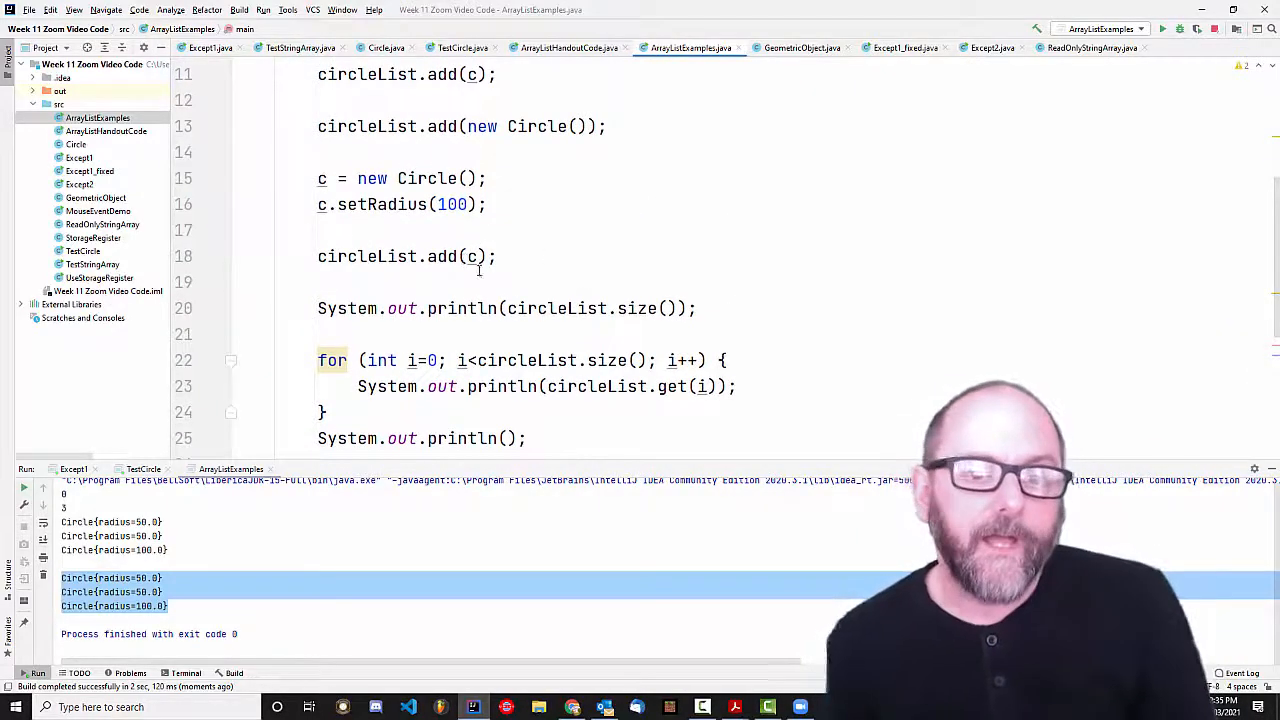
pyautogui.click(472, 256)
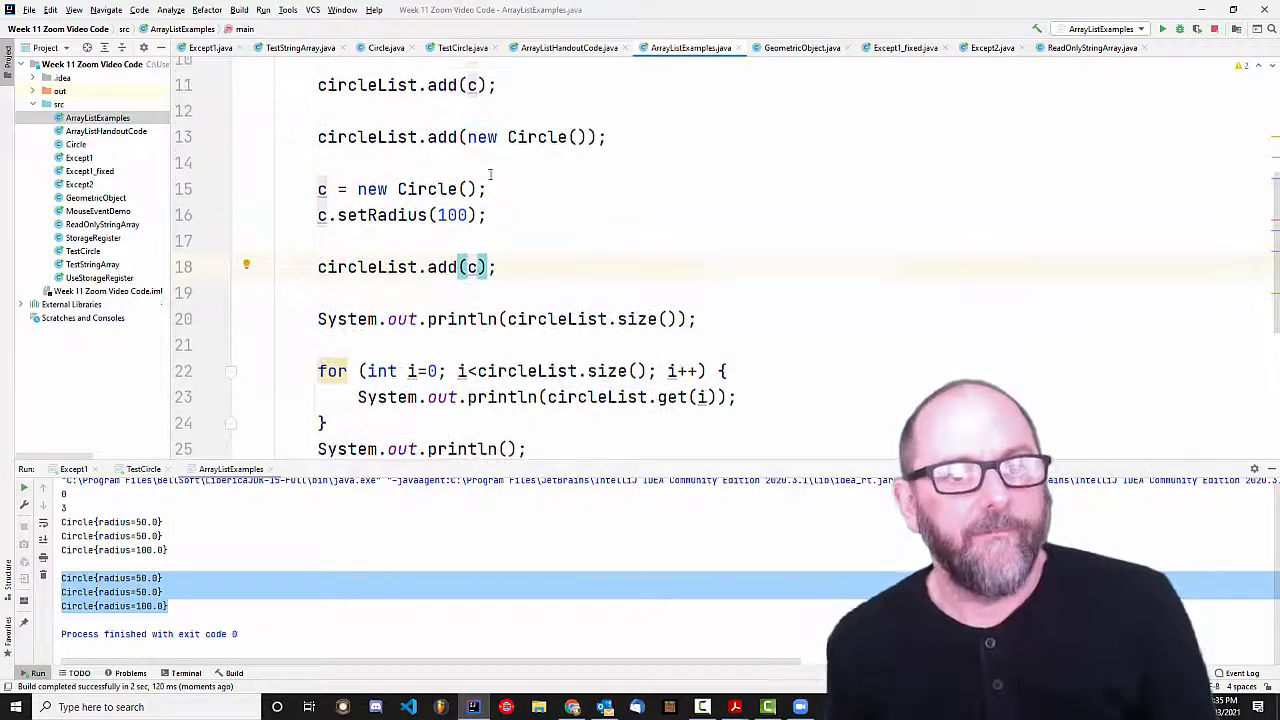
pyautogui.scroll(3)
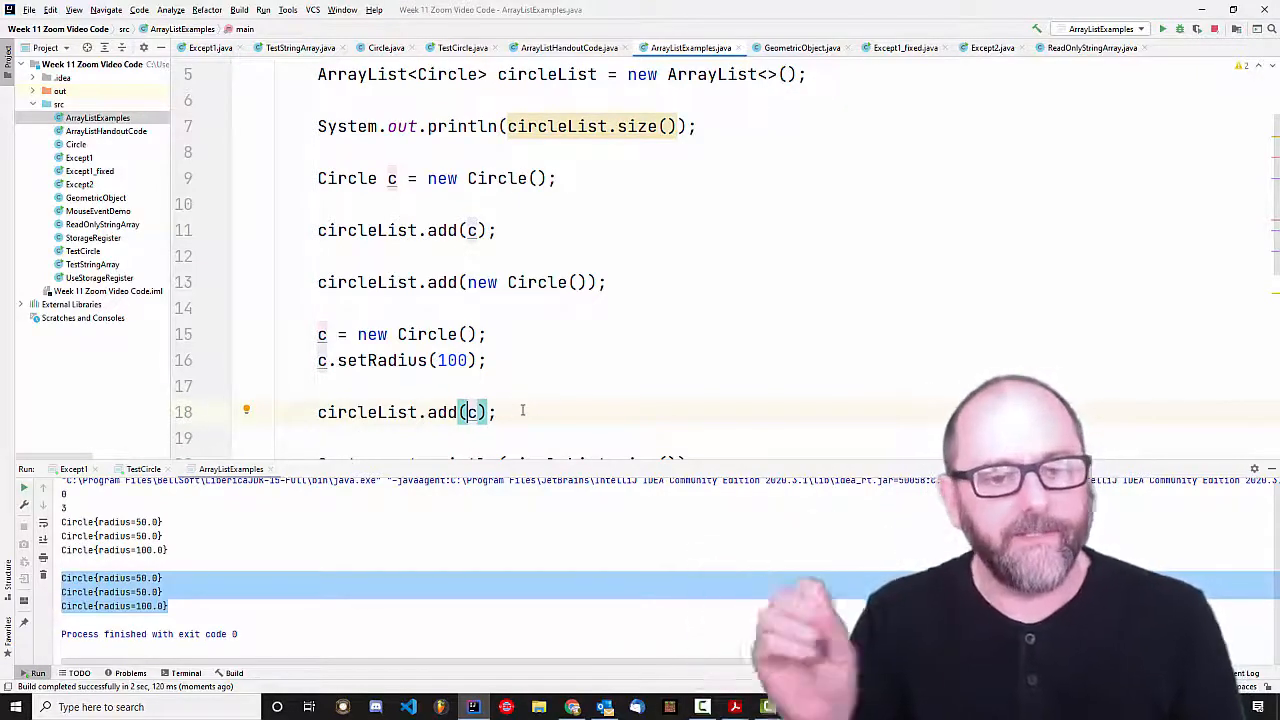
pyautogui.write('1,')
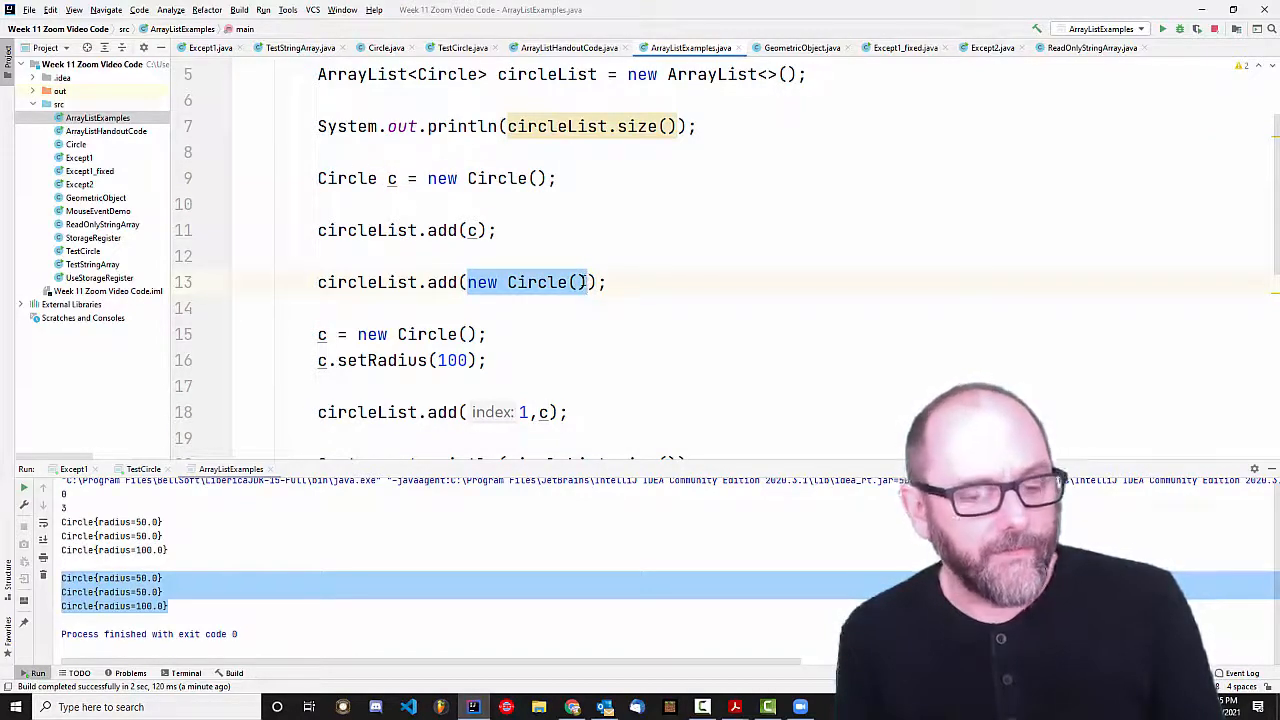
pyautogui.click(451, 412)
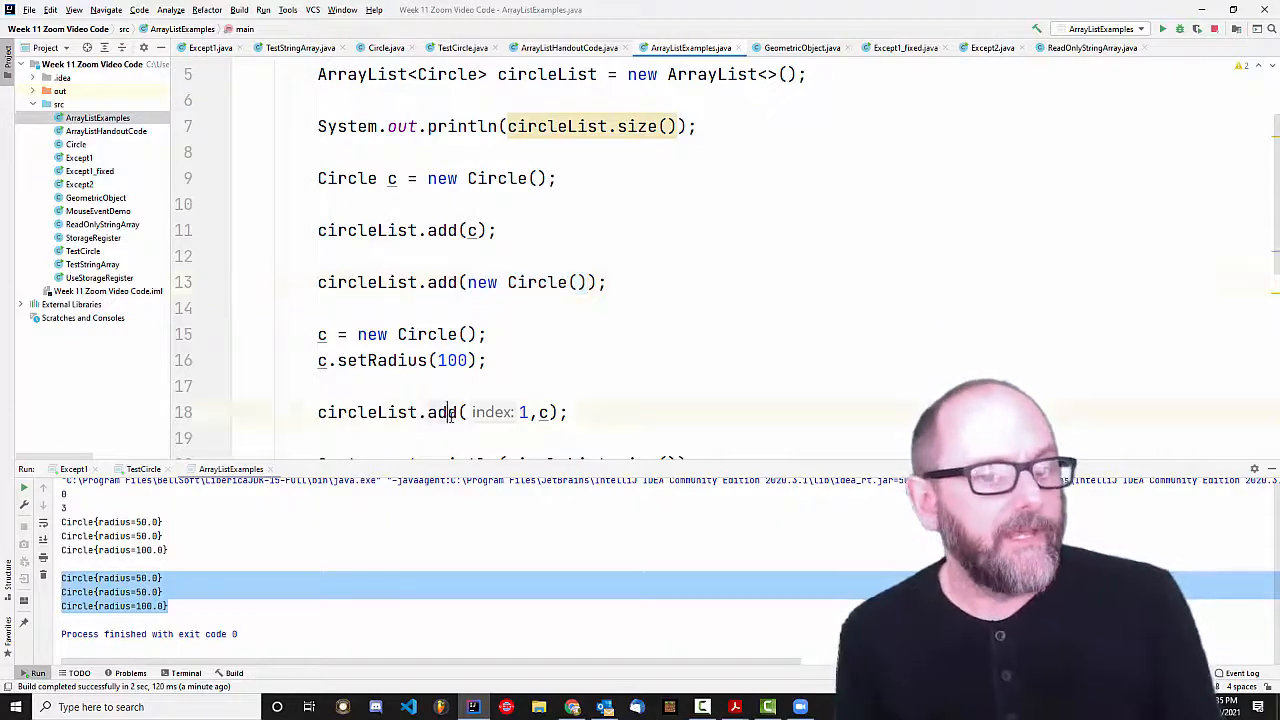
pyautogui.doubleClick(527, 282)
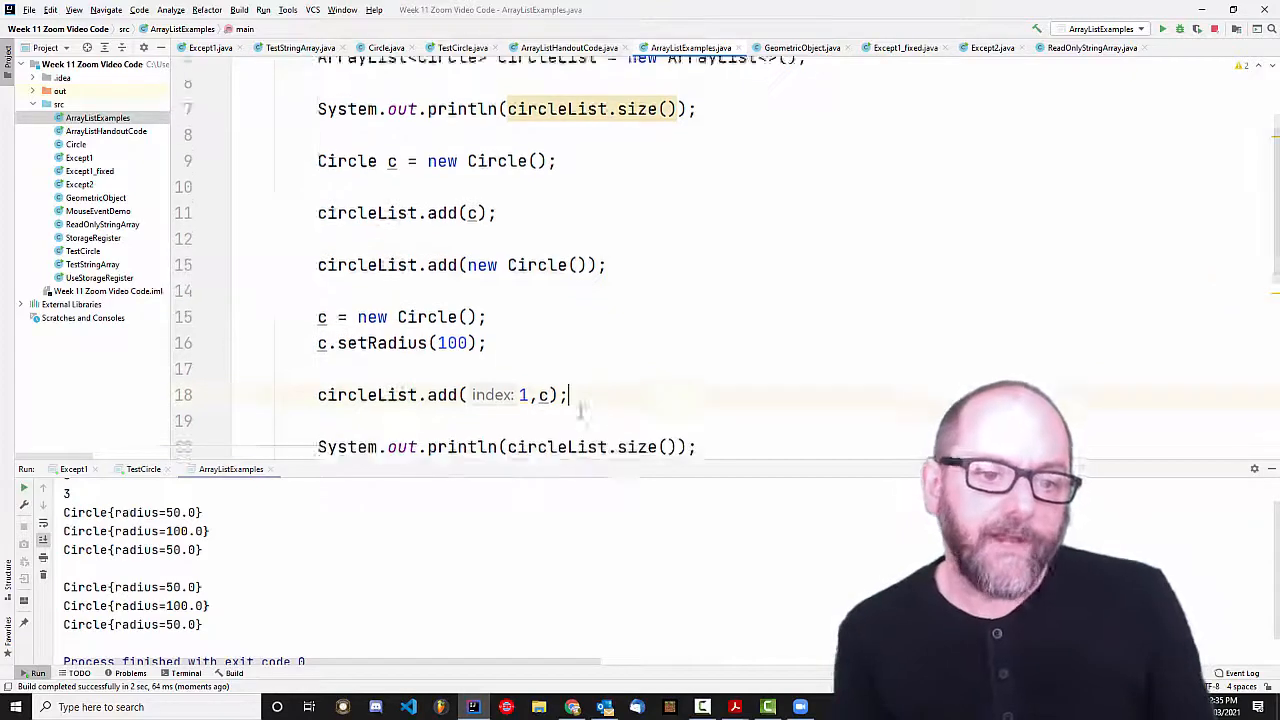
# Add circleList.remove(1) and print circleList.size() after it.
pyautogui.scroll(-3)
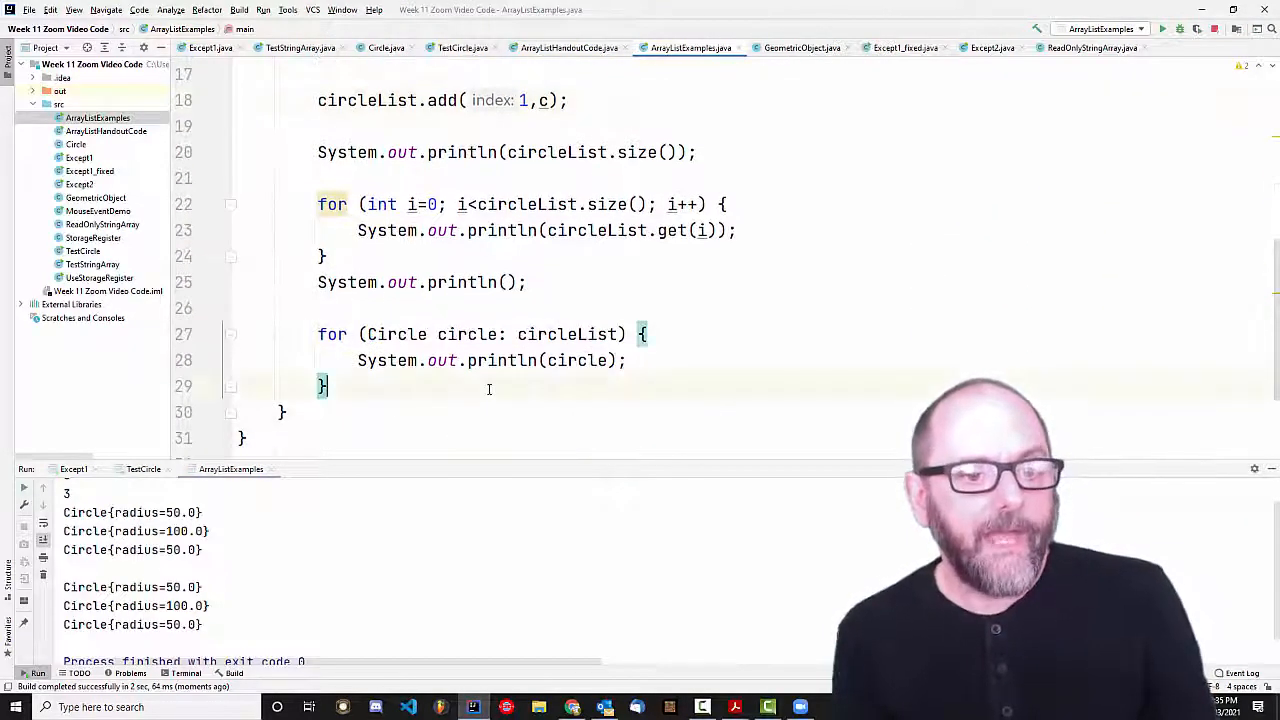
pyautogui.write('circ')
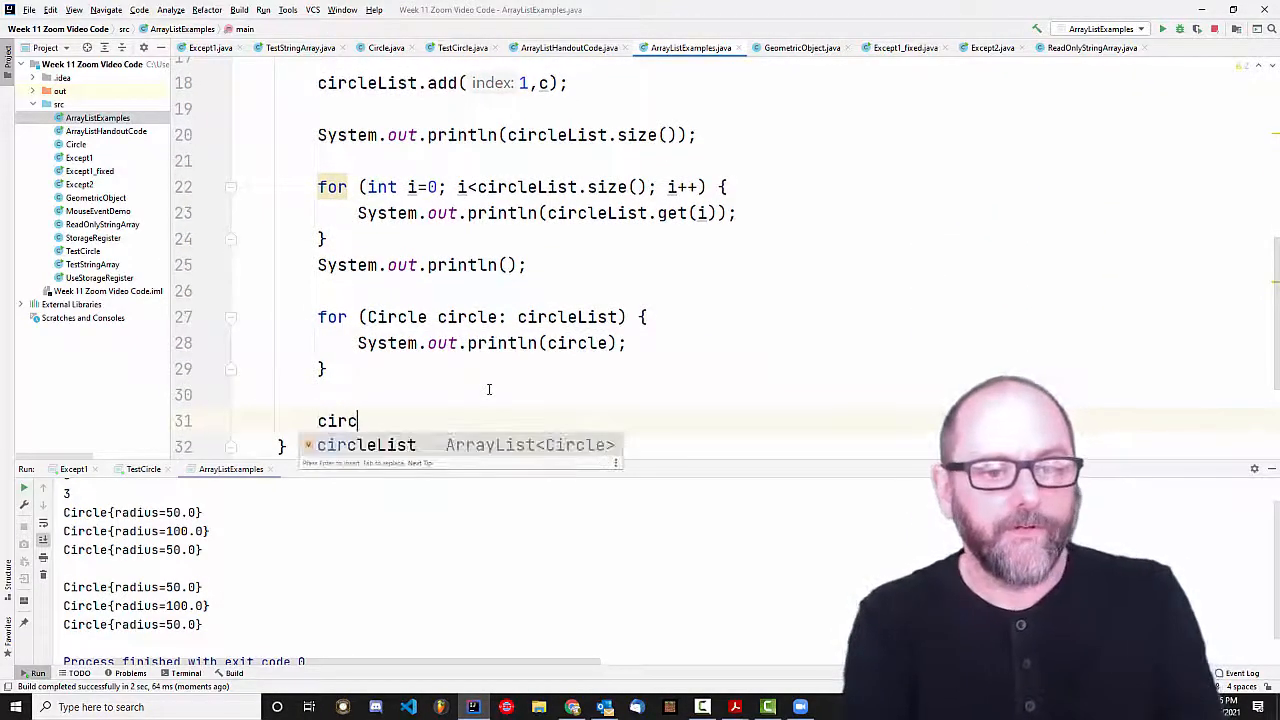
pyautogui.write('leList.remove(1);')
pyautogui.write('System.out.println(c);')
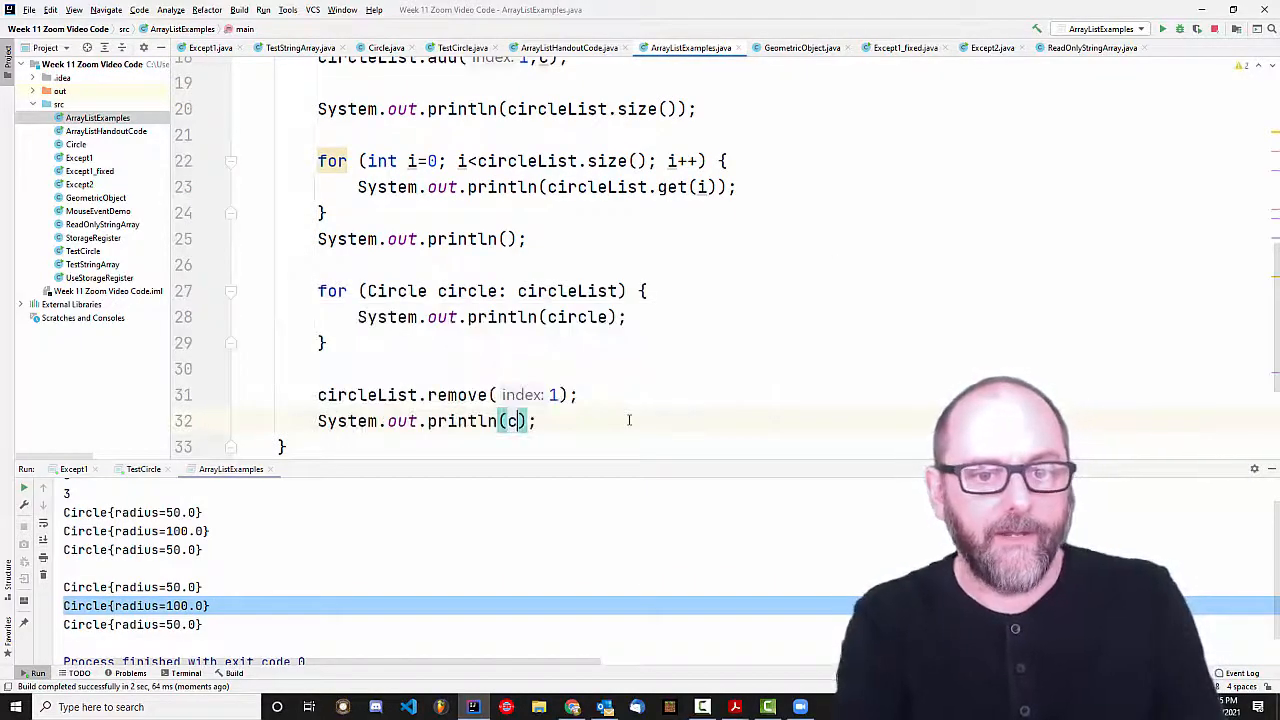
pyautogui.write('ircleList.size()')
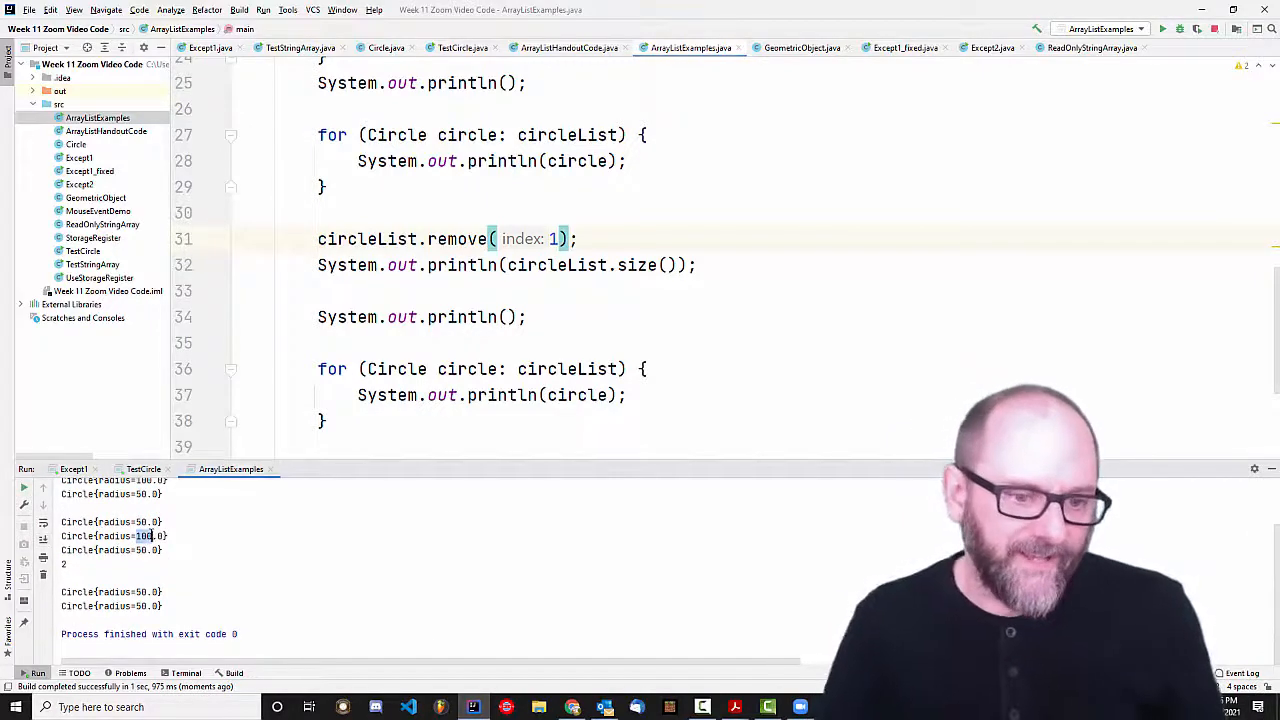
# Check the output for the removed radius-100 circle and open ArrayListHandoutCode.
pyautogui.click(115, 535)
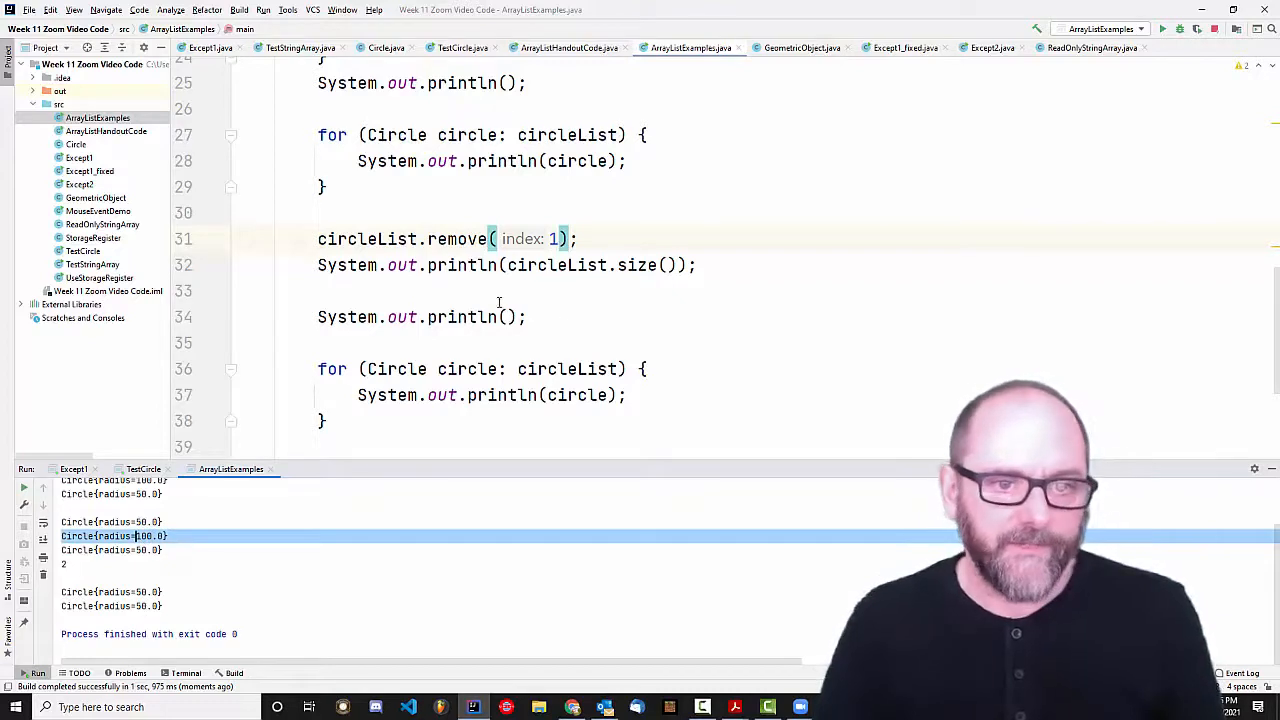
pyautogui.moveTo(687, 352)
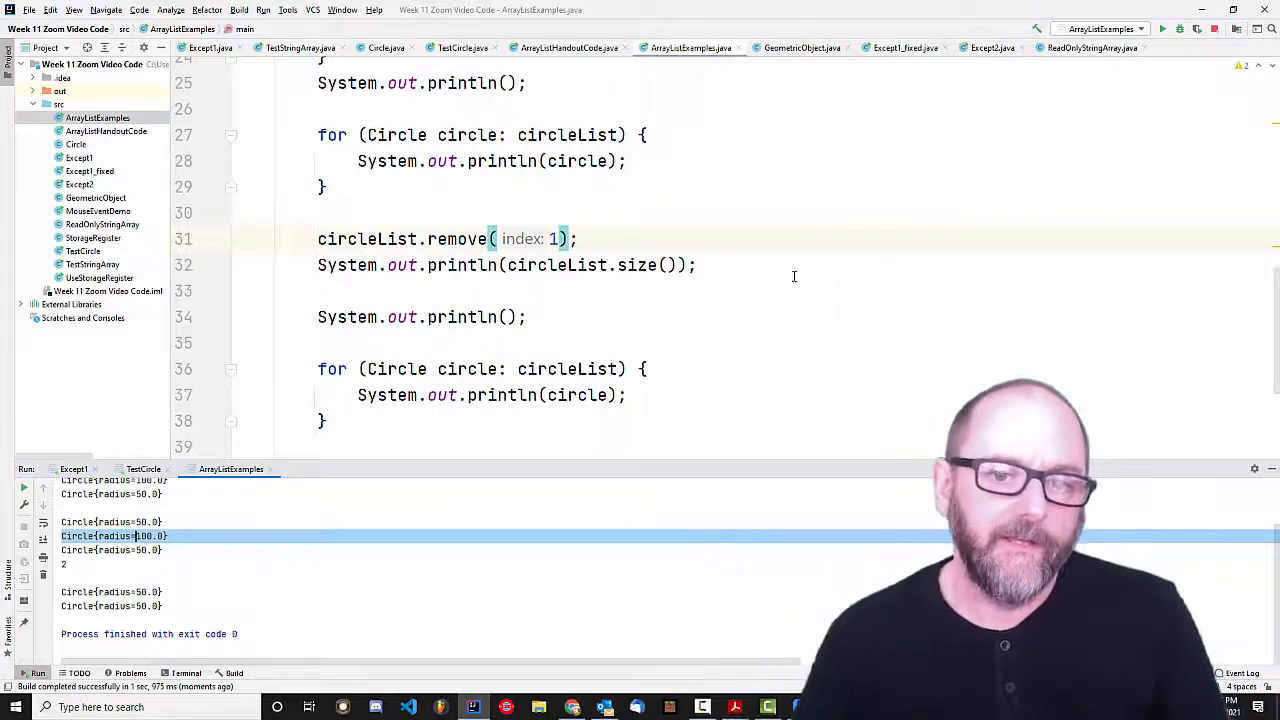
pyautogui.scroll(3)
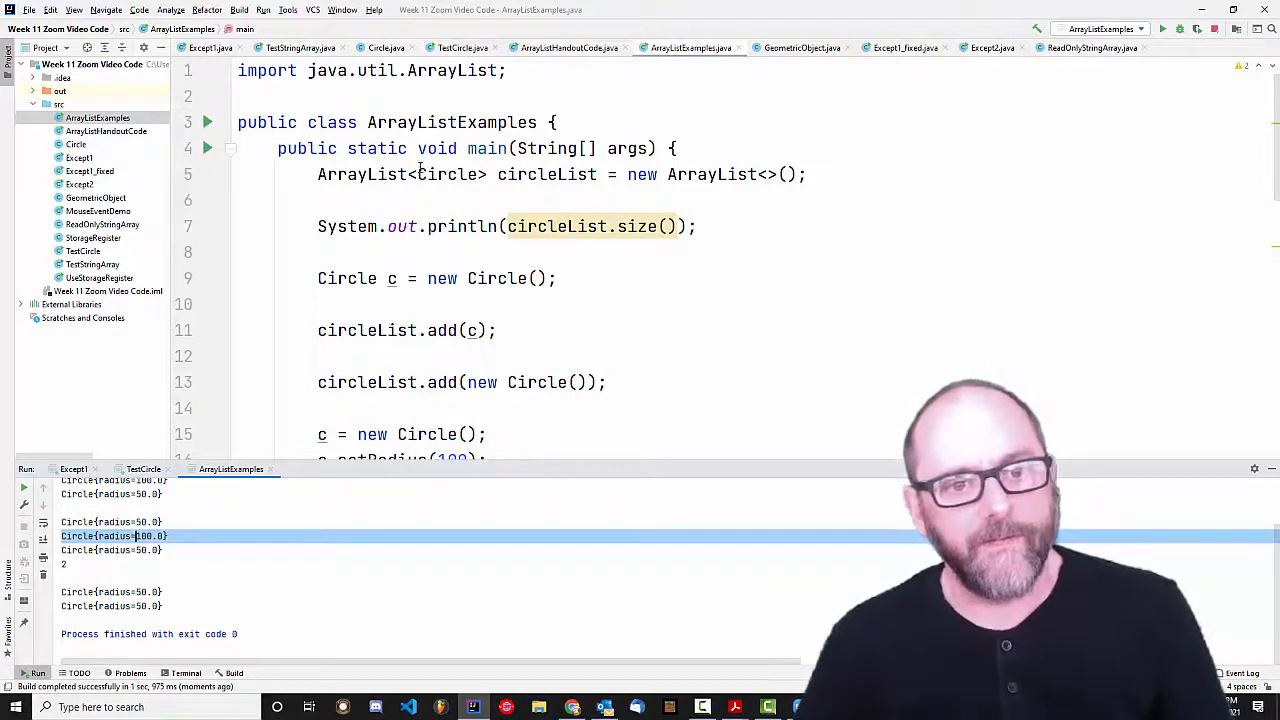
pyautogui.doubleClick(447, 174)
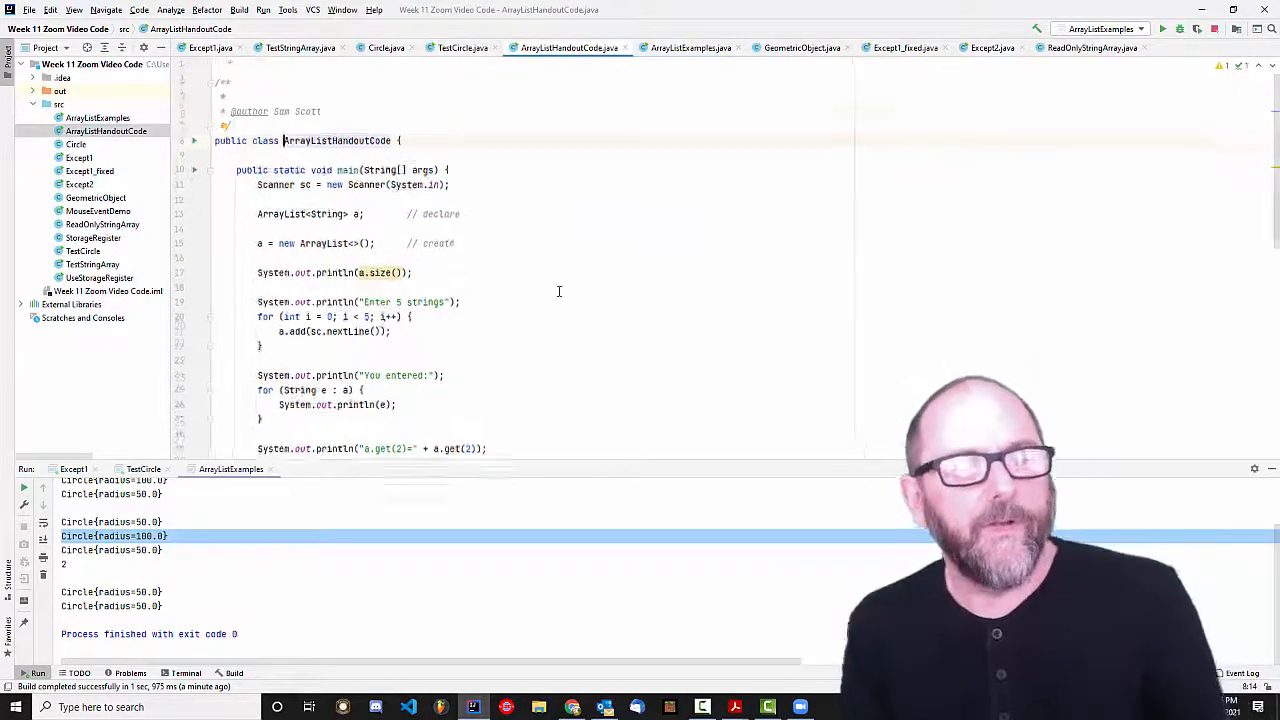
# Scroll to the Integer autoboxing test and run ArrayListHandoutCode until it prompts for five strings.
pyautogui.scroll(-3)
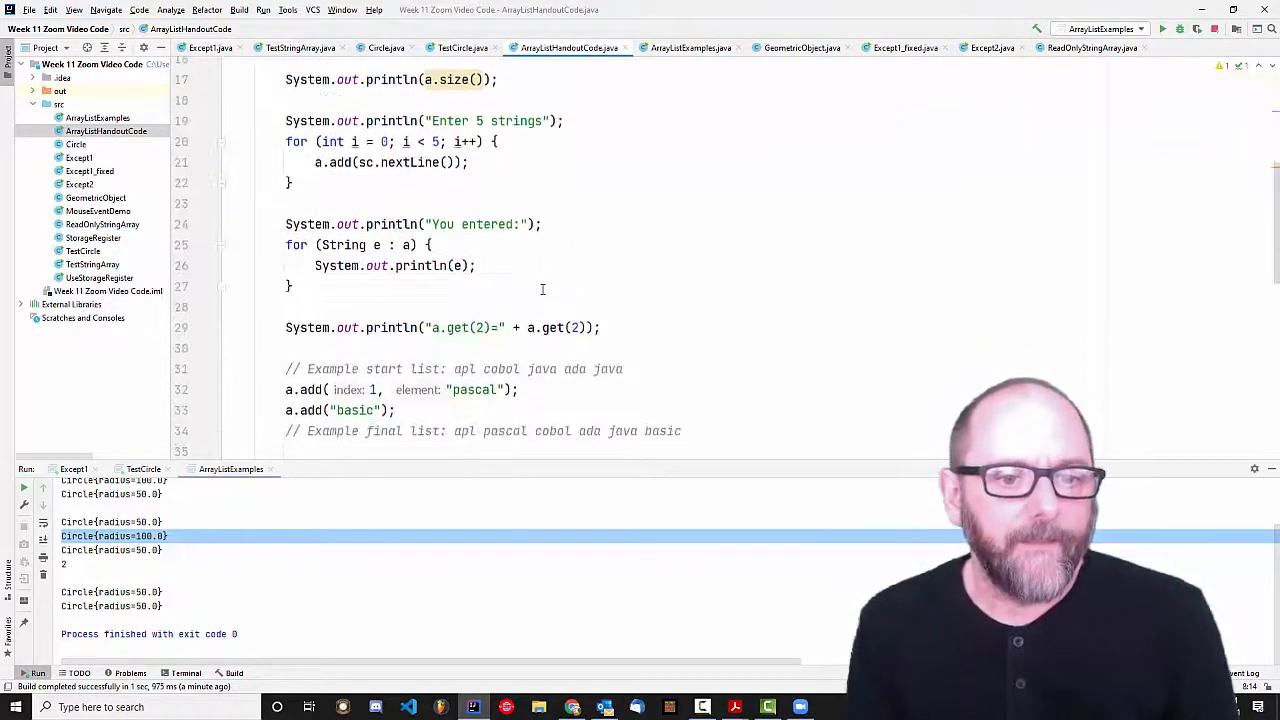
pyautogui.scroll(-3)
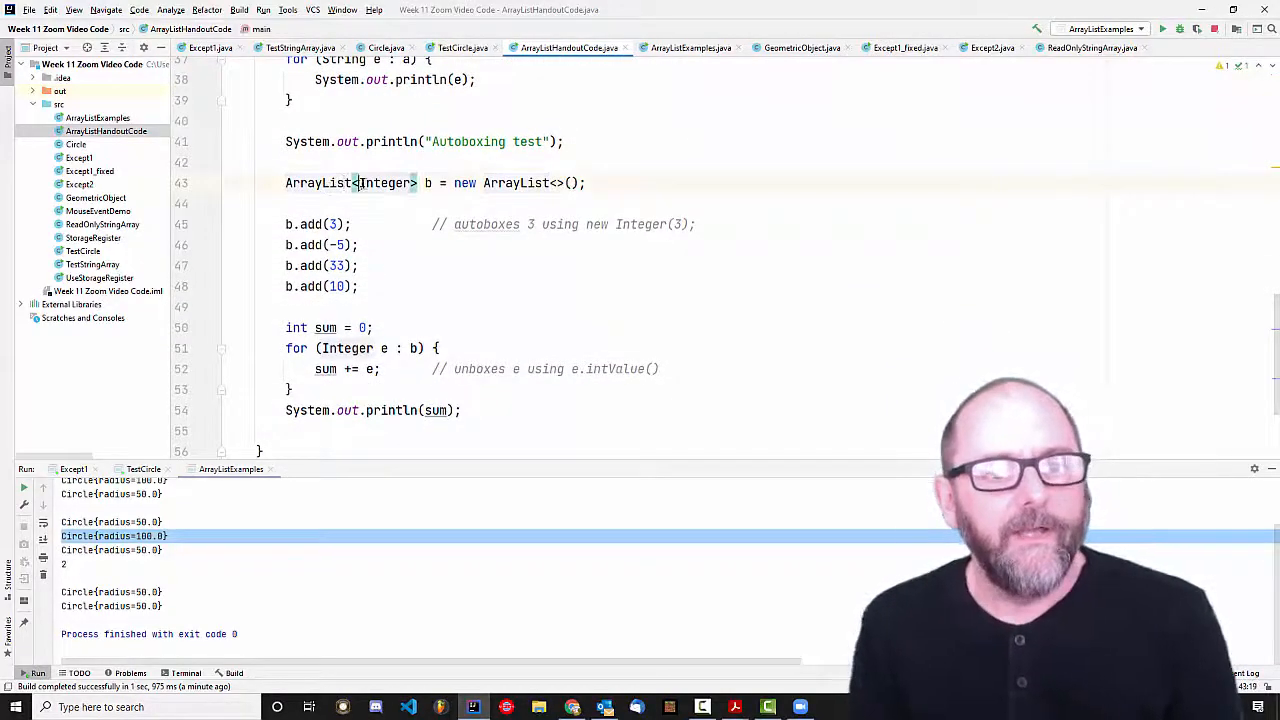
pyautogui.doubleClick(385, 183)
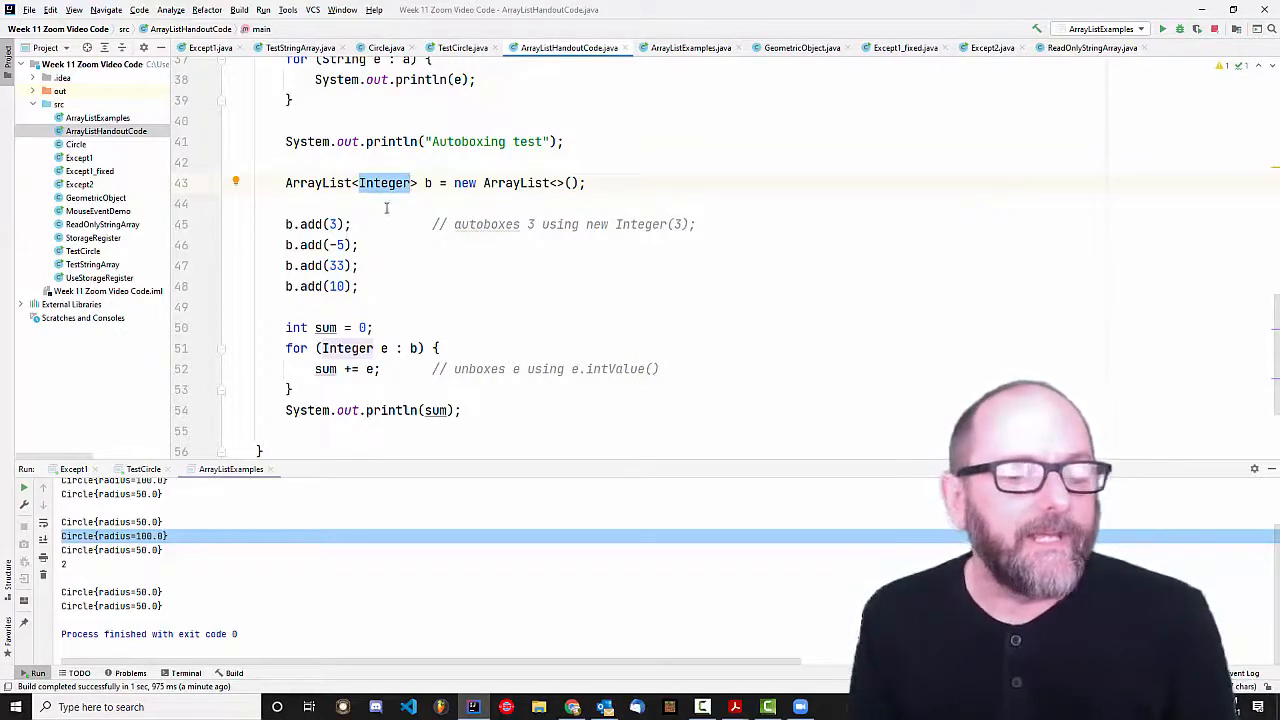
pyautogui.click(385, 183)
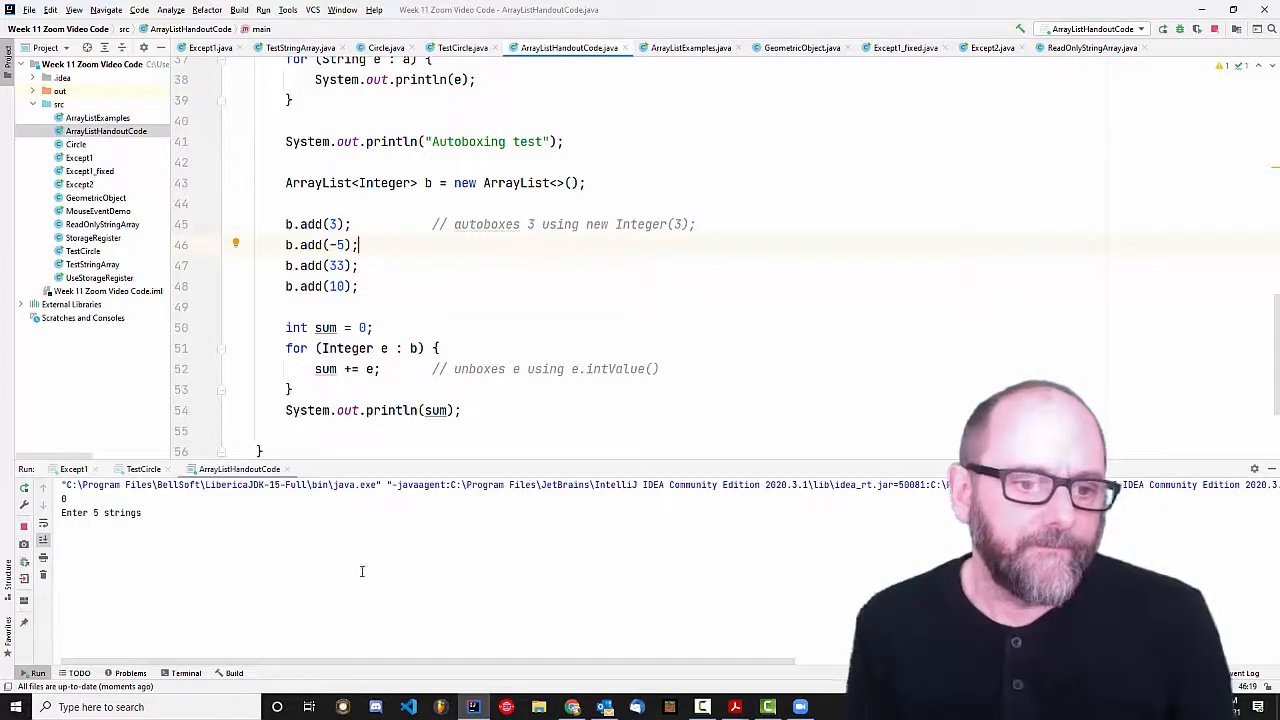
# Enter 4 and the strings 'a b c d e' so the autoboxing sum prints 41.
pyautogui.write('4')
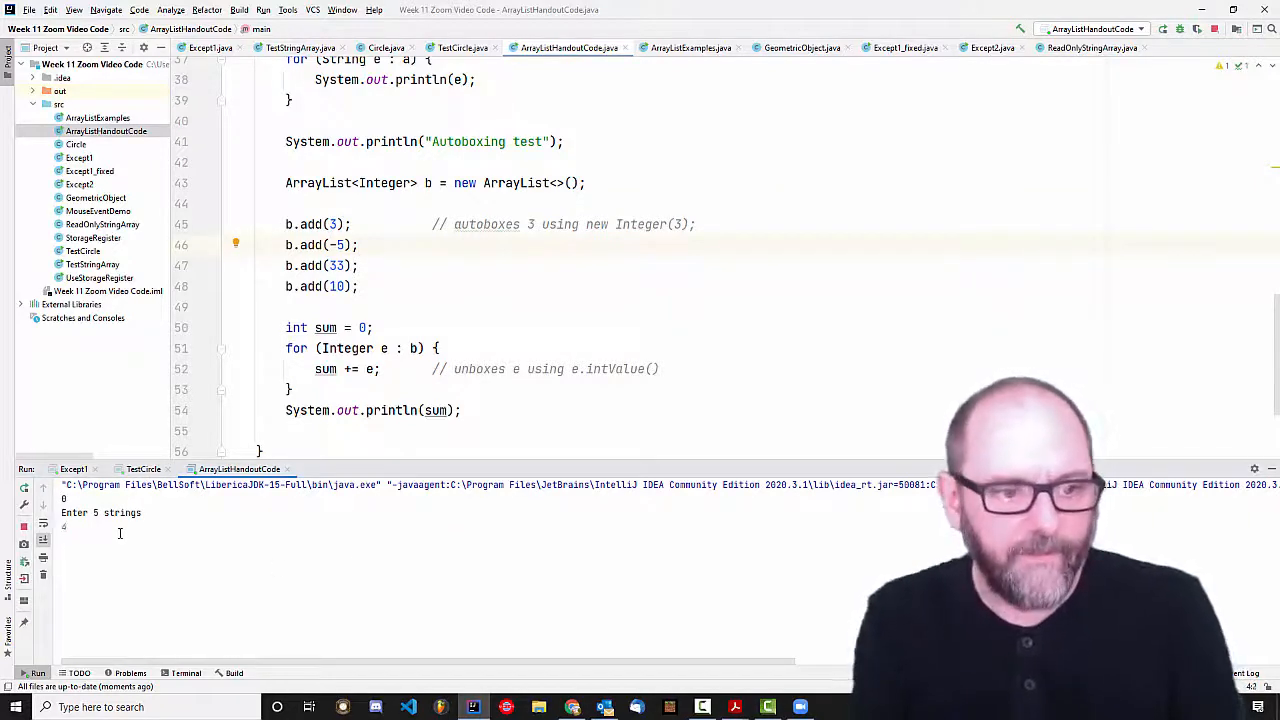
pyautogui.write('a b c d e')
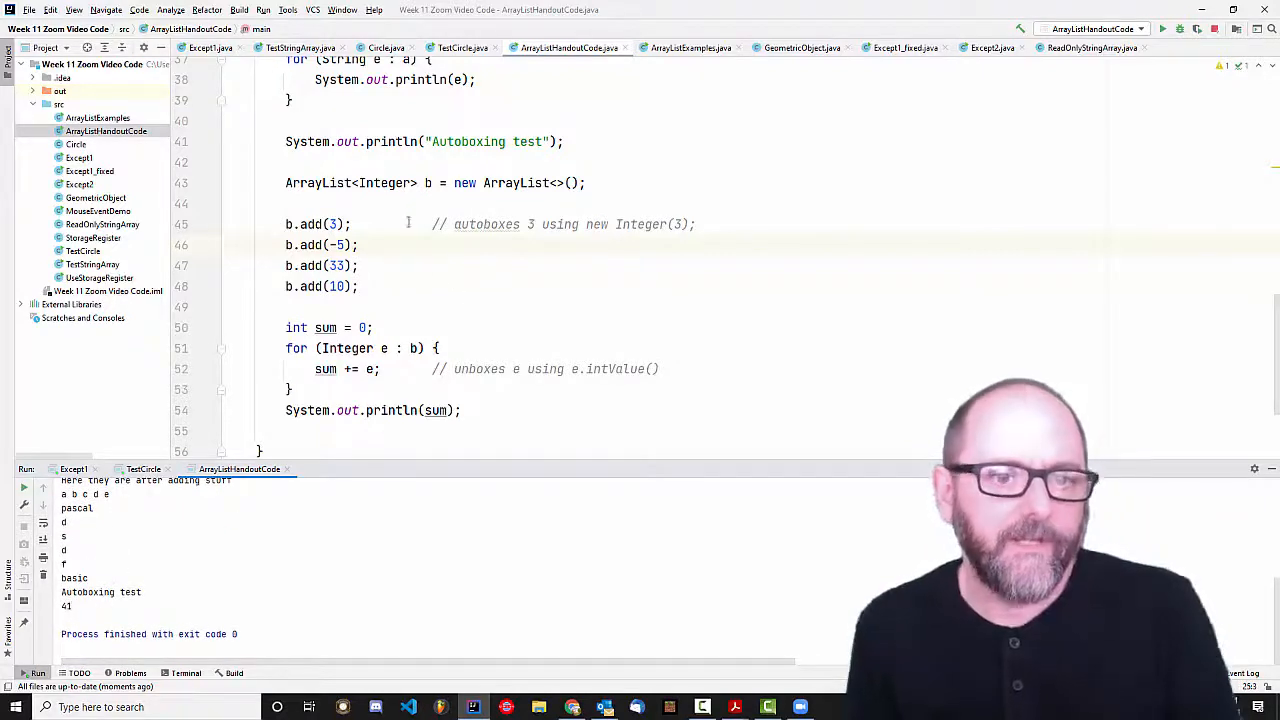
pyautogui.doubleClick(383, 182)
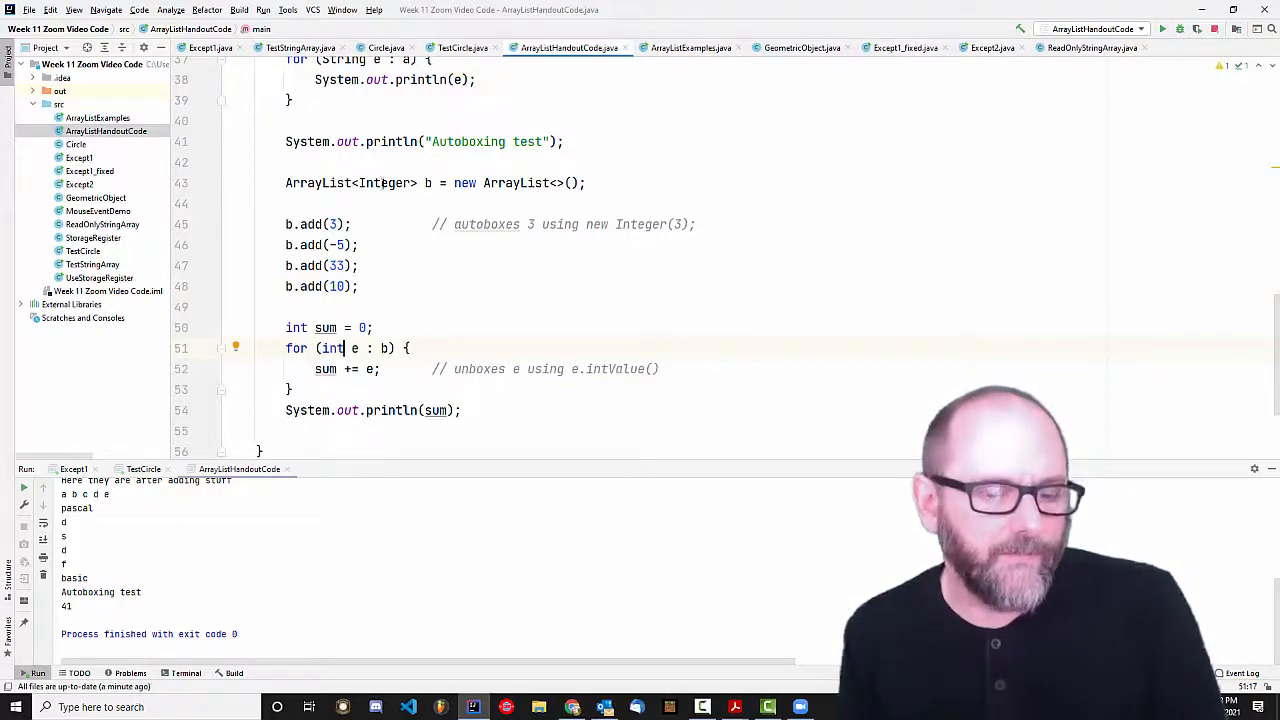
# Try Double as the list element type, restore Integer, and return to the Week 11 guide.
pyautogui.doubleClick(331, 348)
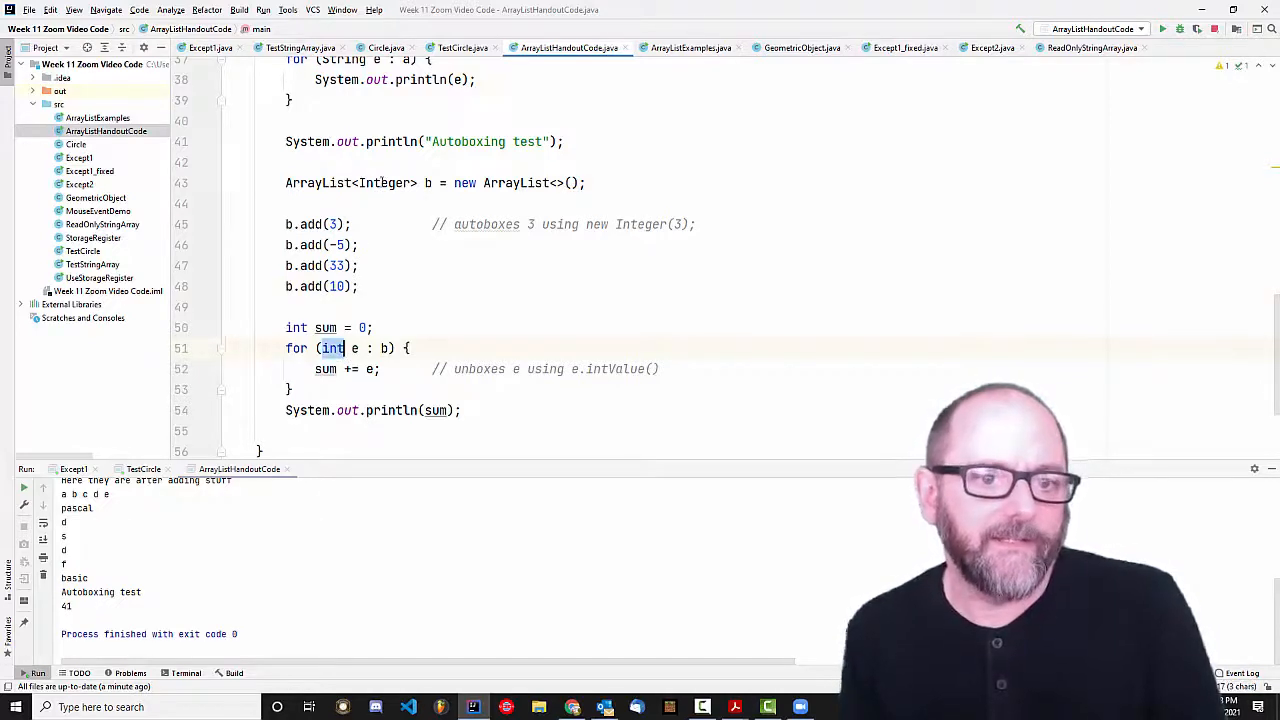
pyautogui.doubleClick(384, 182)
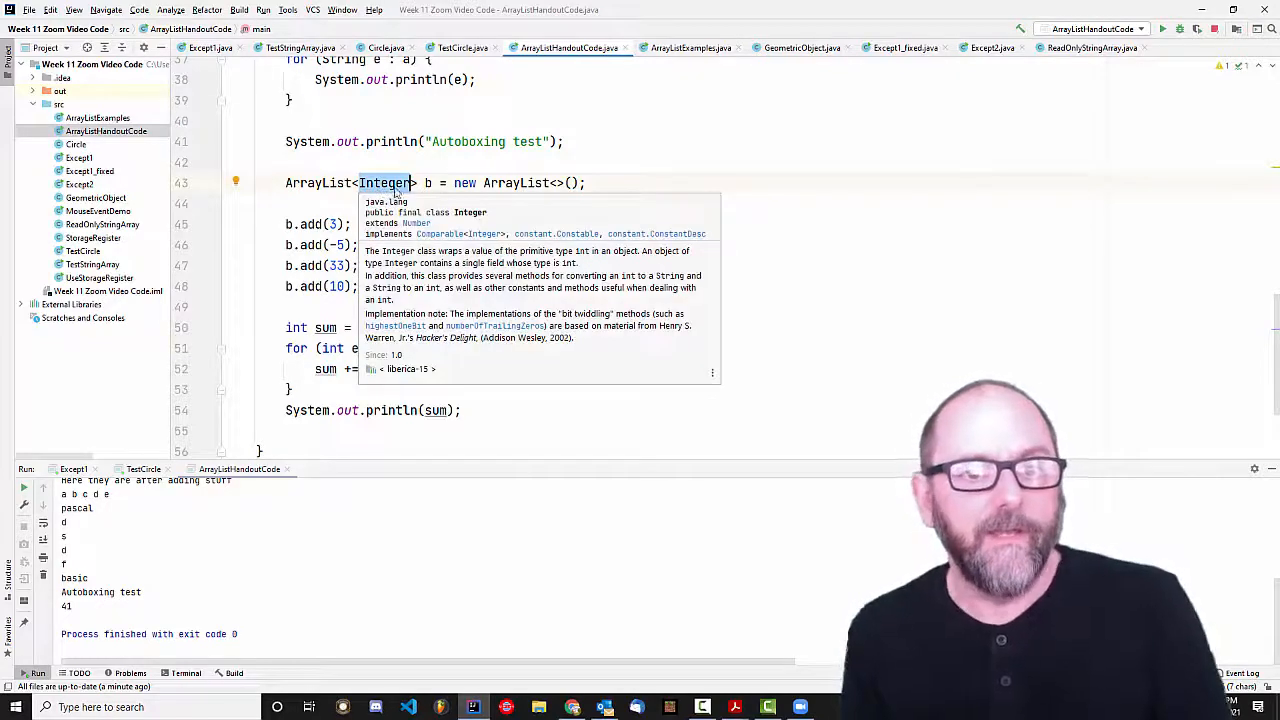
pyautogui.write('Double')
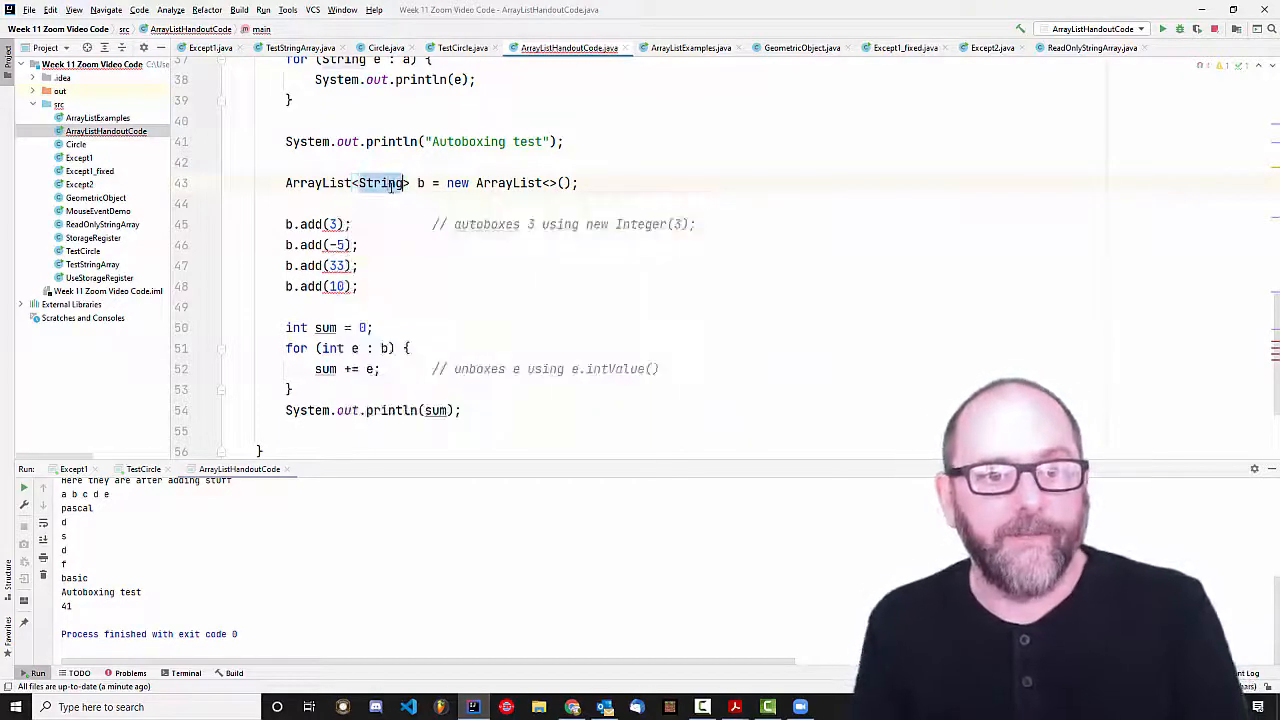
pyautogui.write('Integer')
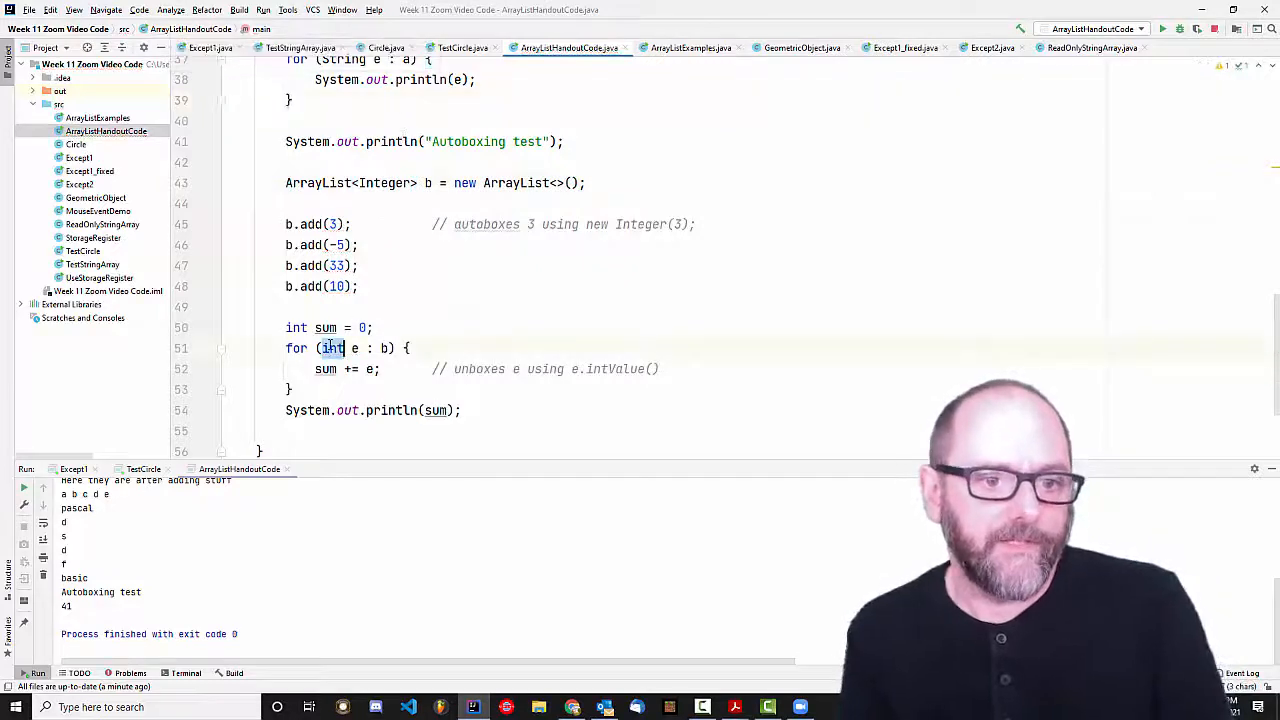
pyautogui.write('Integer')
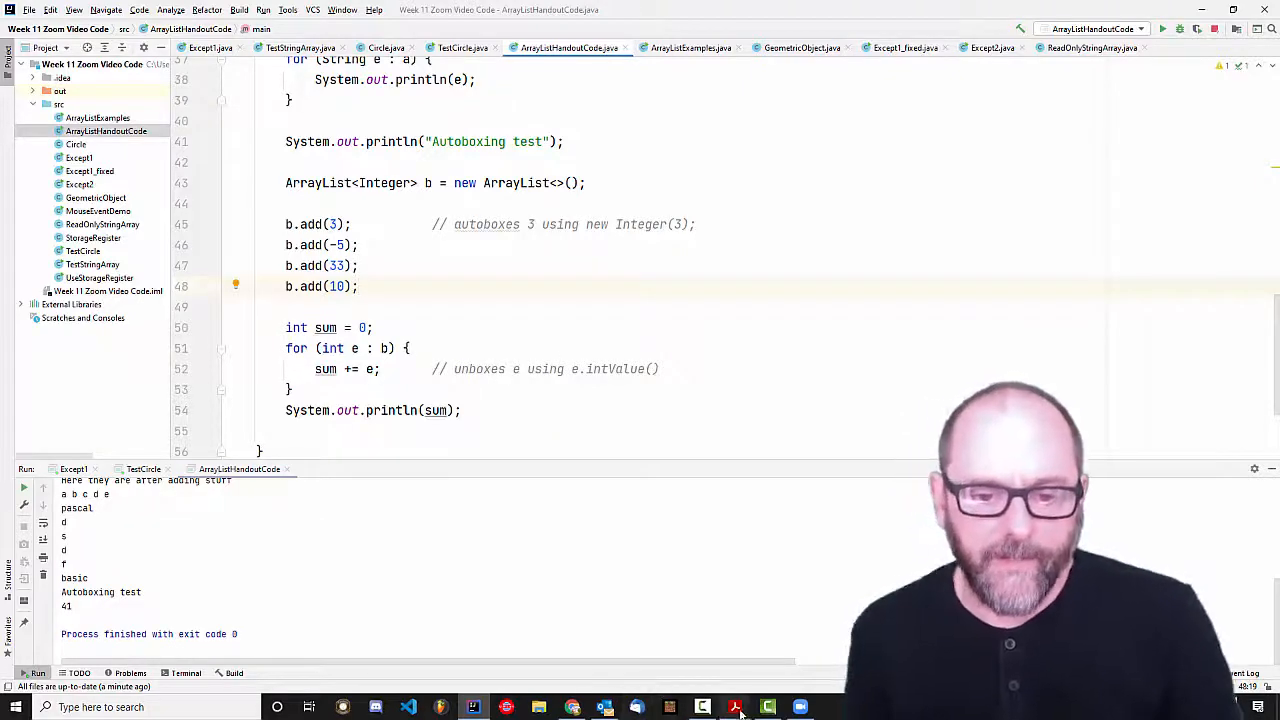
pyautogui.click(735, 707)
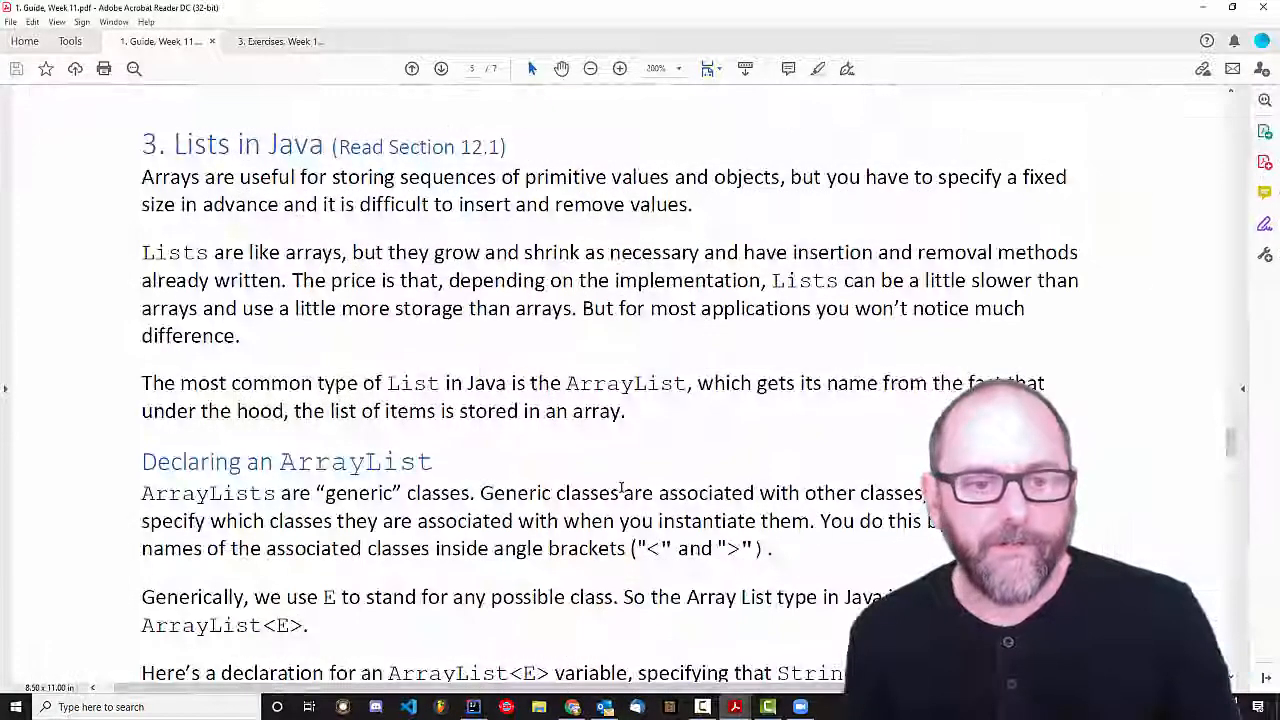
# Scroll past ArrayList processing and wrappers/autoboxing to 'ArrayLists for Multiple Association'.
pyautogui.scroll(-3)
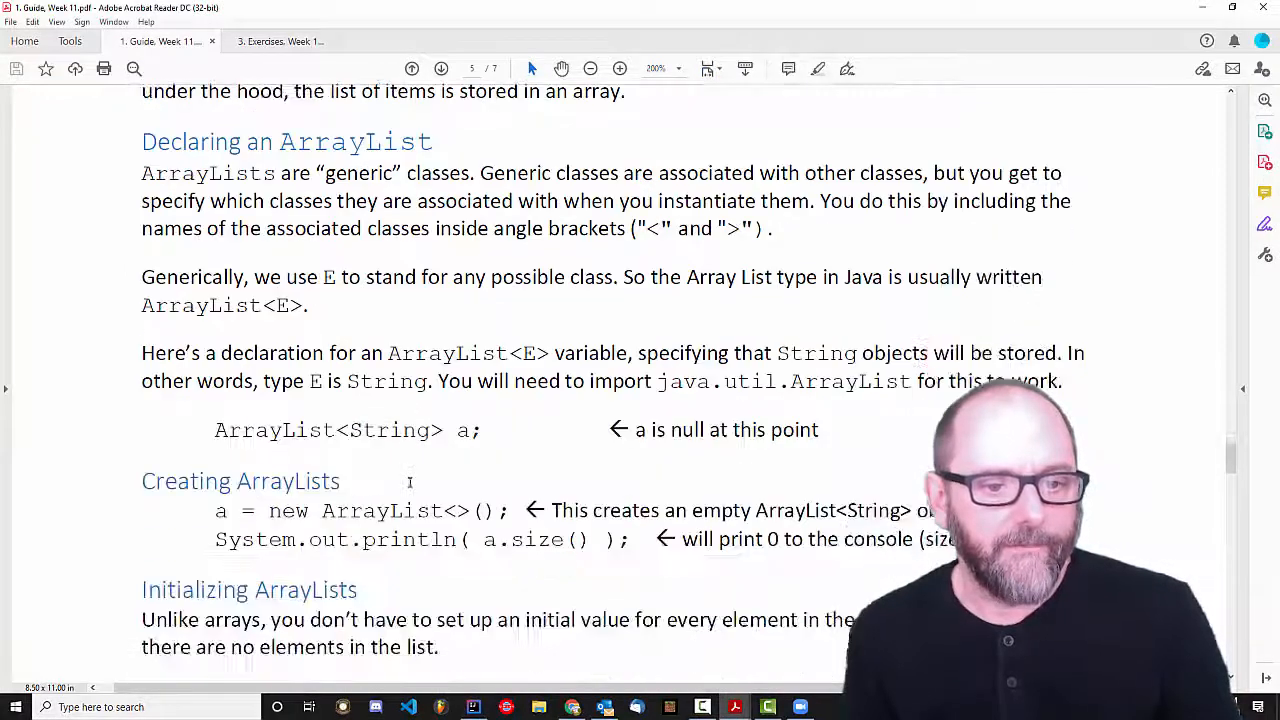
pyautogui.scroll(-3)
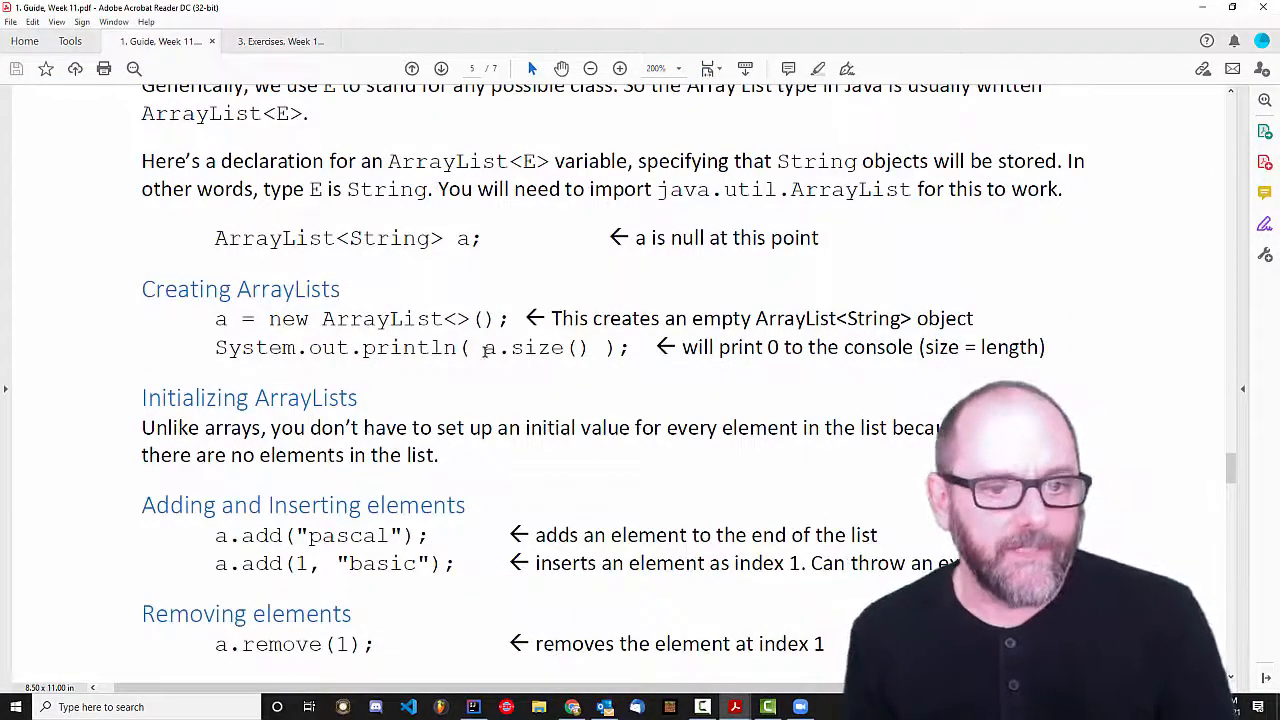
pyautogui.scroll(-3)
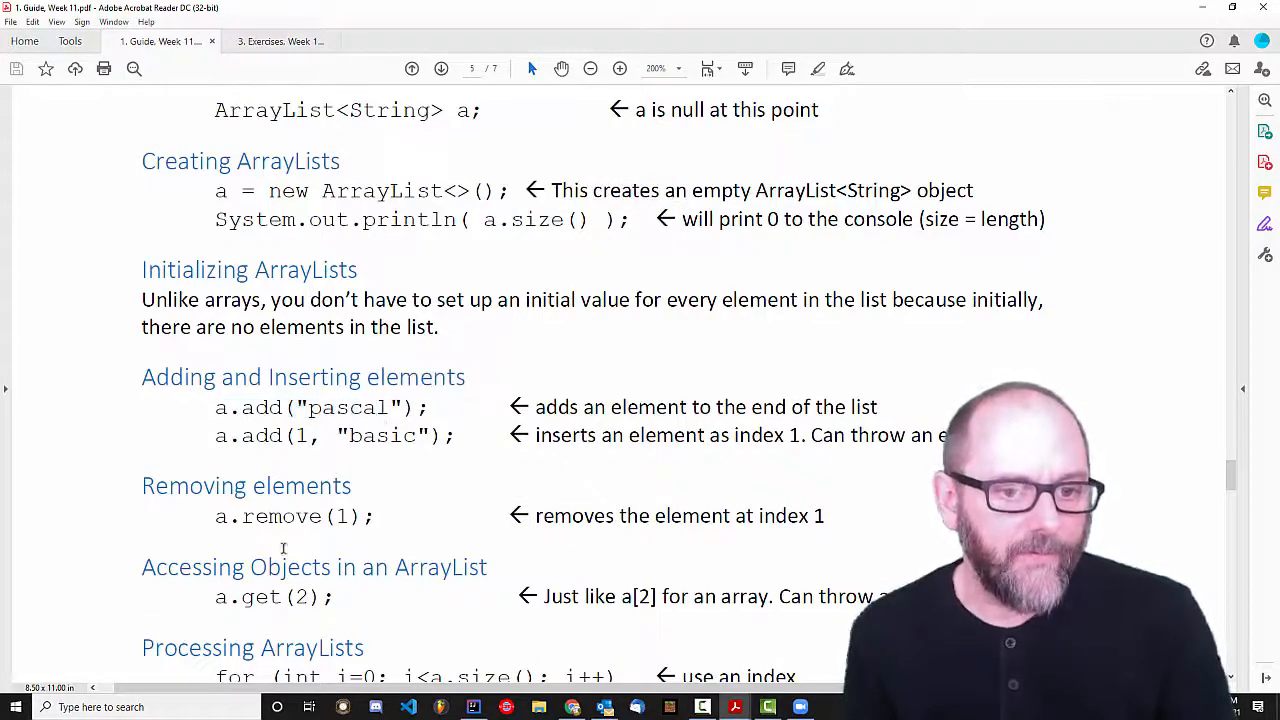
pyautogui.scroll(-3)
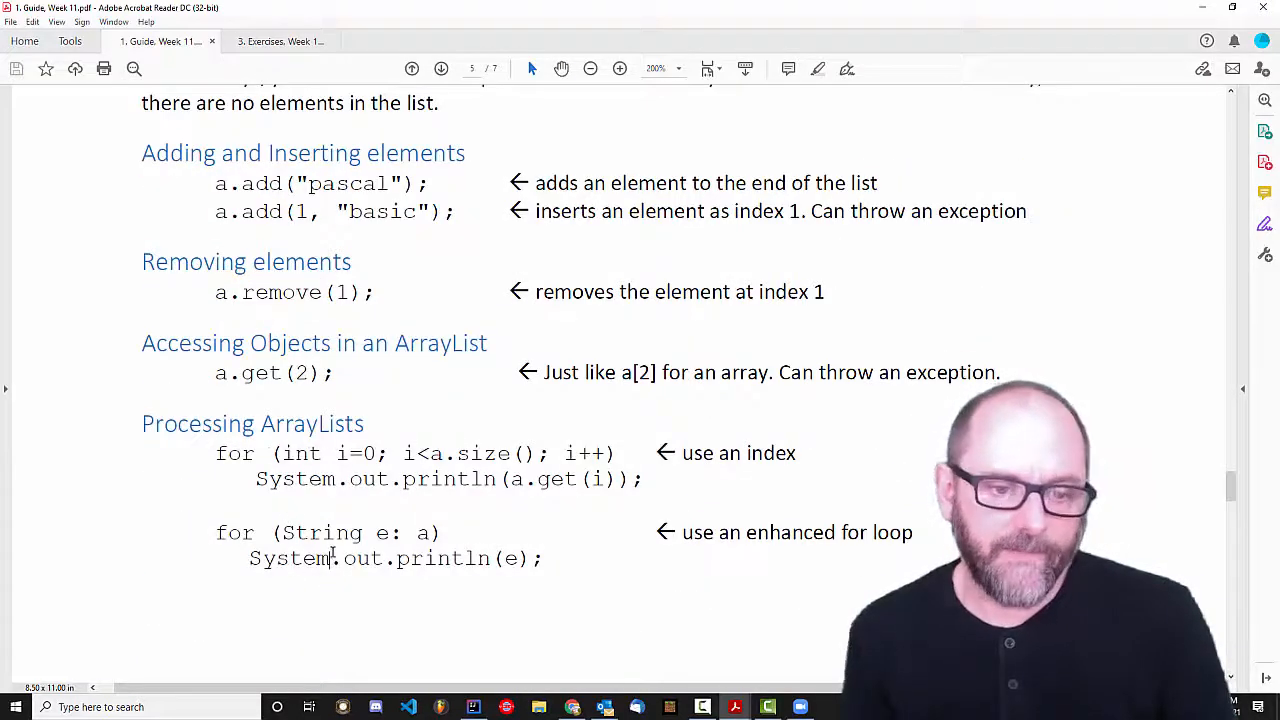
pyautogui.scroll(-3)
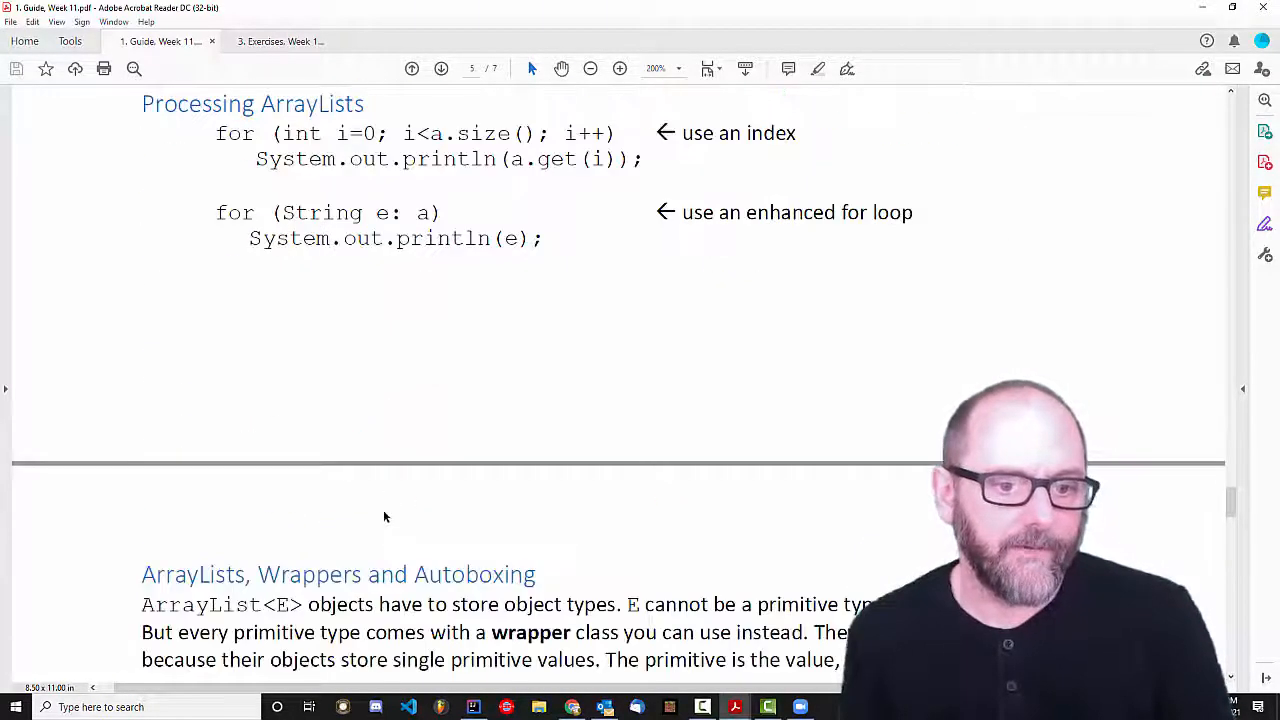
pyautogui.scroll(-3)
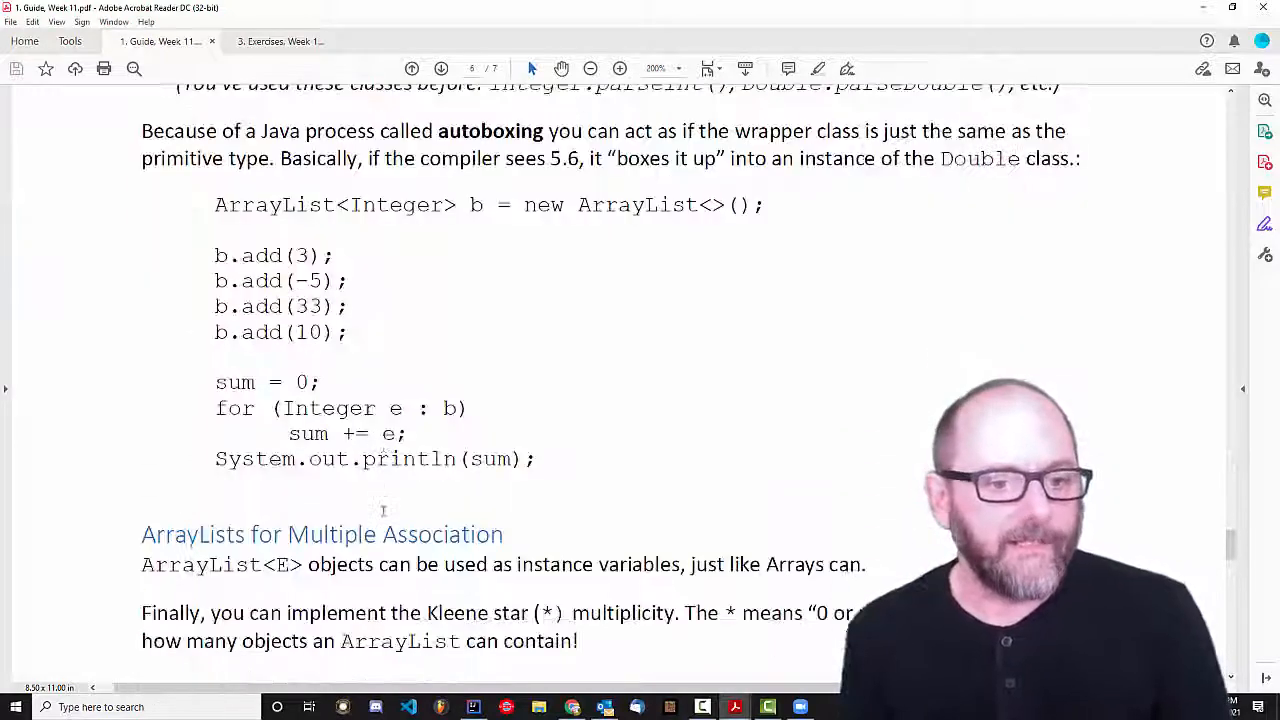
pyautogui.scroll(3)
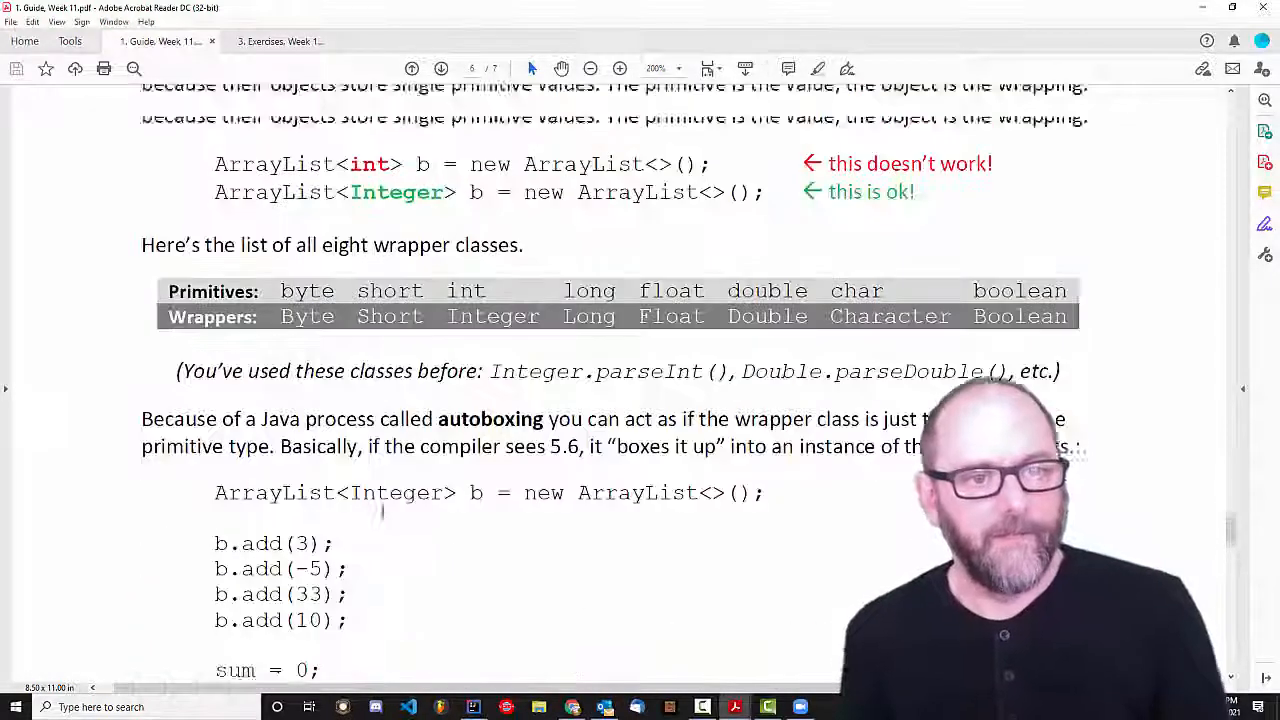
pyautogui.scroll(3)
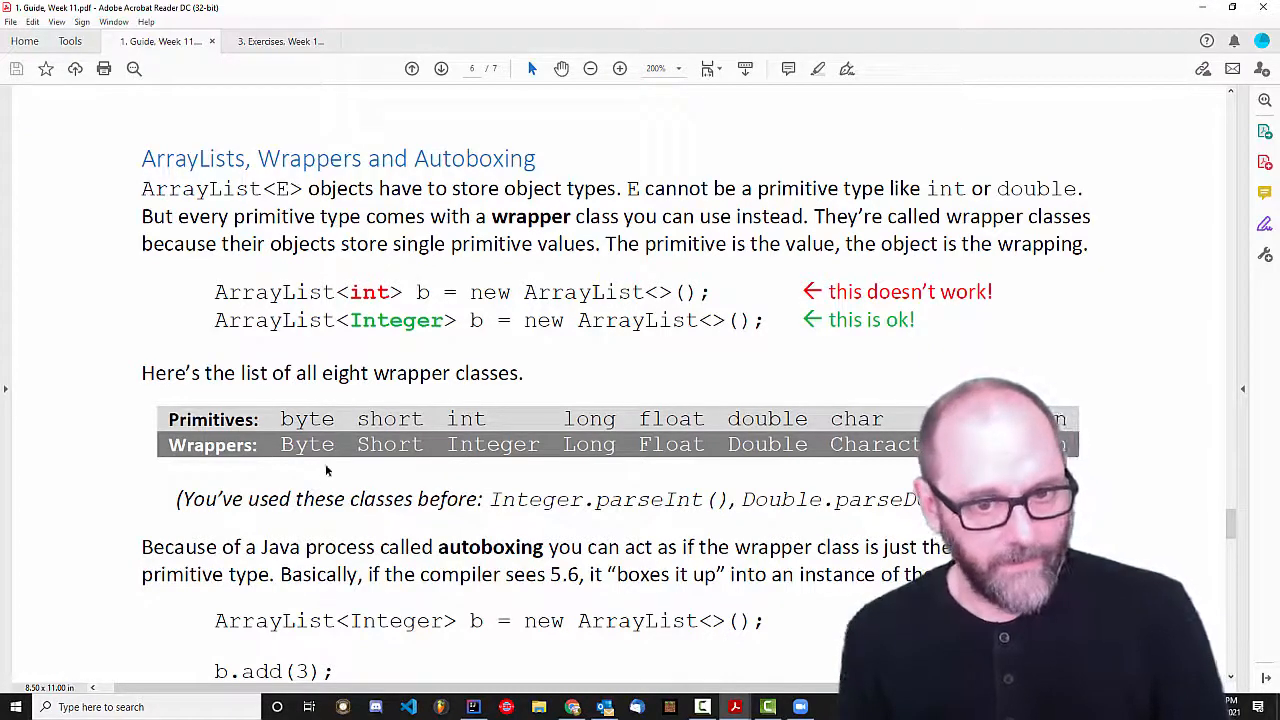
pyautogui.doubleClick(397, 320)
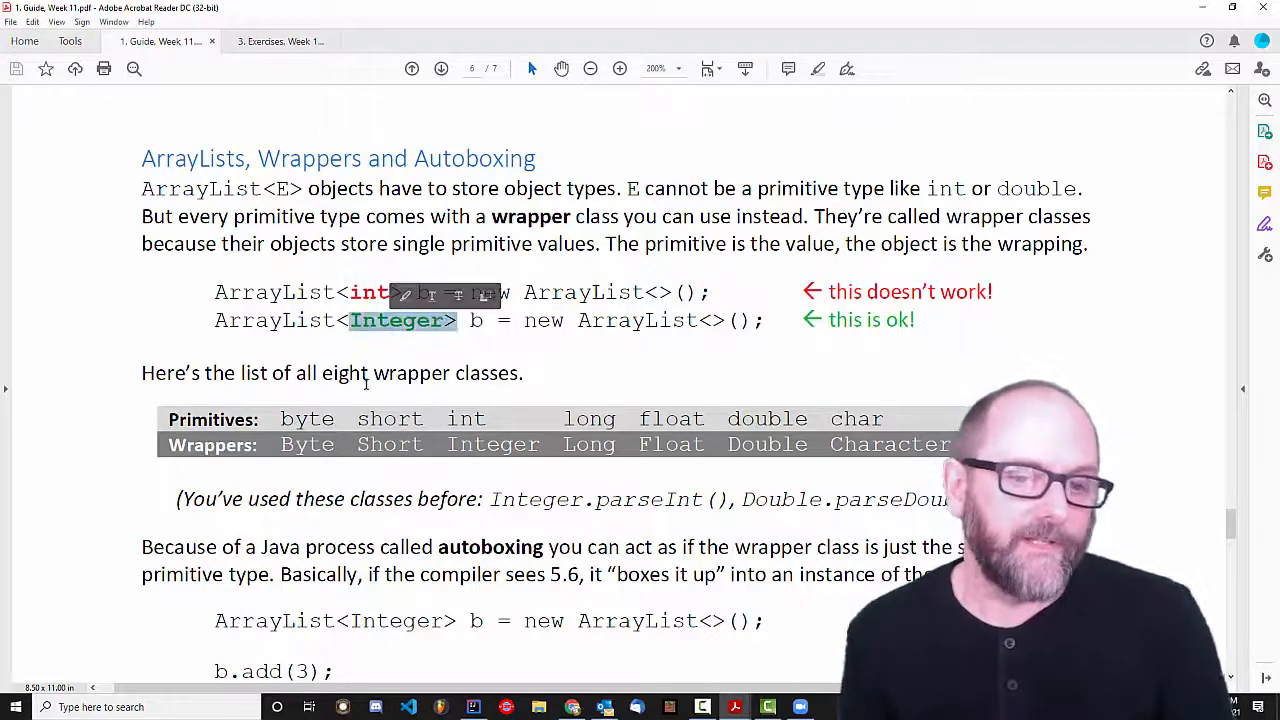
pyautogui.scroll(-3)
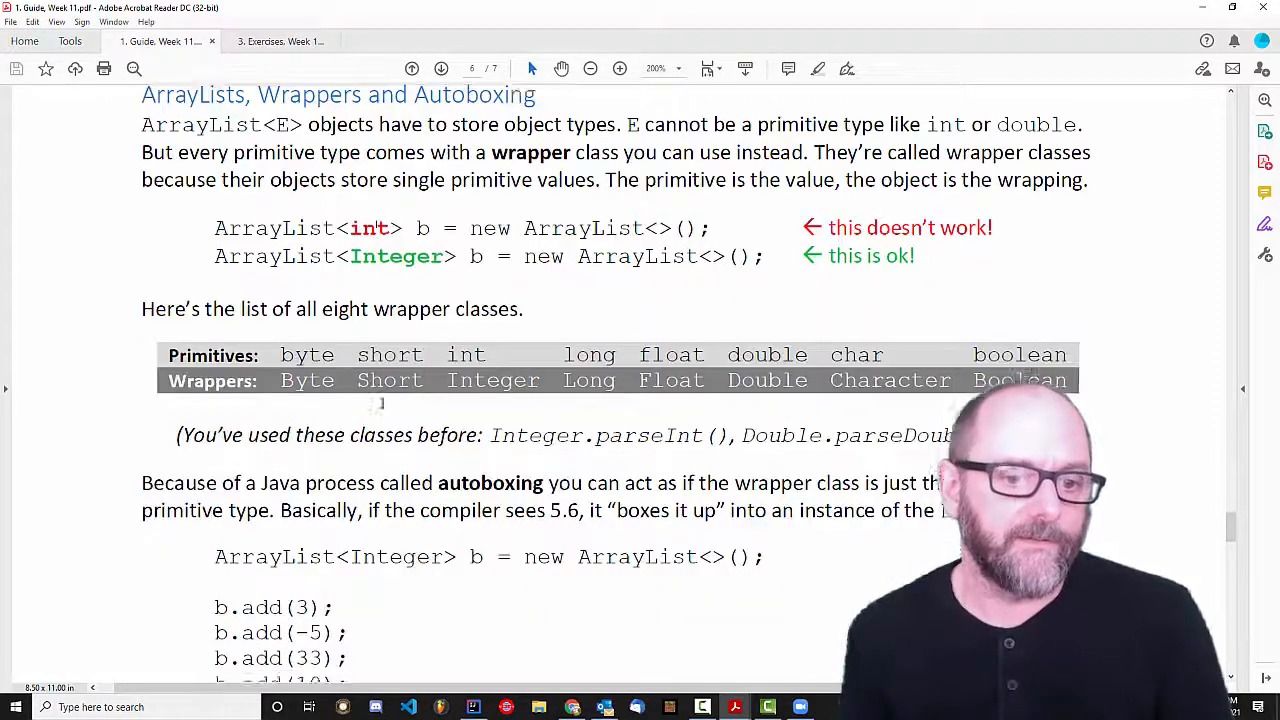
pyautogui.scroll(-3)
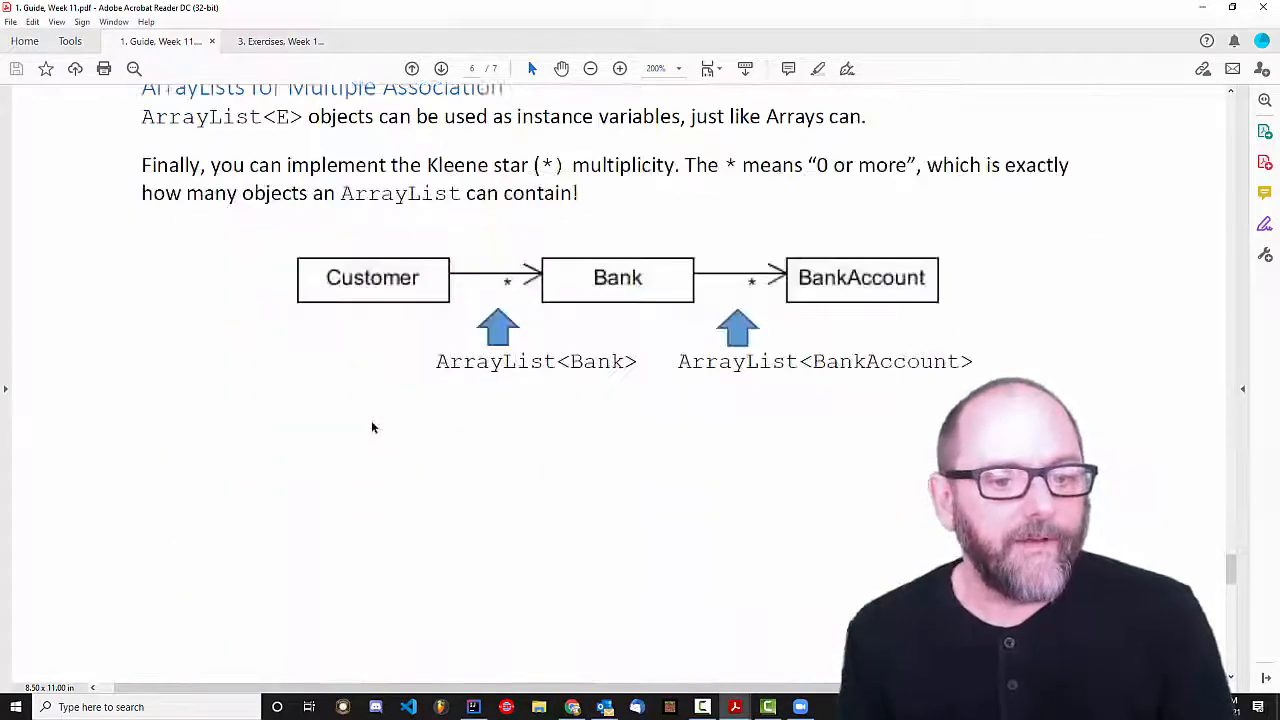
# Highlight ArrayList<E> in the association text, then bring up the '3. Exercises, Week 11' document.
pyautogui.scroll(3)
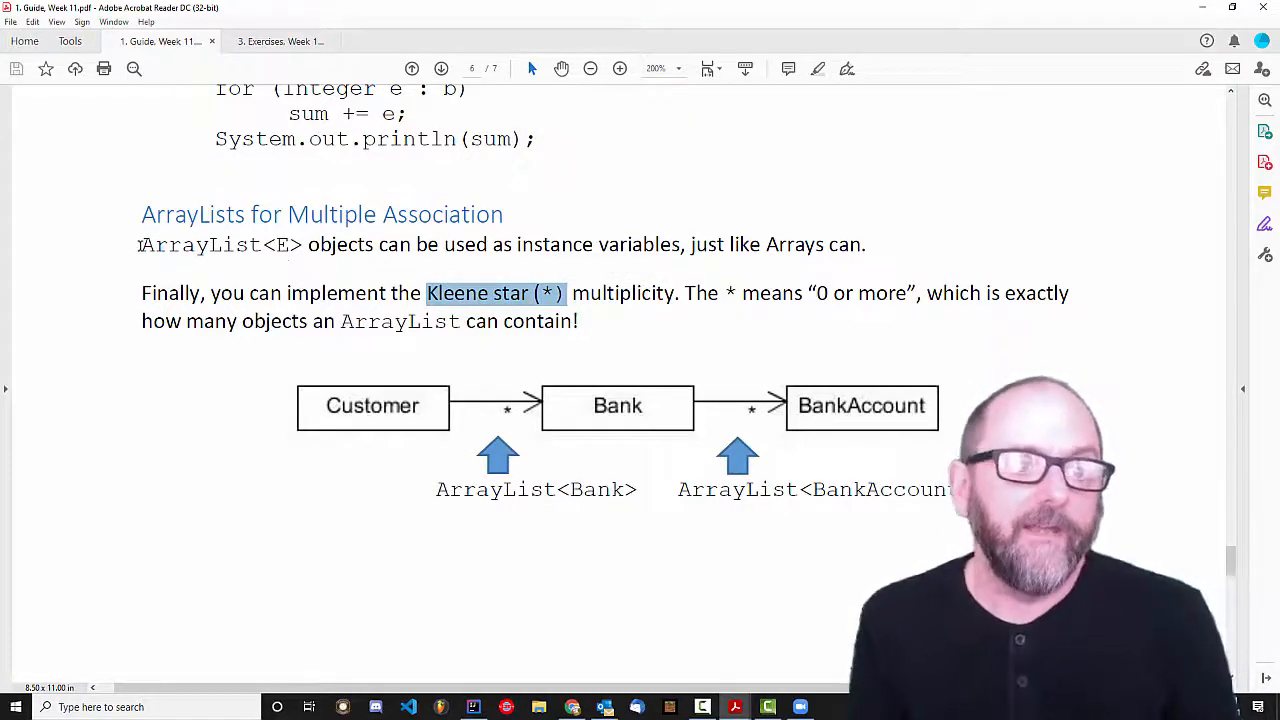
pyautogui.doubleClick(200, 244)
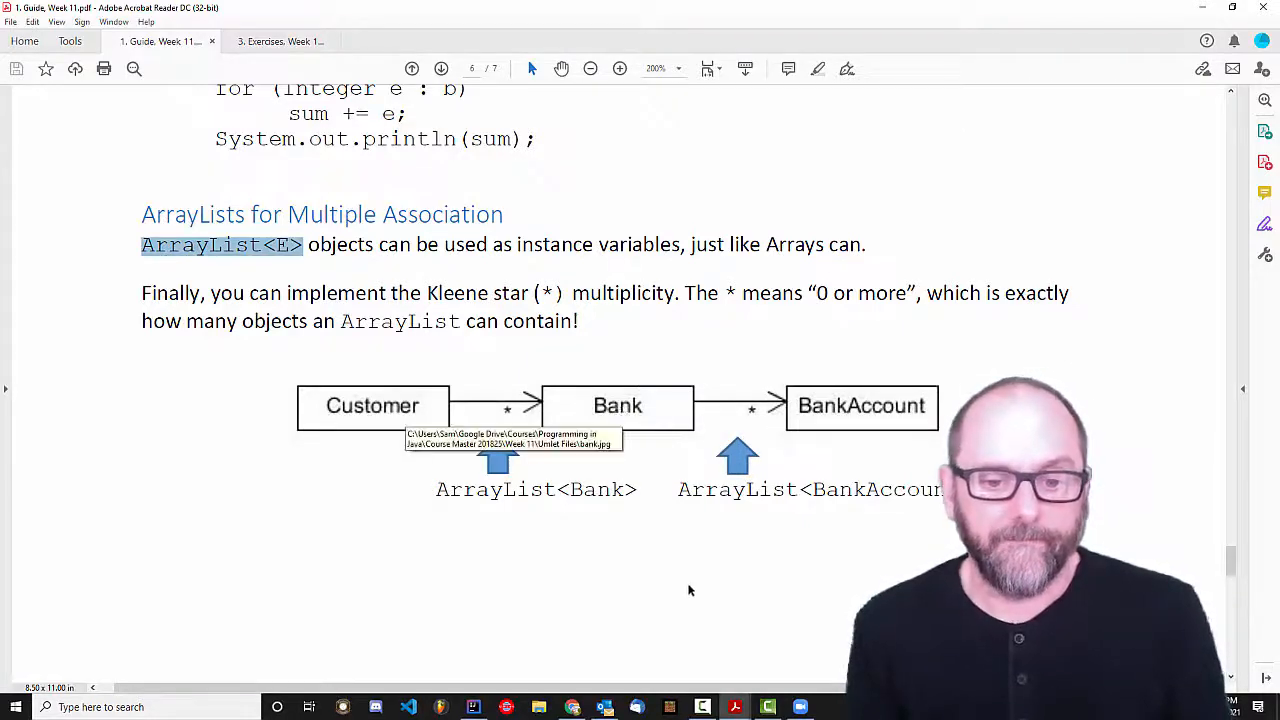
pyautogui.click(280, 41)
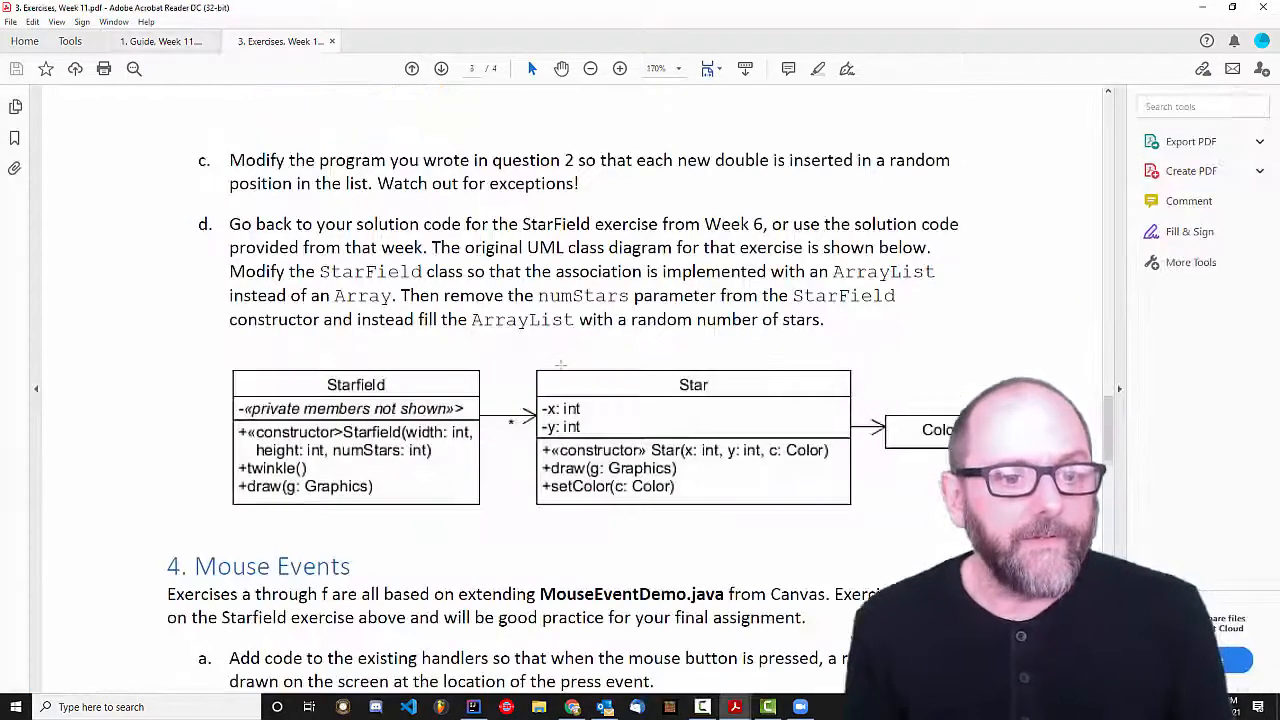
pyautogui.scroll(3)
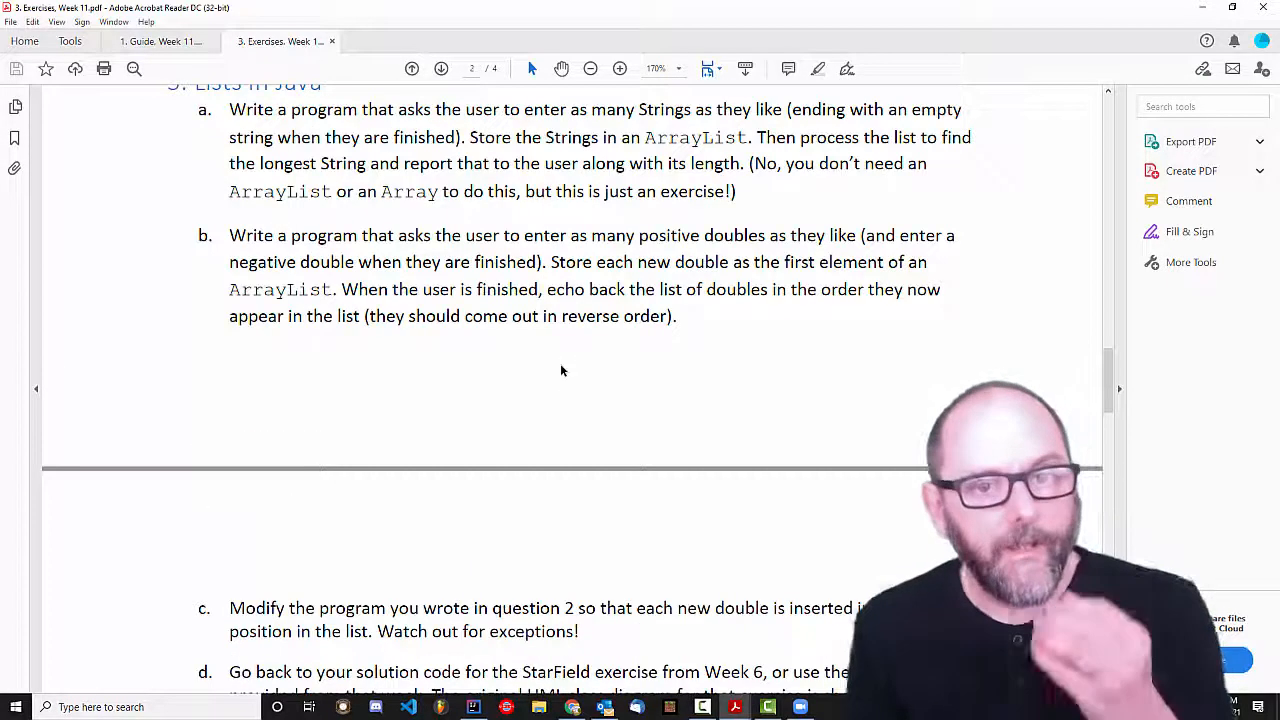
pyautogui.scroll(3)
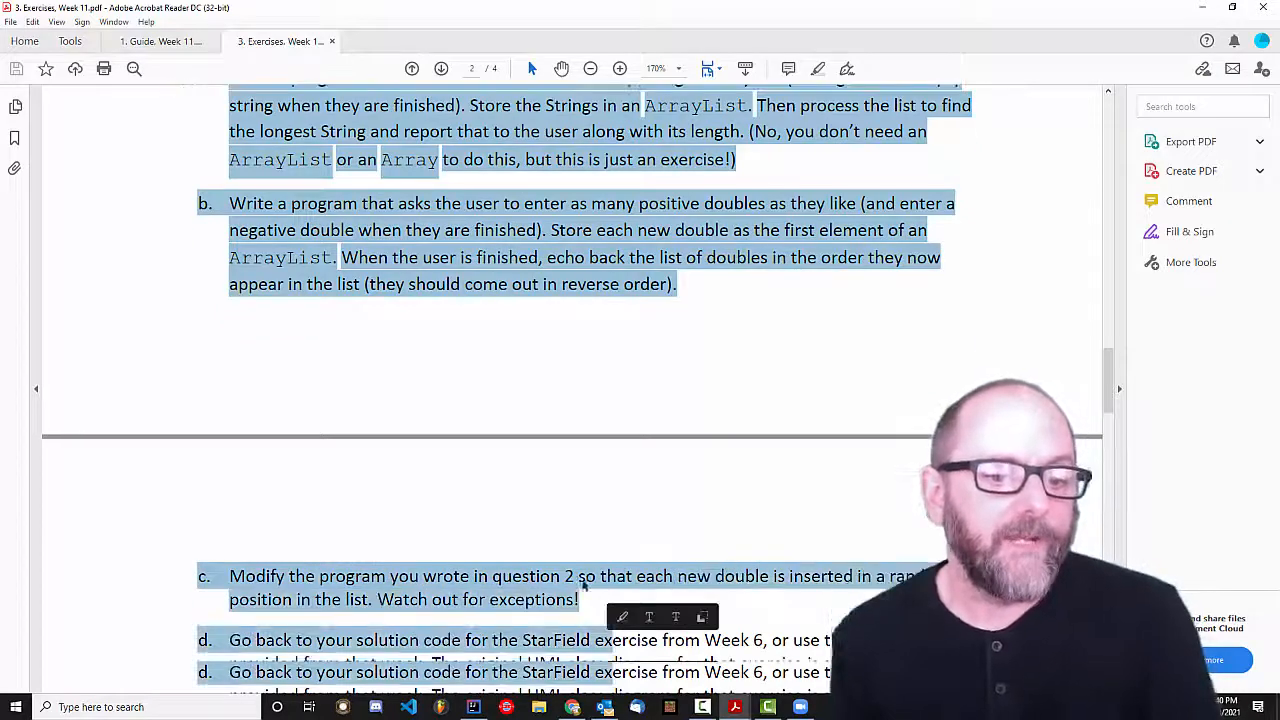
pyautogui.scroll(-3)
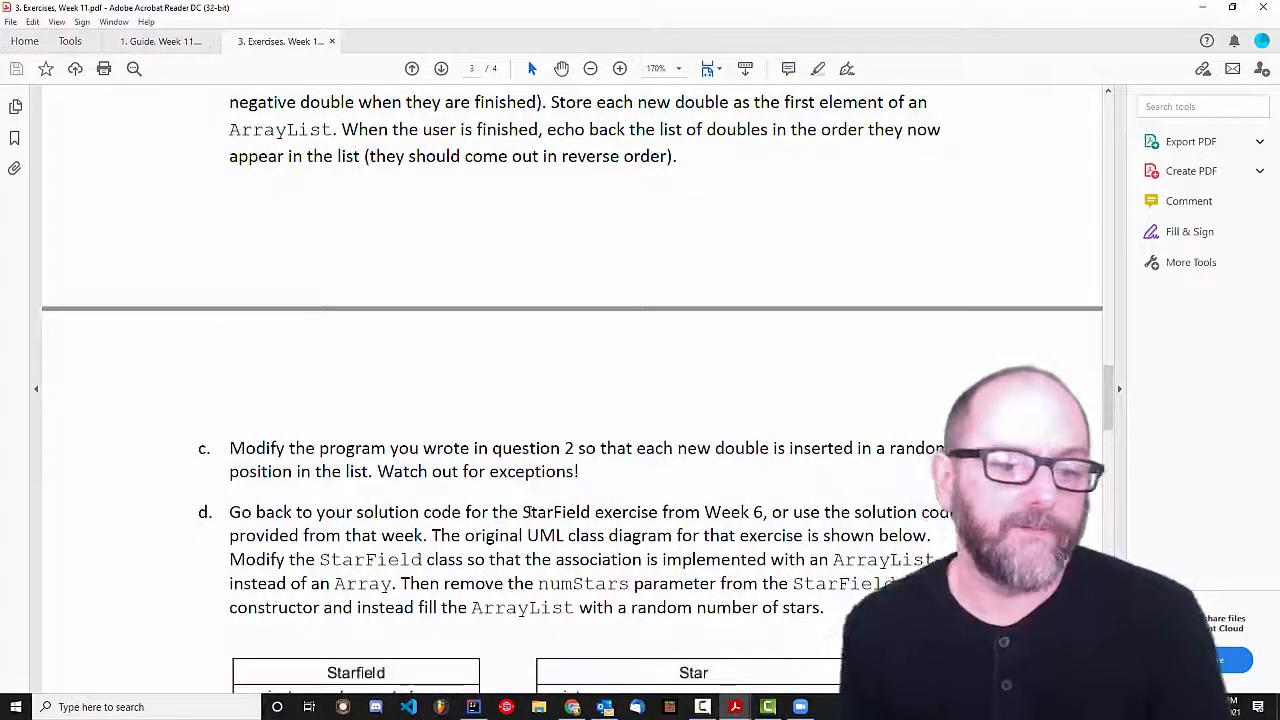
pyautogui.scroll(-3)
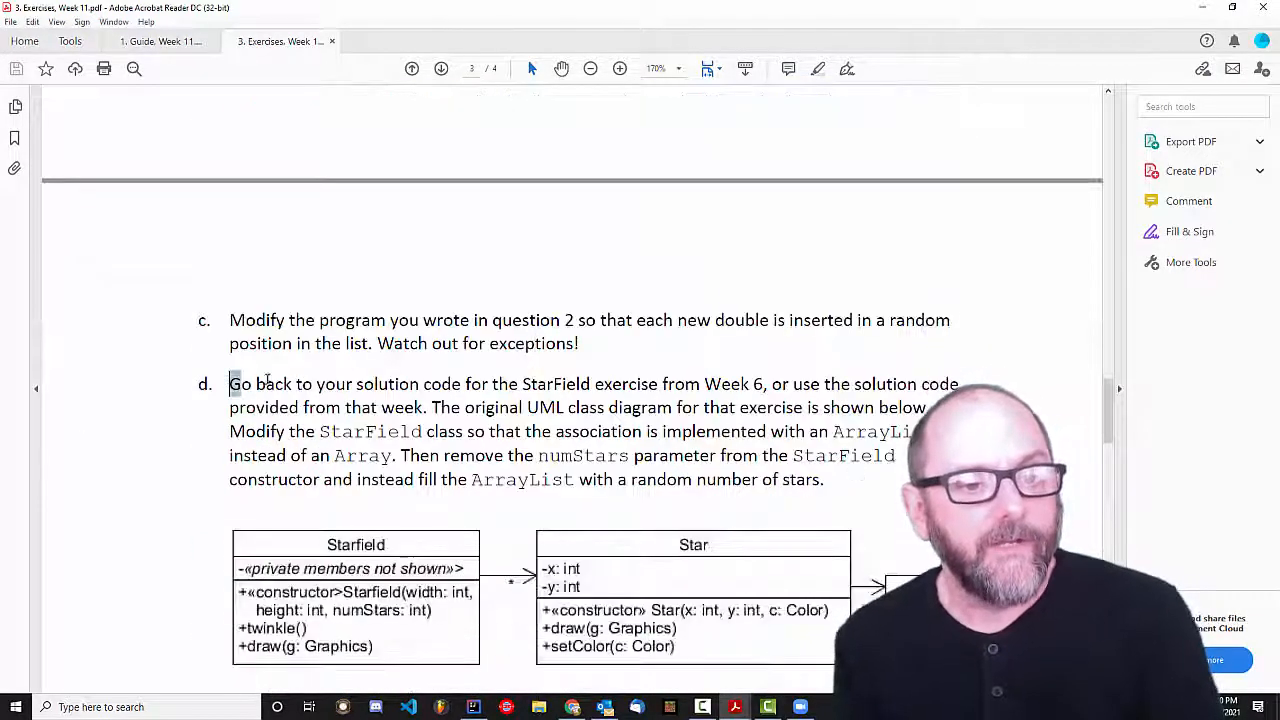
pyautogui.moveTo(229, 384); pyautogui.dragTo(765, 384)
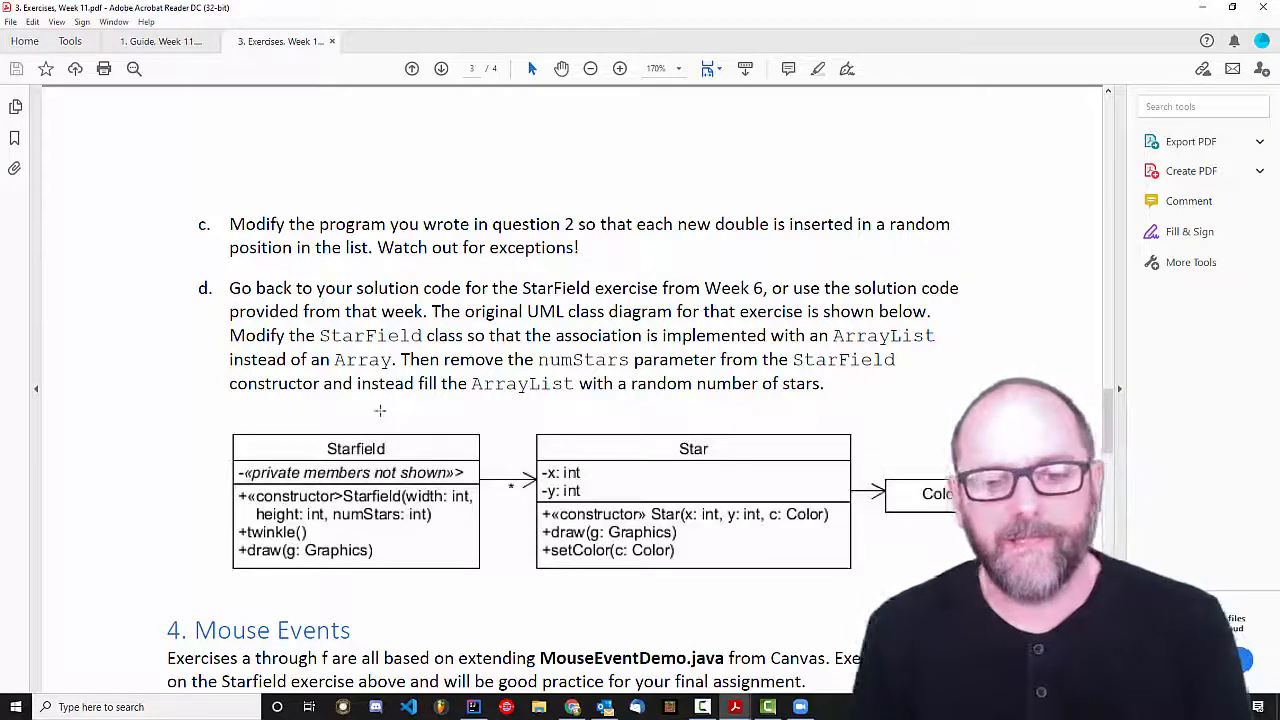
pyautogui.moveTo(380, 448)
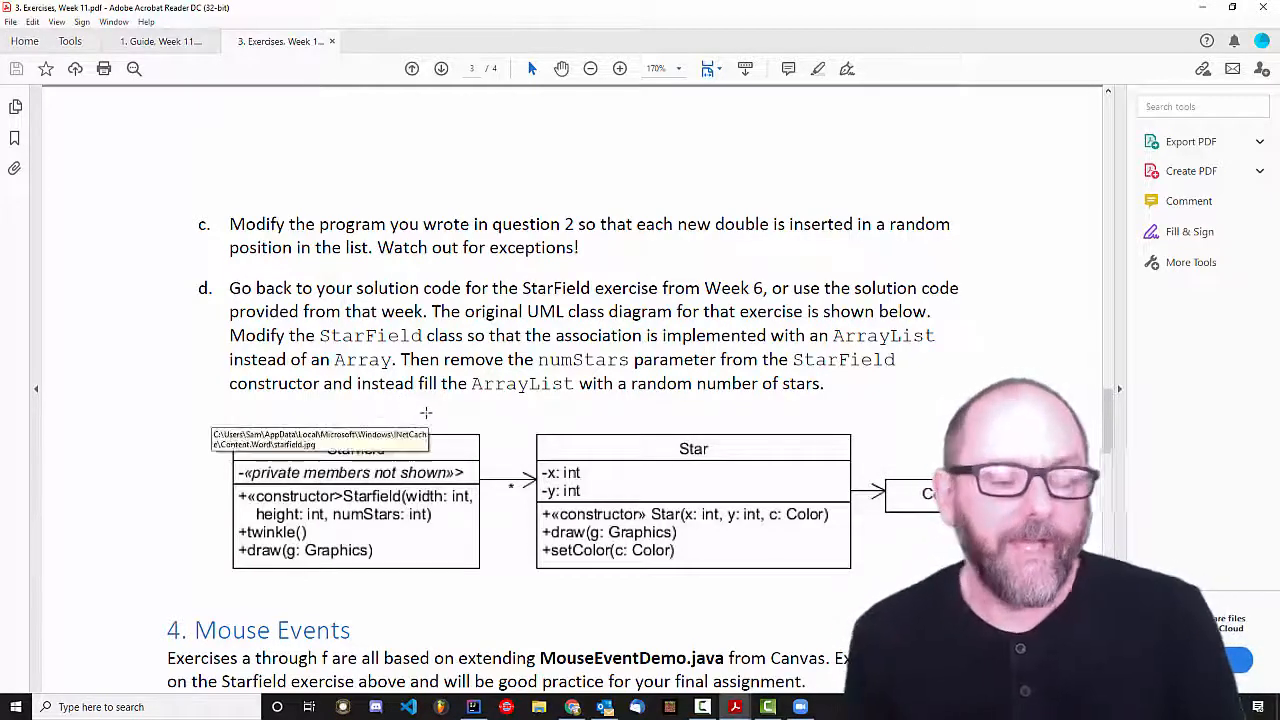